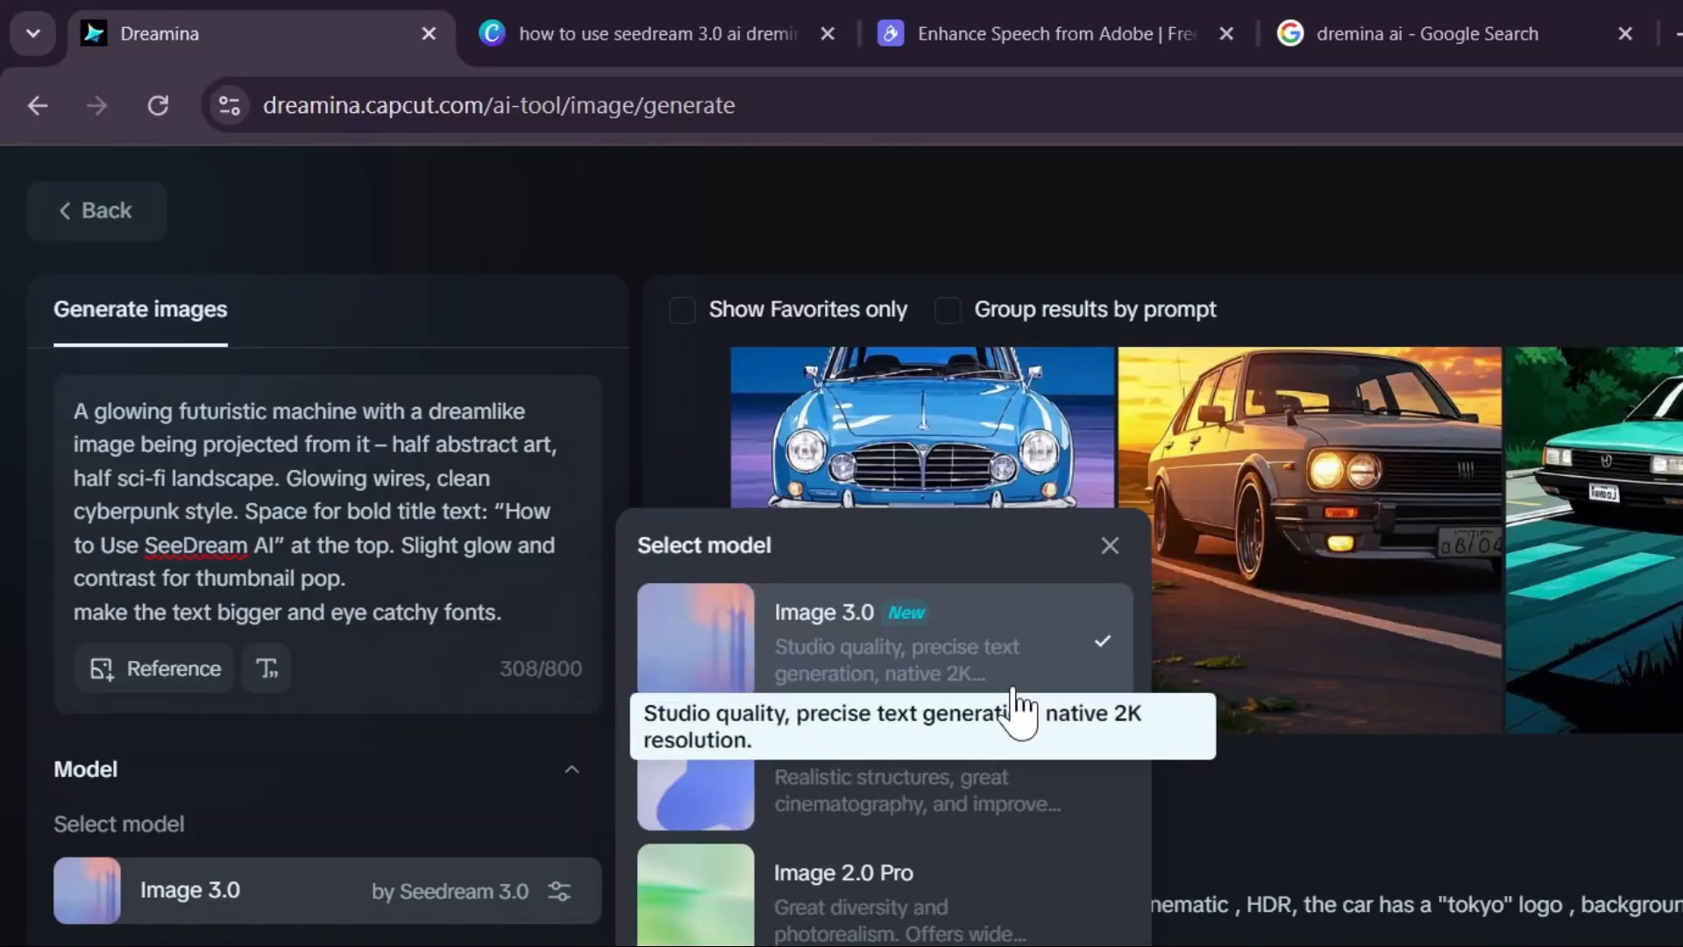
{"action": "mouse_move", "coordinate": [950, 672]}
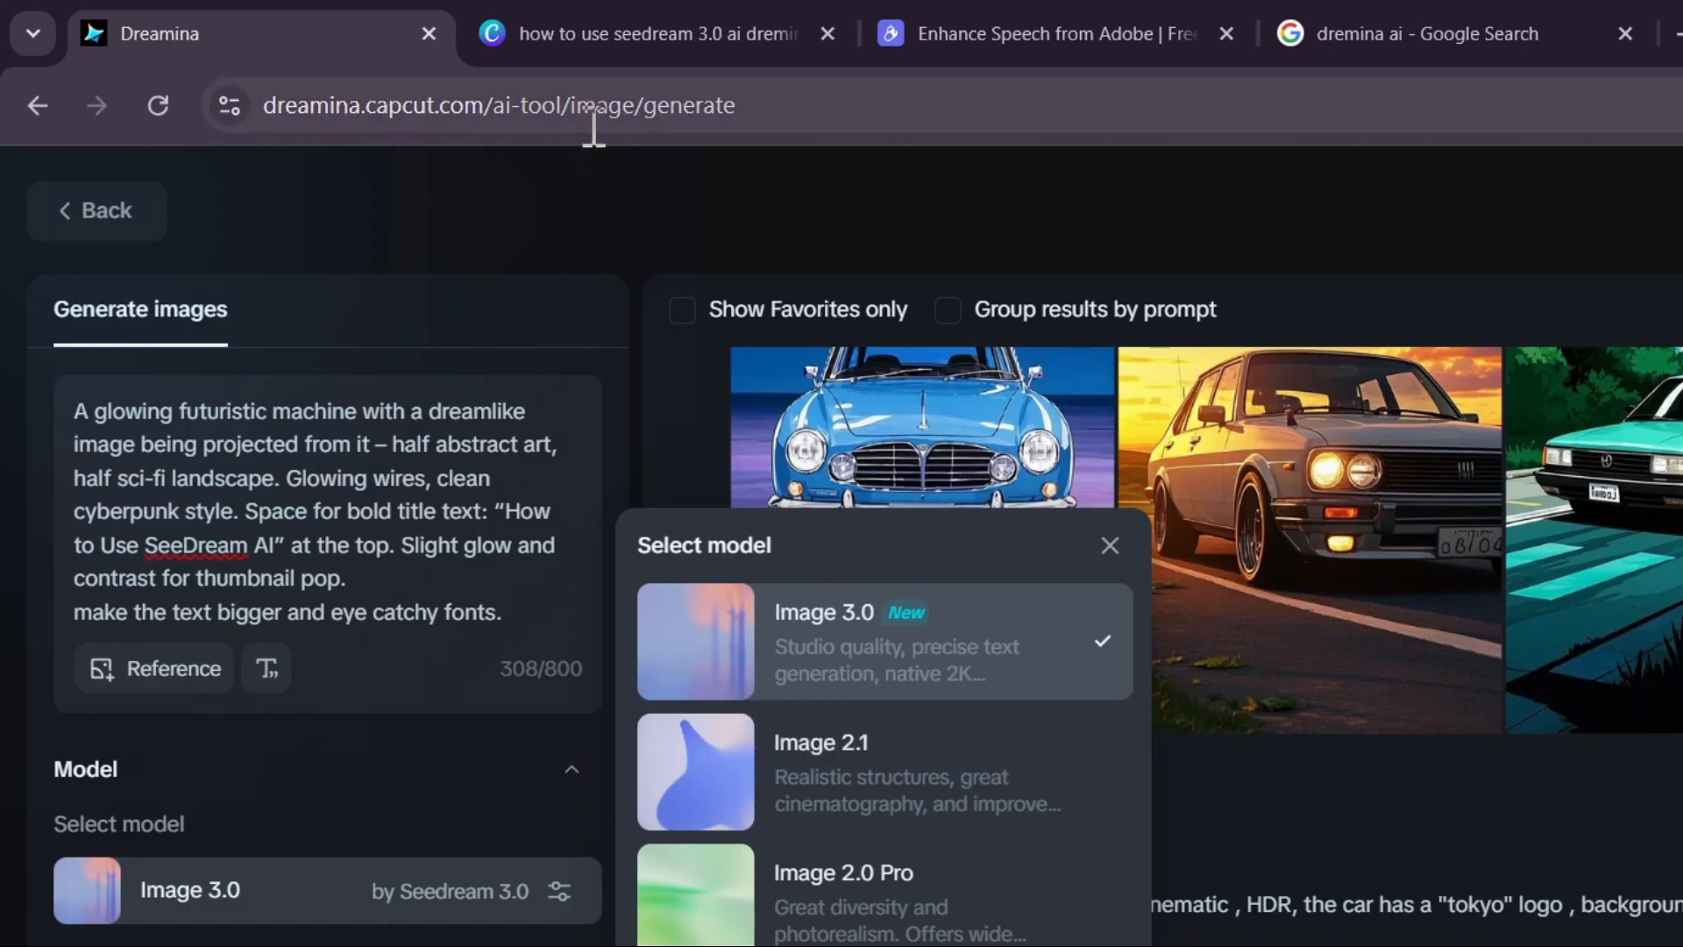
{"action": "mouse_move", "coordinate": [885, 649]}
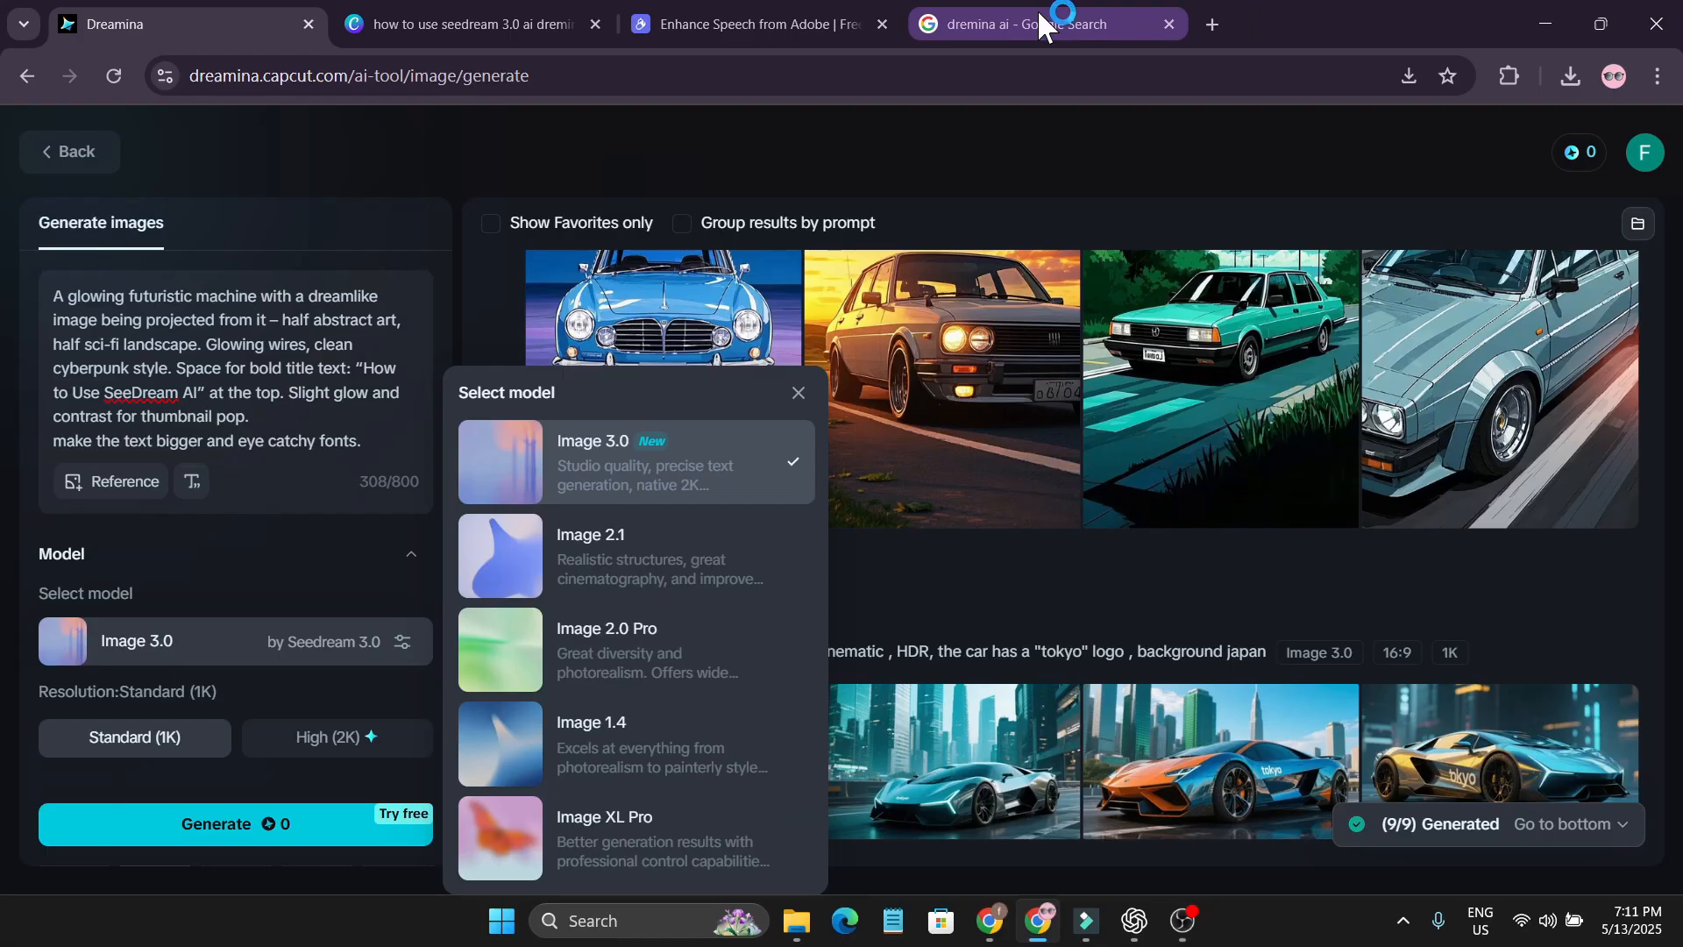
Switch from the generator to the Google results for 'dreamina ai'
{"action": "left_click", "coordinate": [1036, 23]}
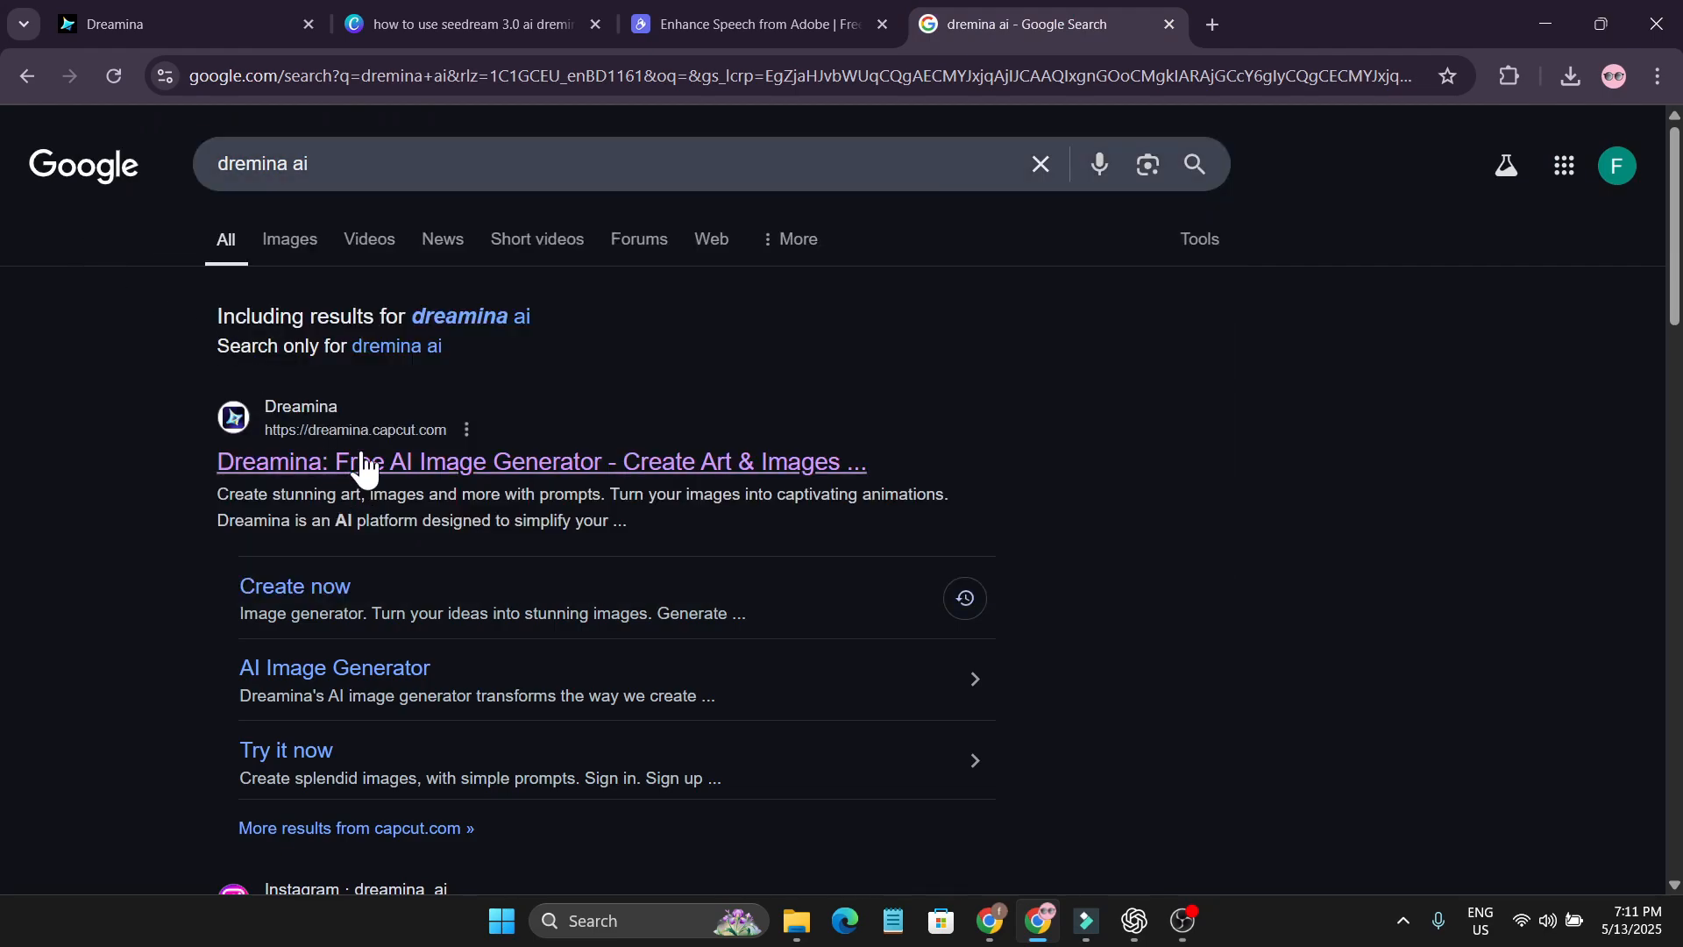
{"action": "mouse_move", "coordinate": [489, 475]}
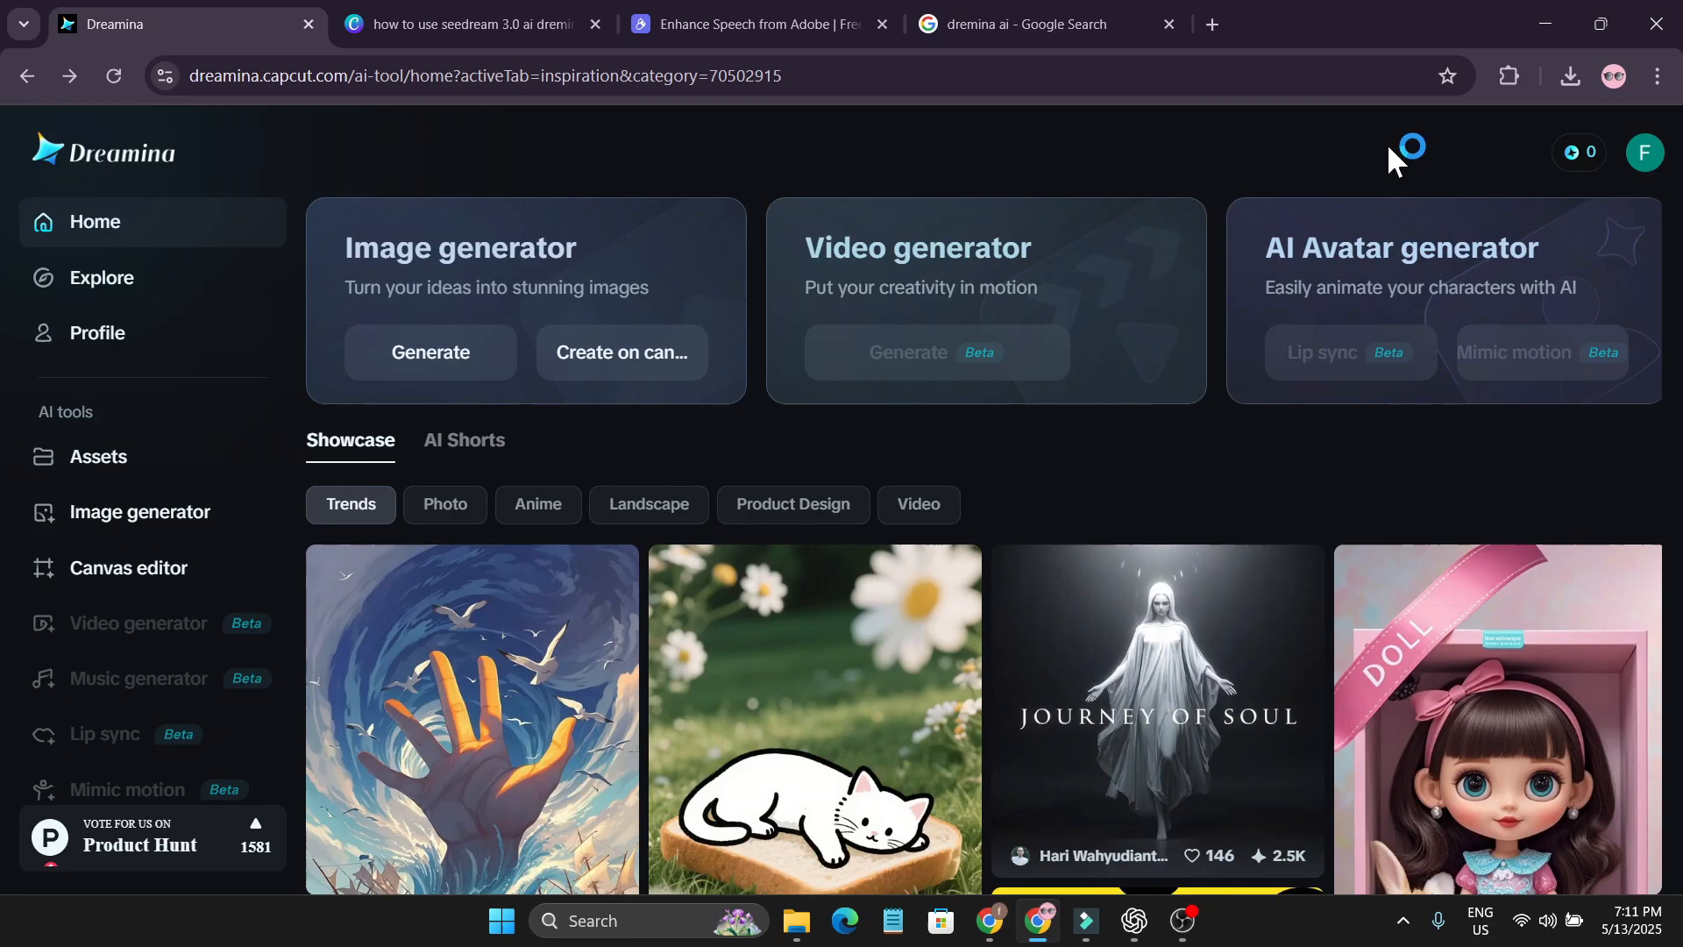
{"action": "mouse_move", "coordinate": [1630, 159]}
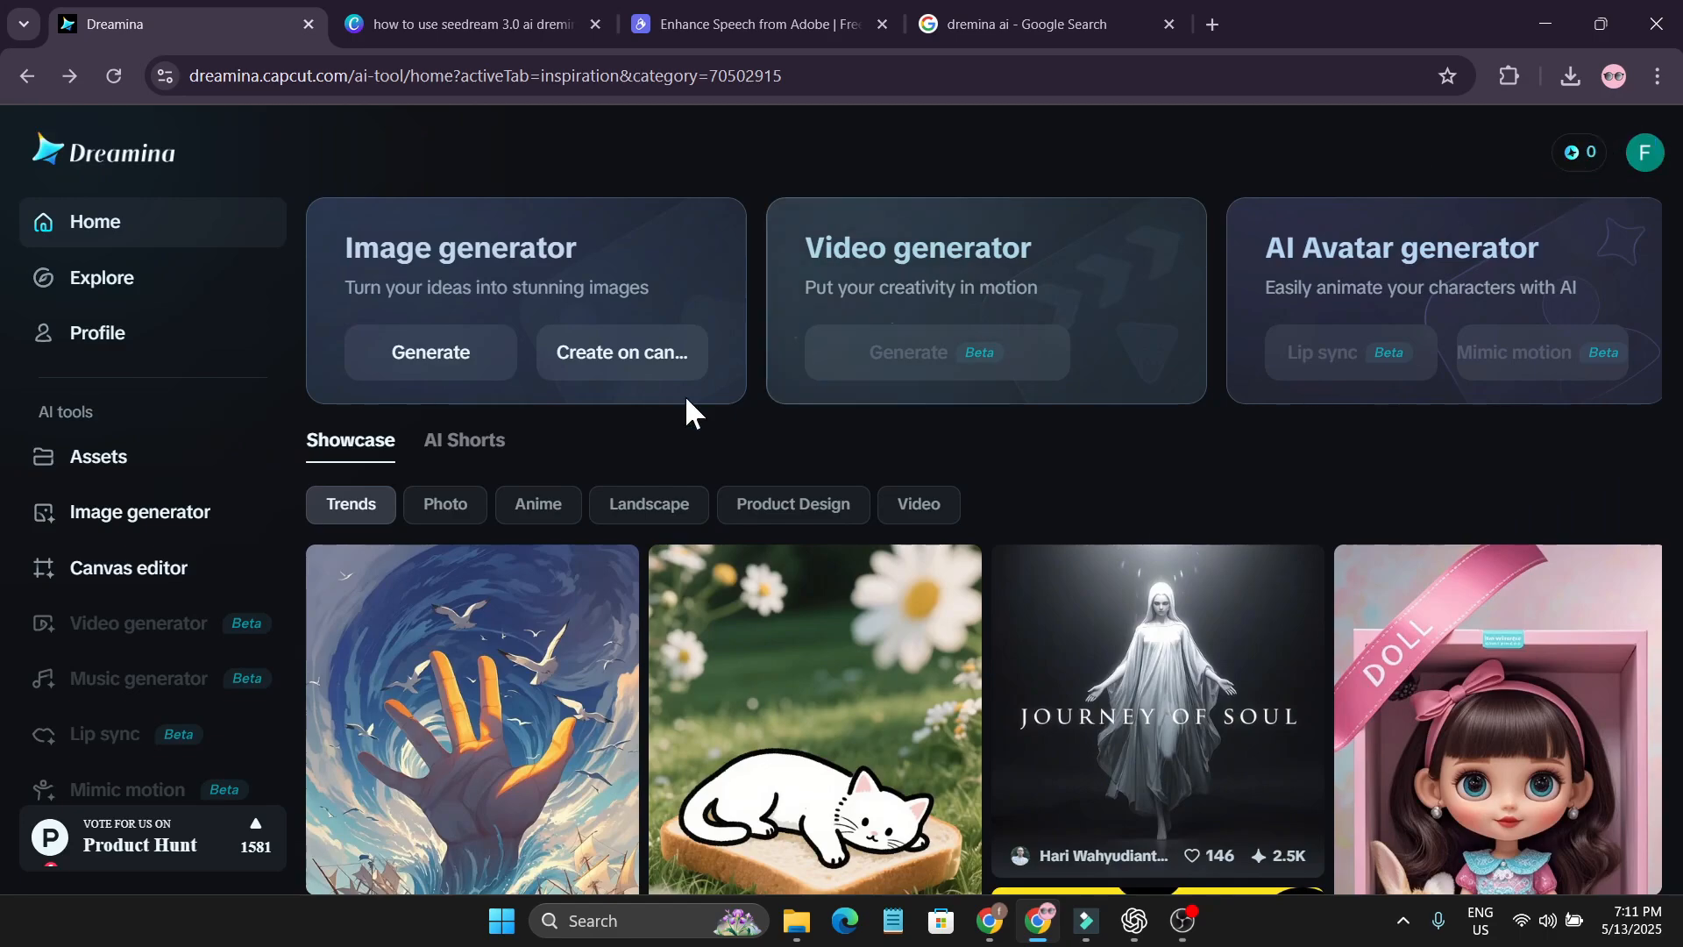
{"action": "mouse_move", "coordinate": [907, 398]}
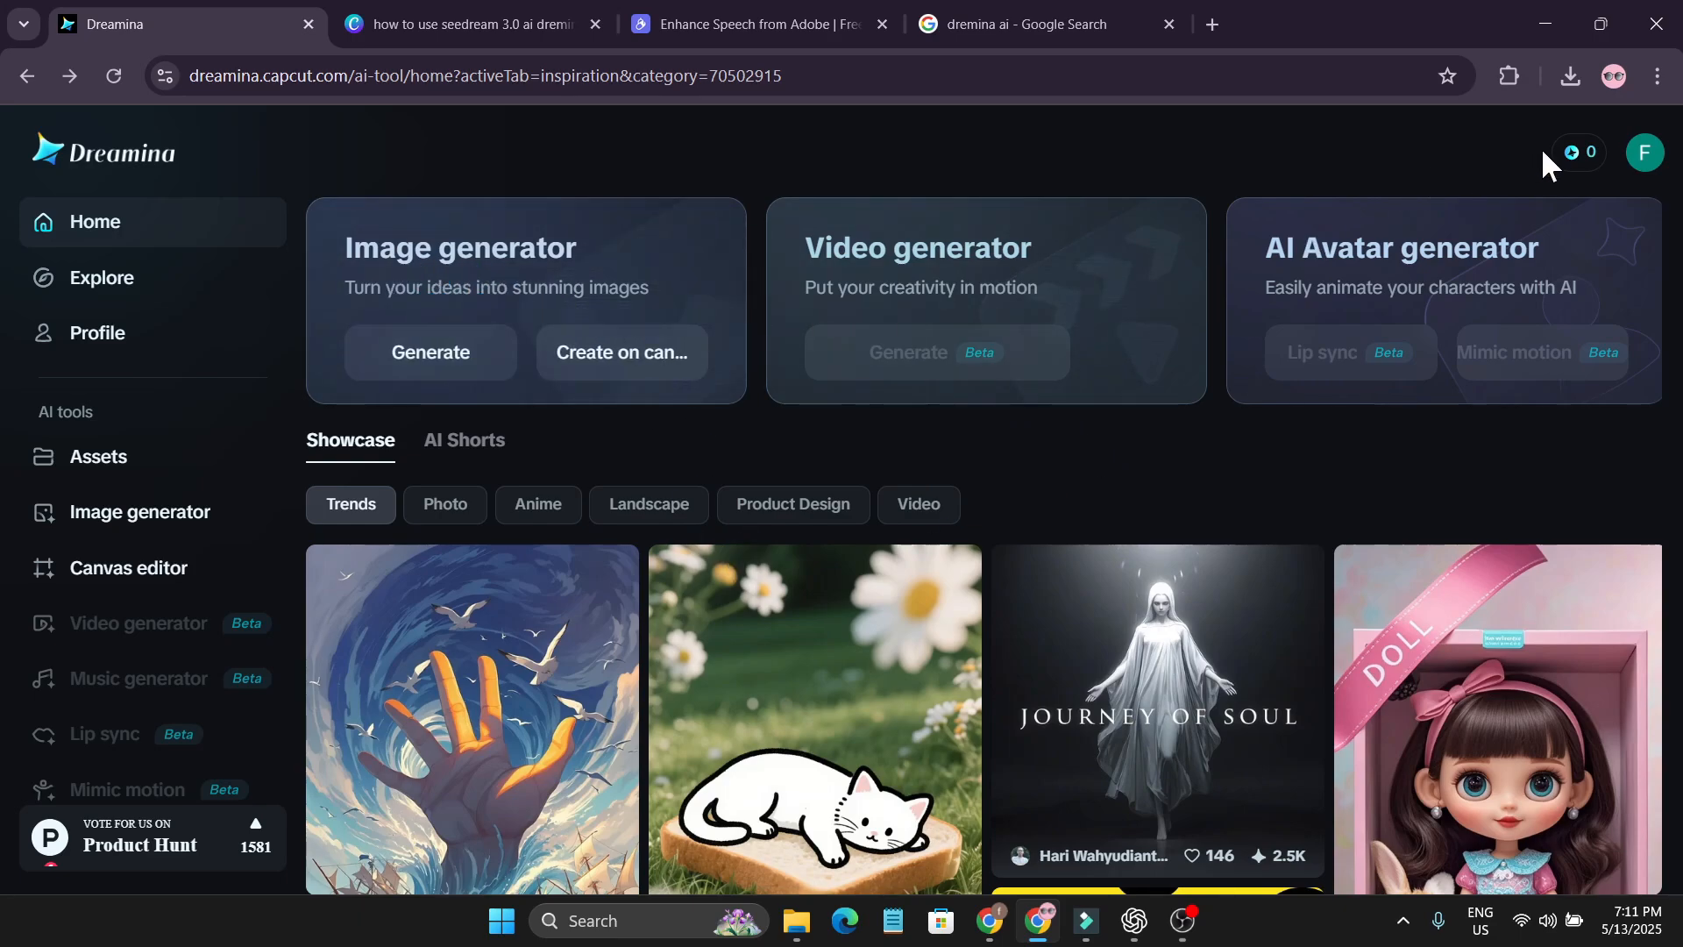
{"action": "mouse_move", "coordinate": [1510, 170]}
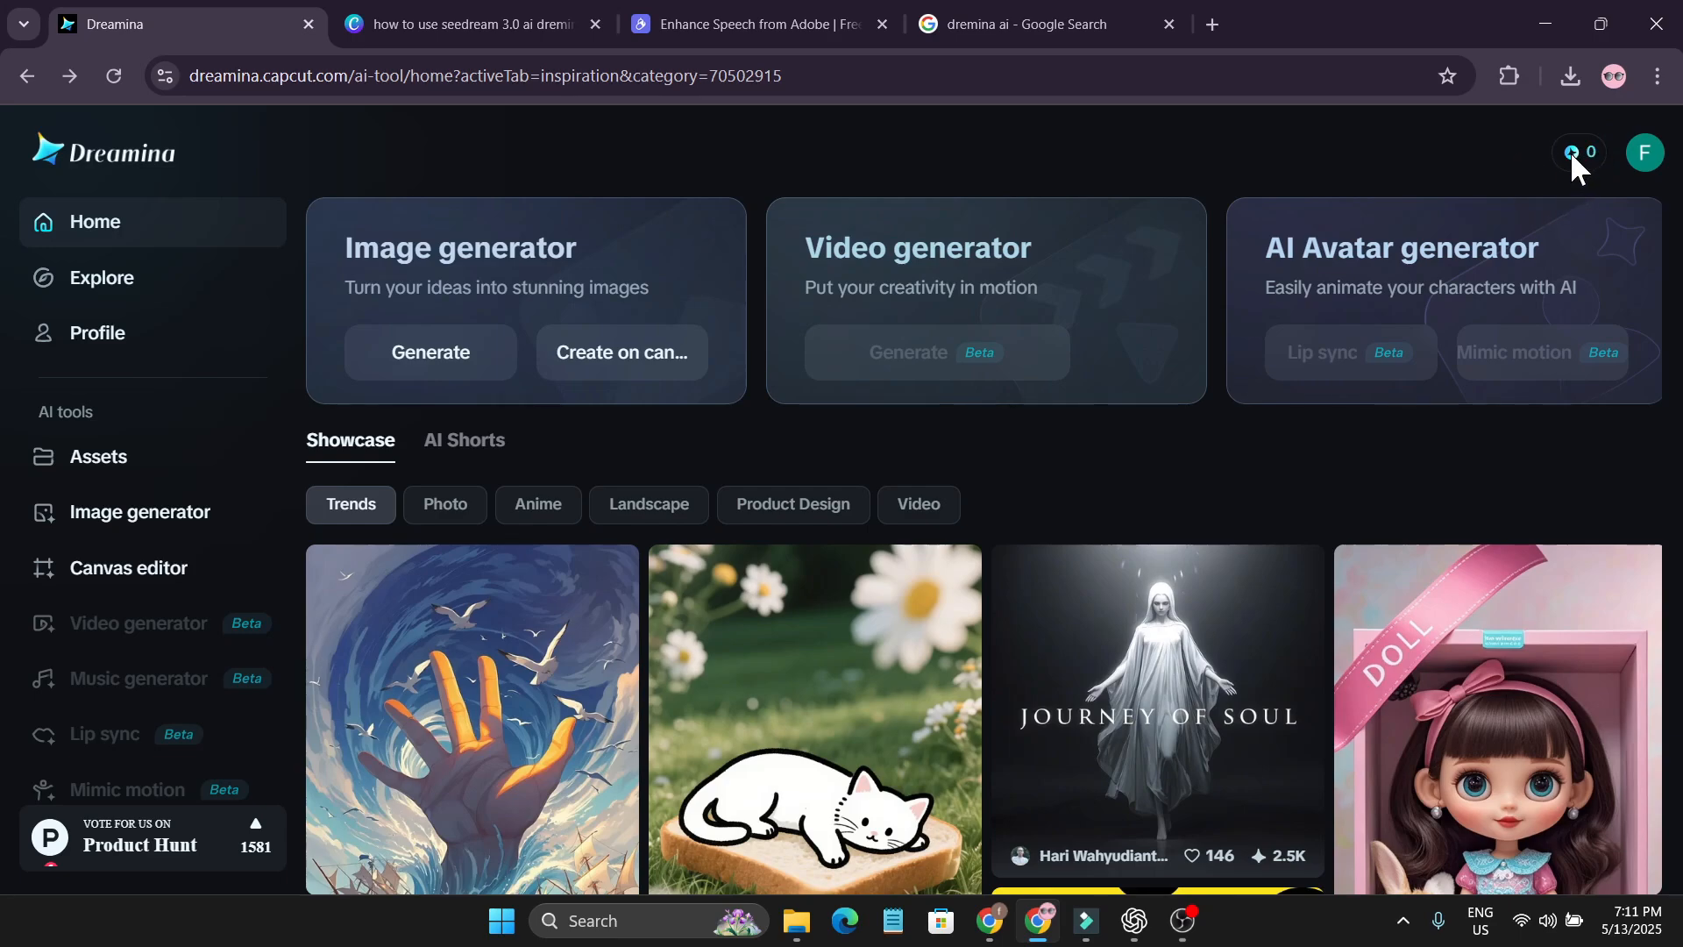
{"action": "mouse_move", "coordinate": [1513, 182]}
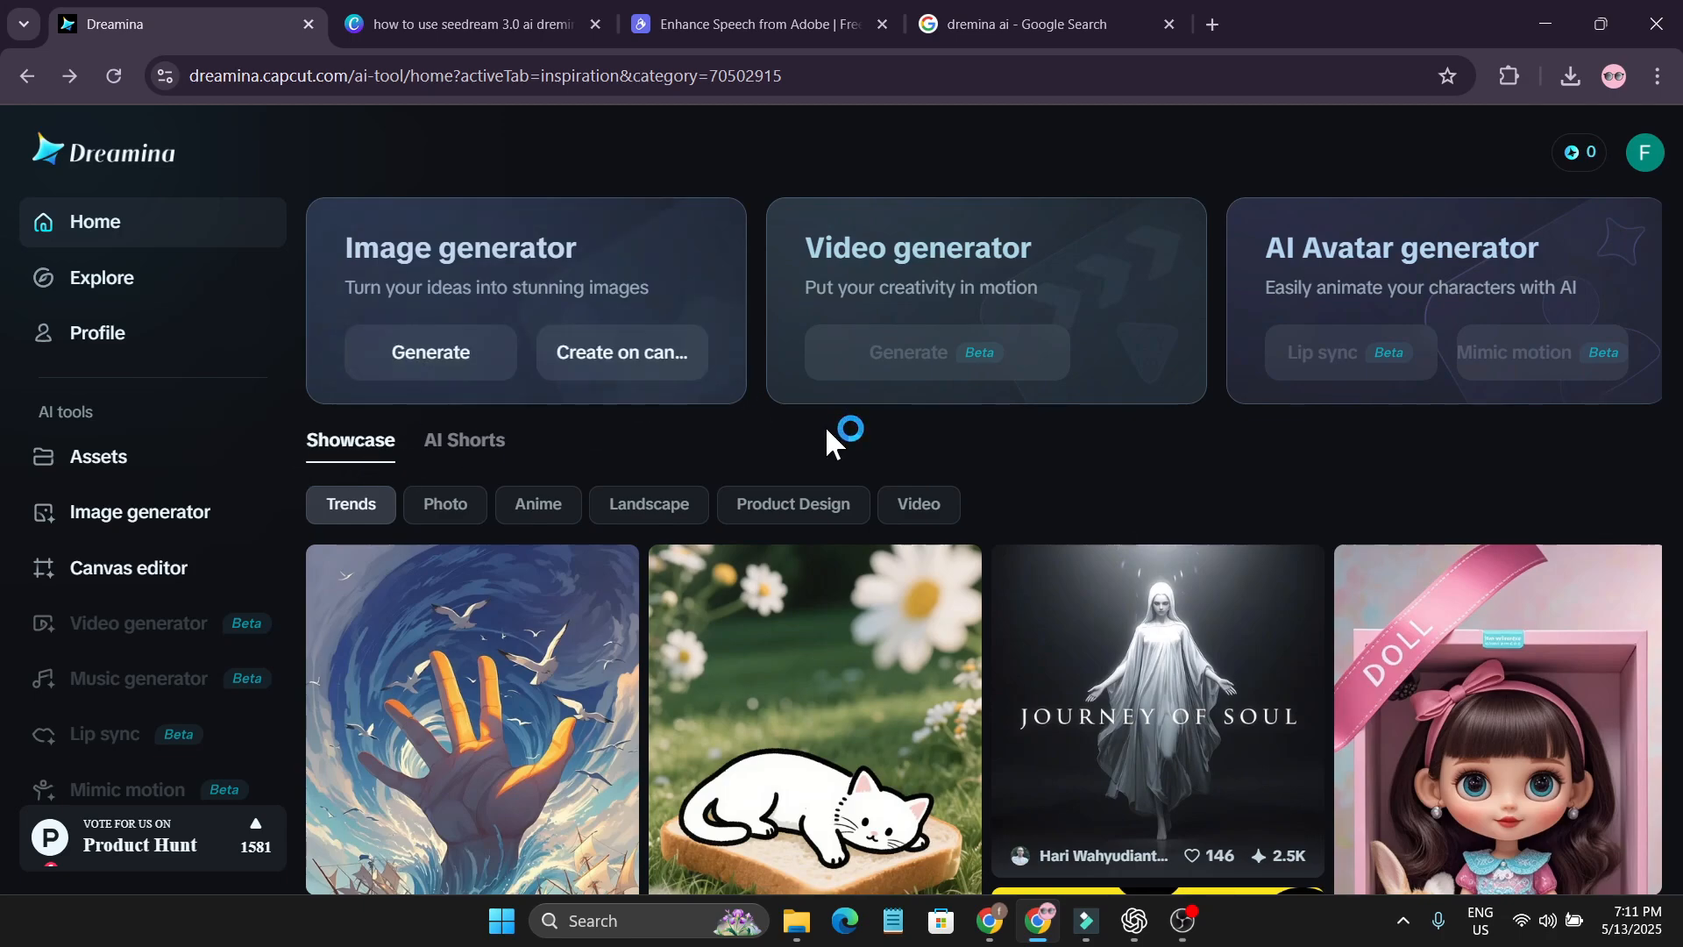
{"action": "mouse_move", "coordinate": [504, 455]}
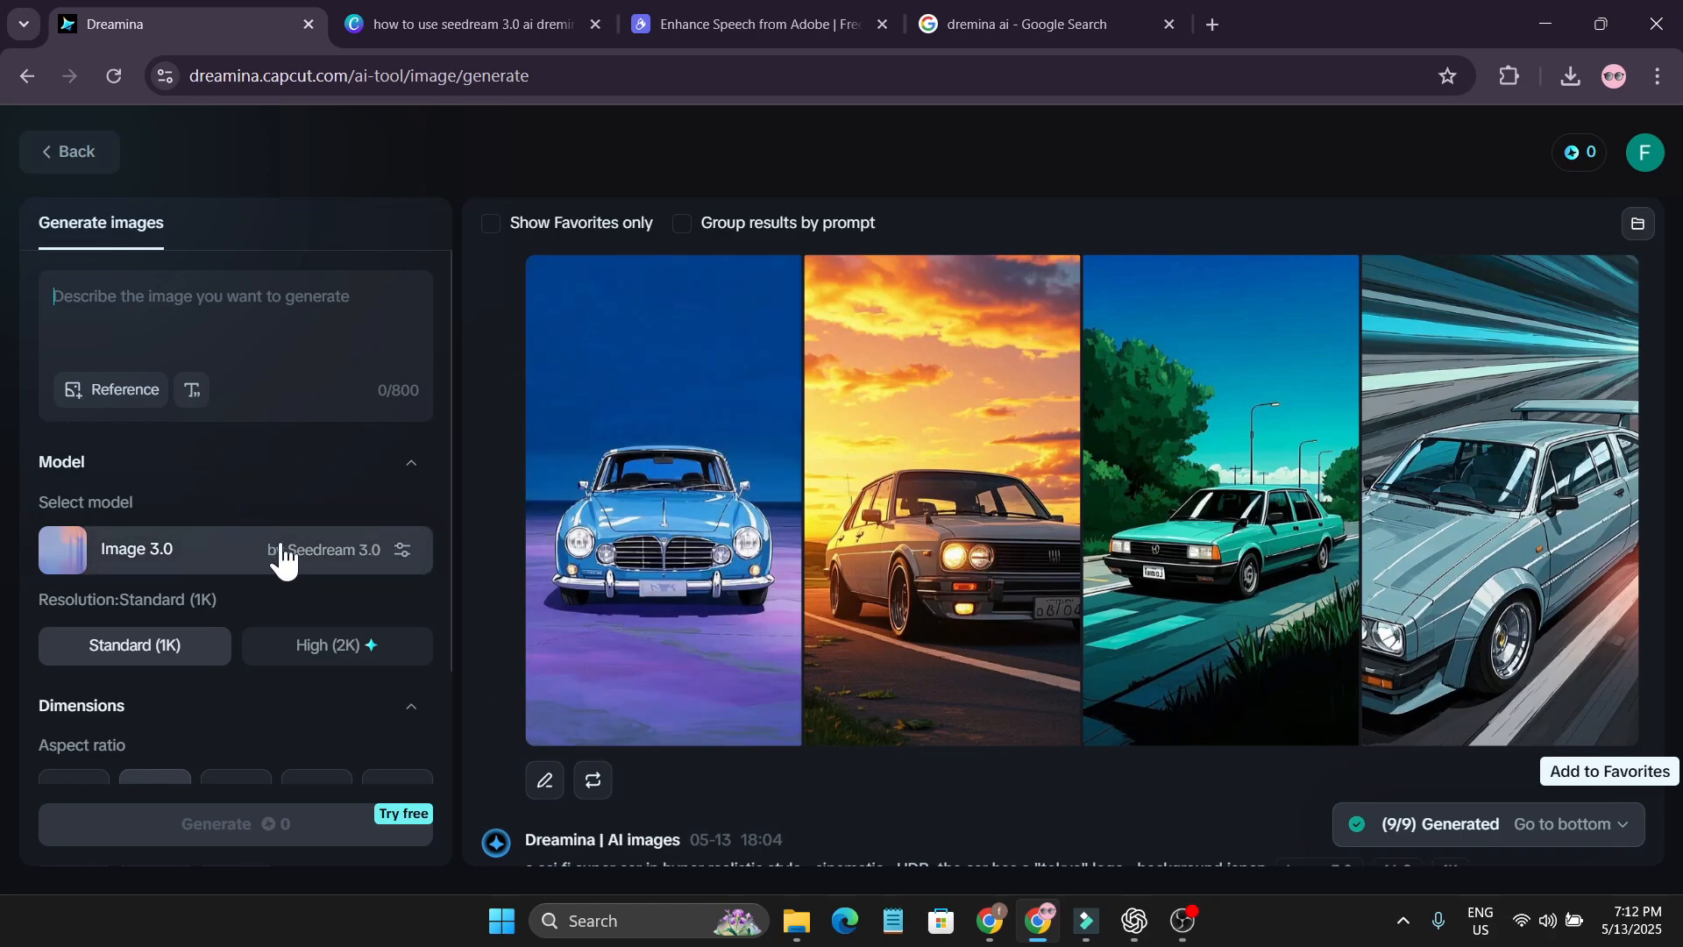
{"action": "mouse_move", "coordinate": [156, 558]}
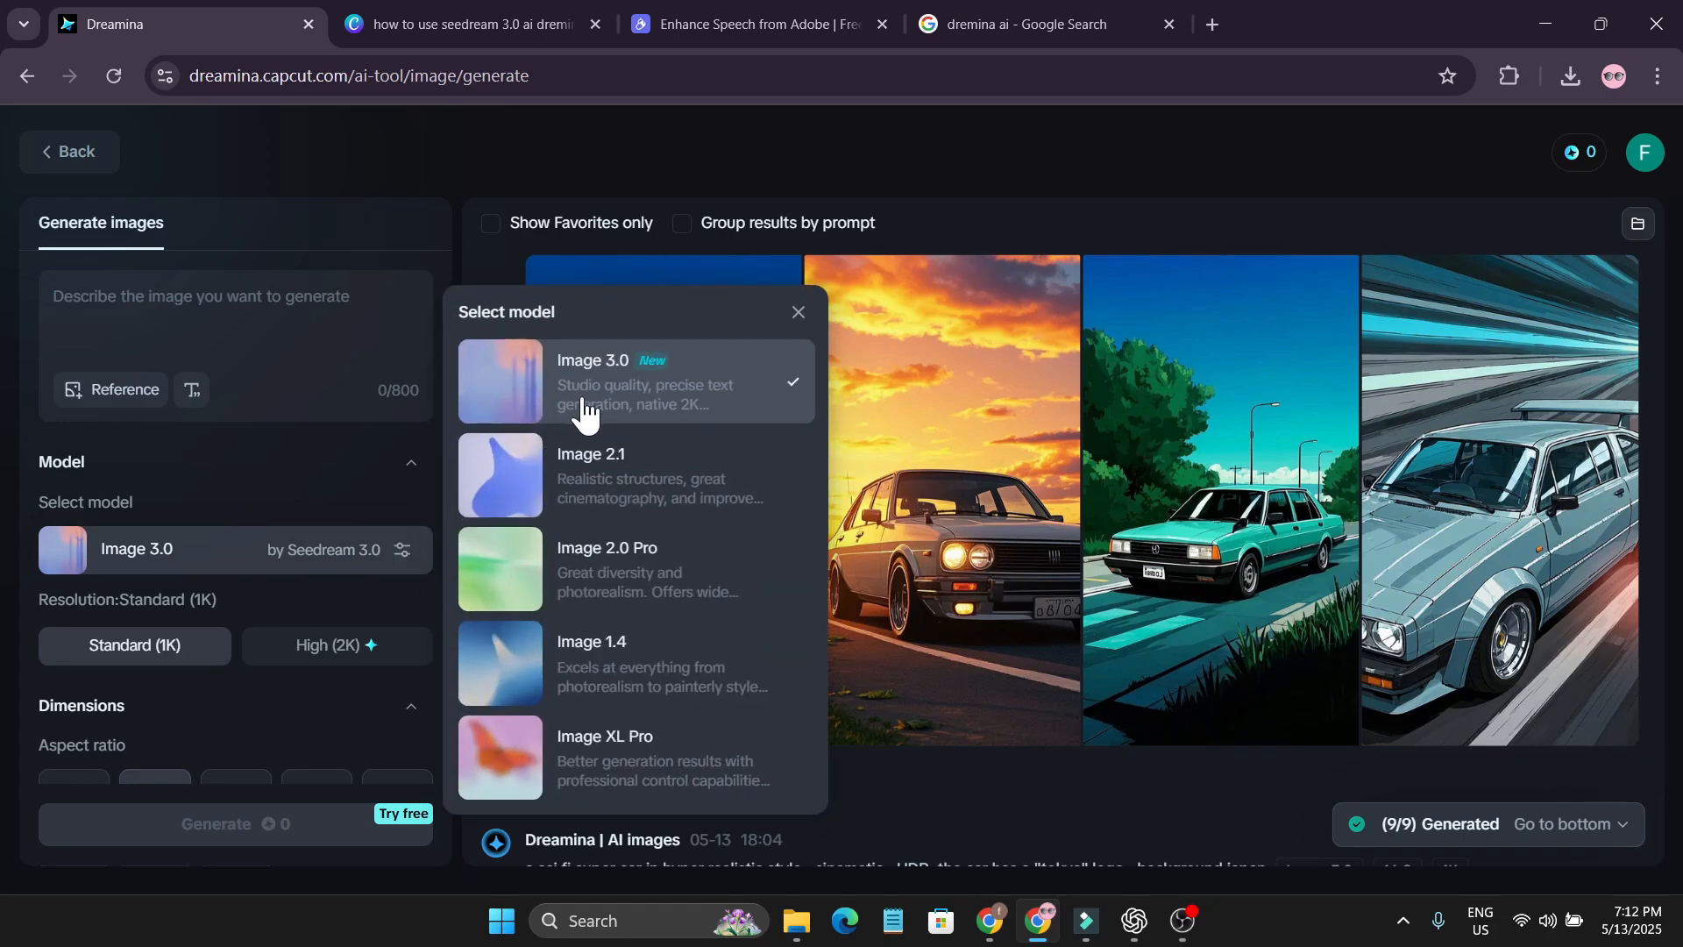
{"action": "mouse_move", "coordinate": [601, 385]}
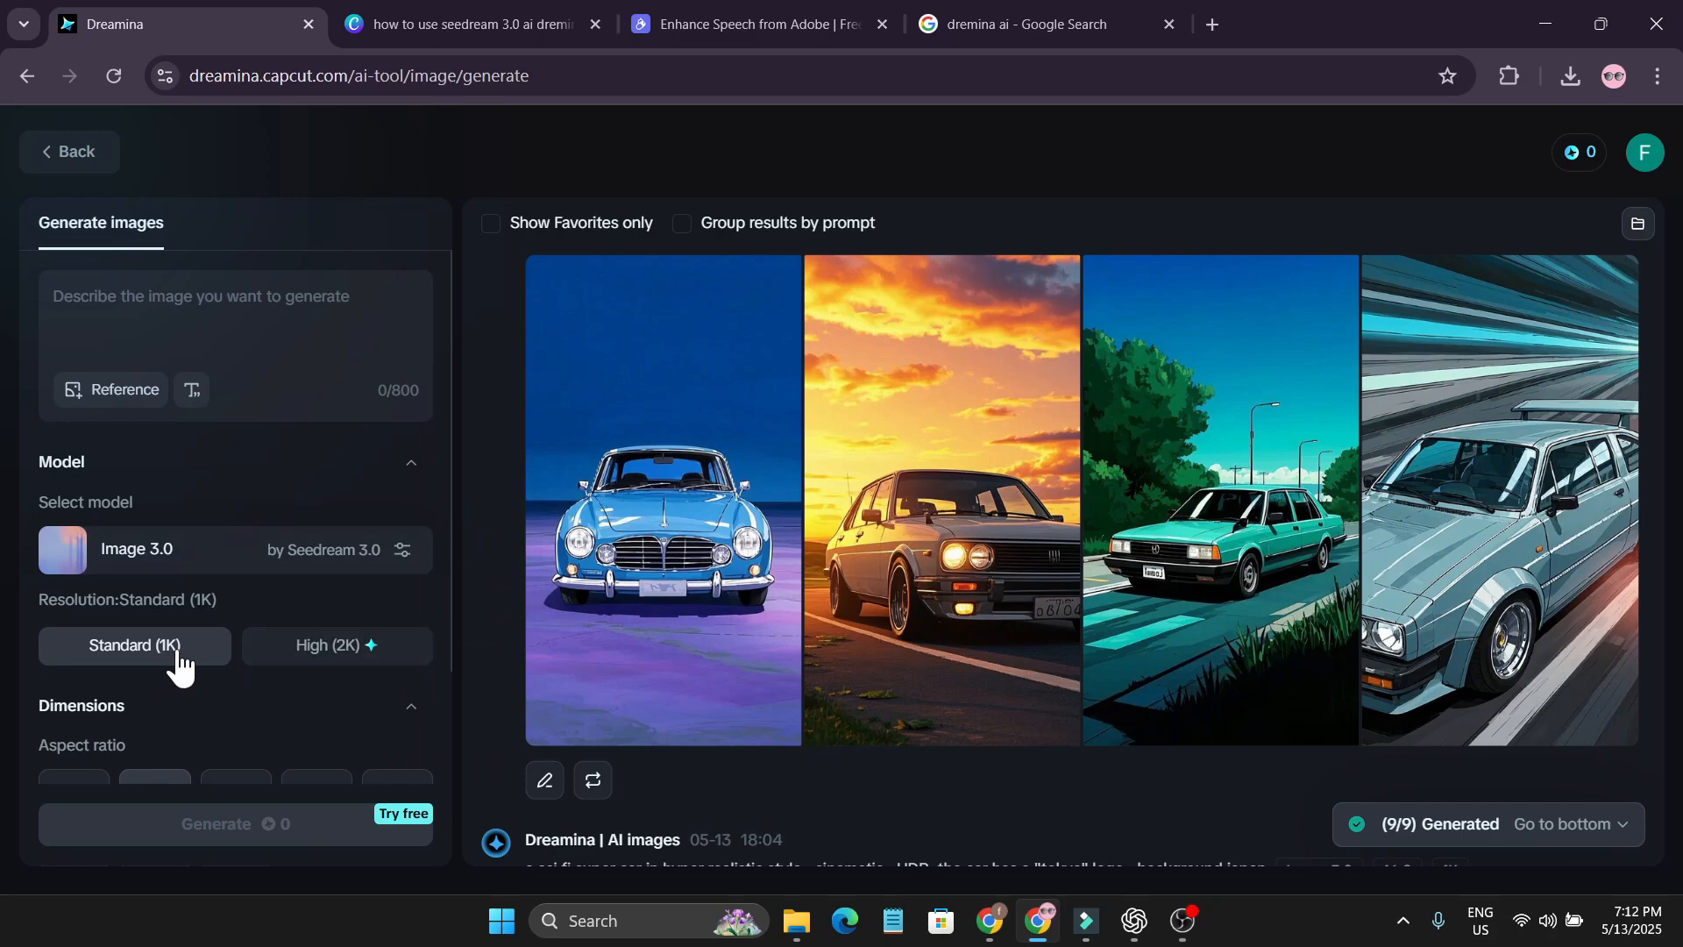
Scroll the generator settings panel to reach the earlier Tokyo supercar result
{"action": "scroll", "scroll_direction": "down", "scroll_amount": 3}
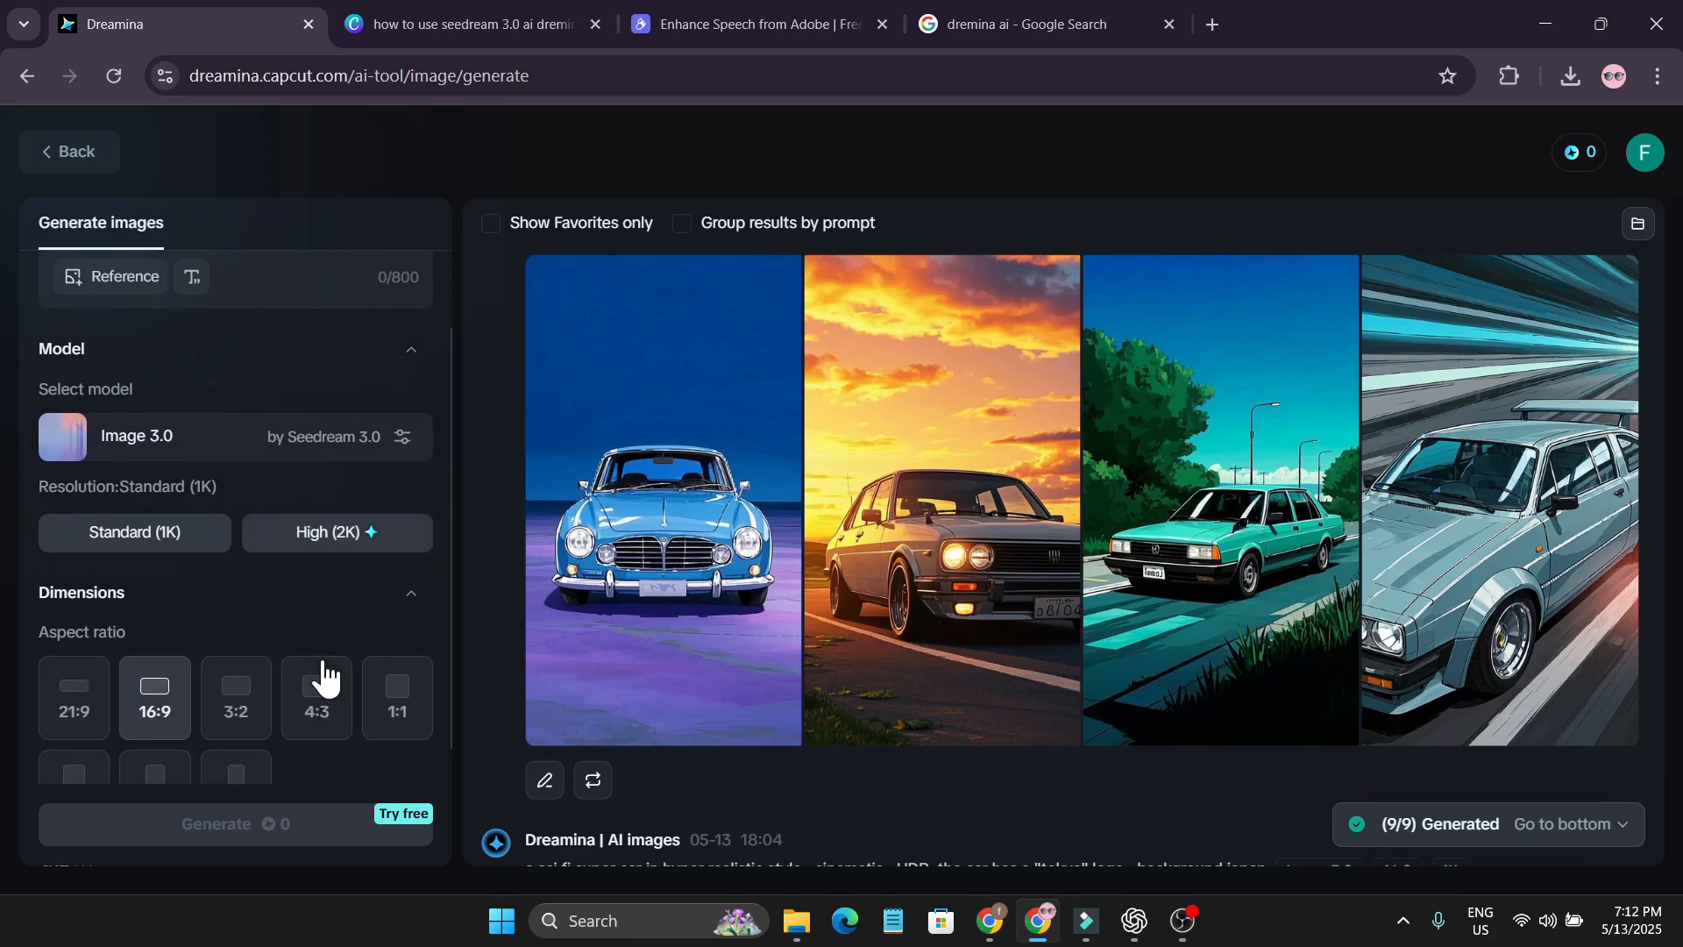
{"action": "scroll", "scroll_direction": "down", "scroll_amount": 3}
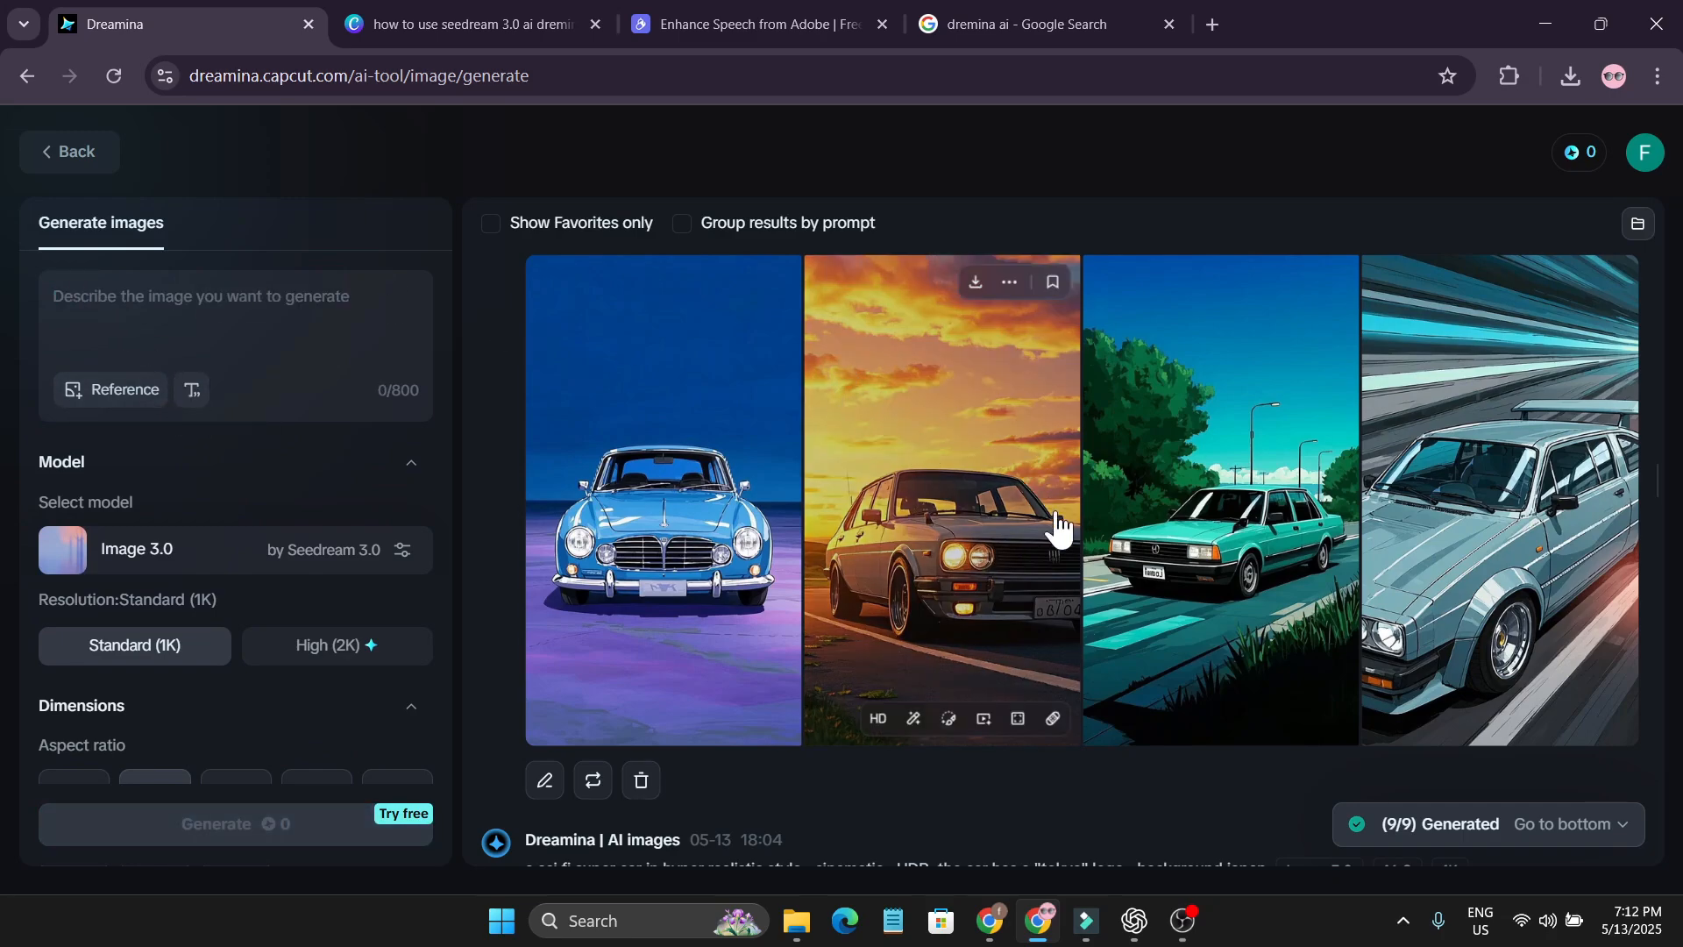
{"action": "scroll", "scroll_direction": "down", "scroll_amount": 3}
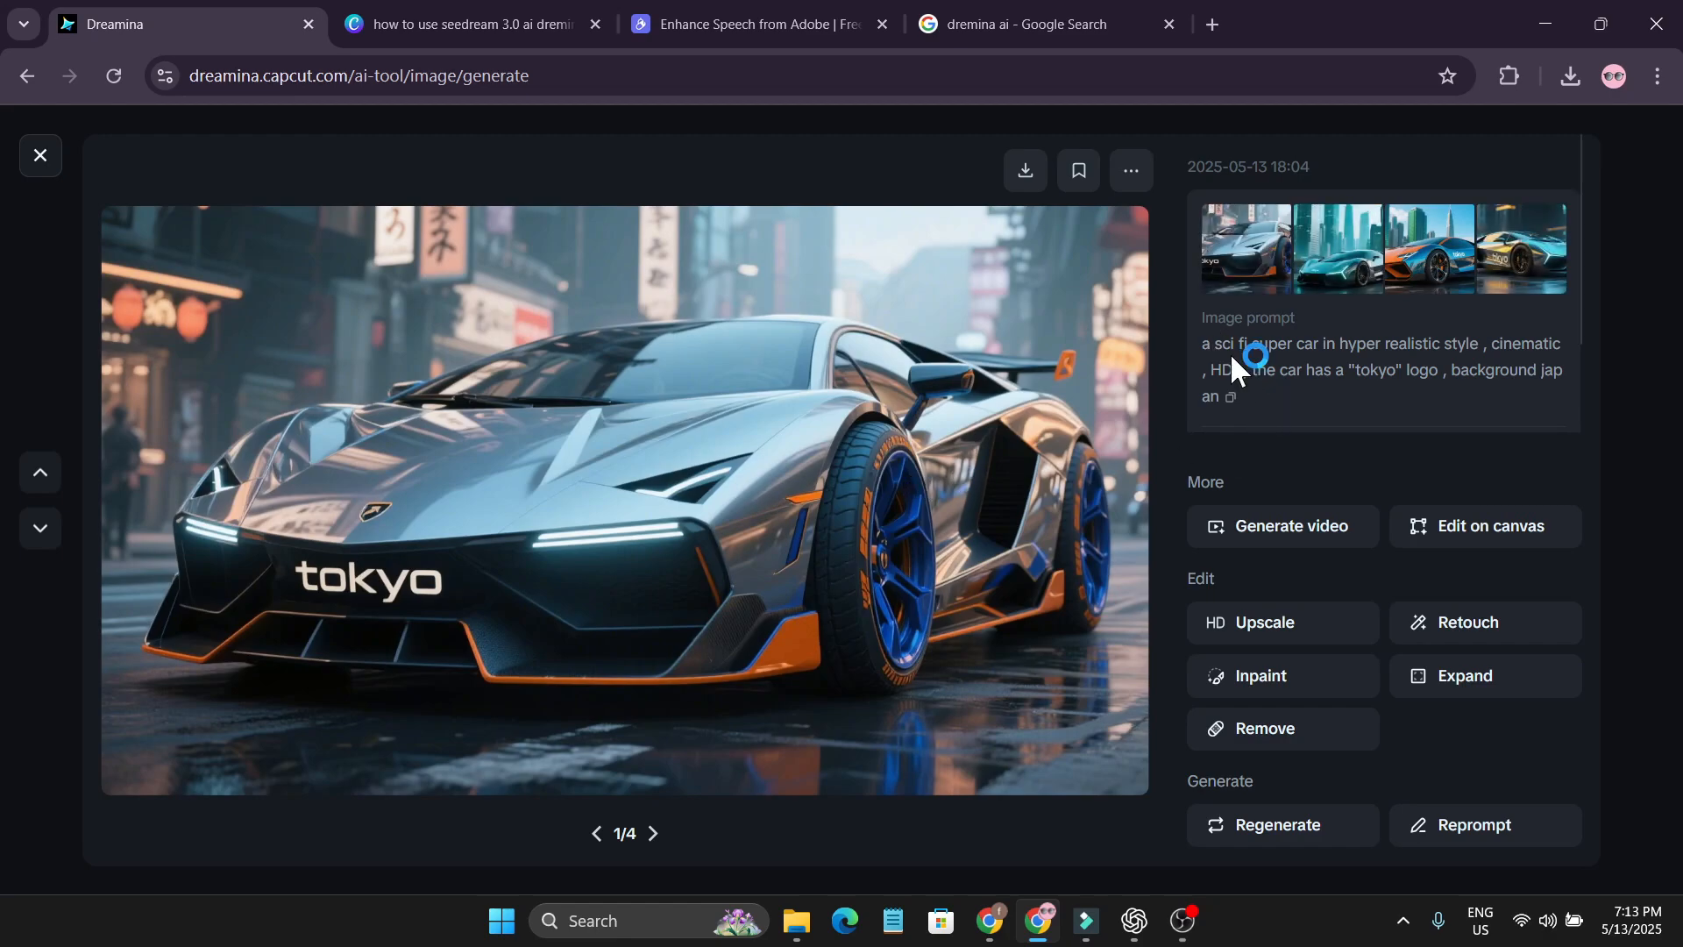
{"action": "mouse_move", "coordinate": [1518, 368]}
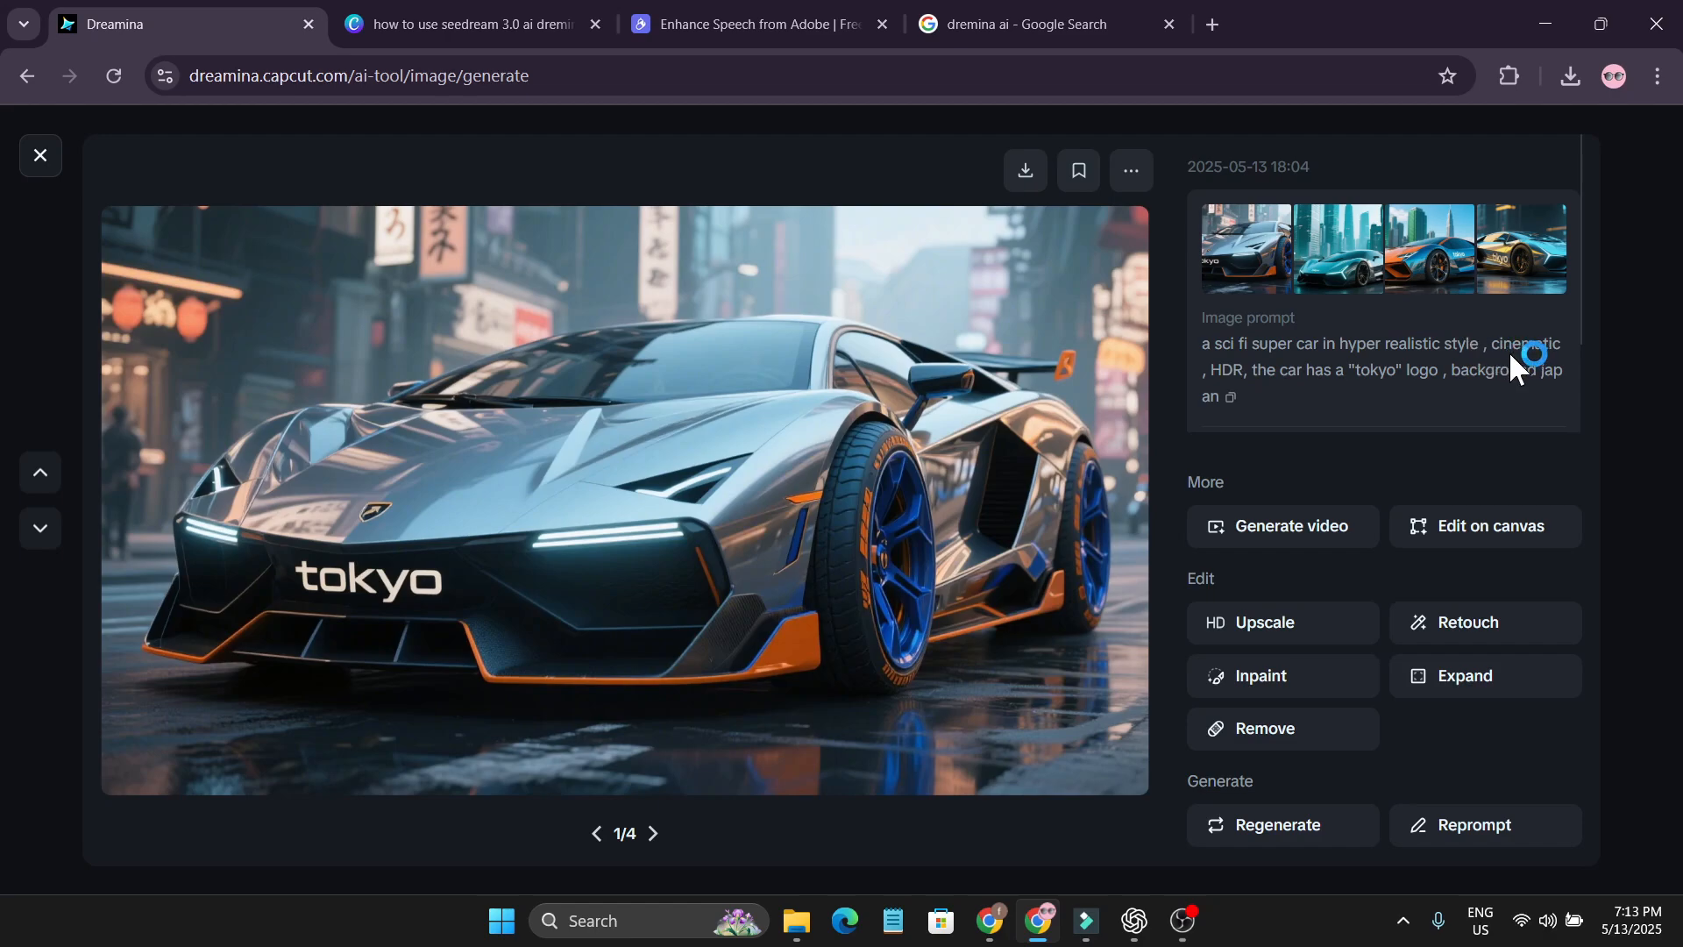
{"action": "mouse_move", "coordinate": [1395, 398]}
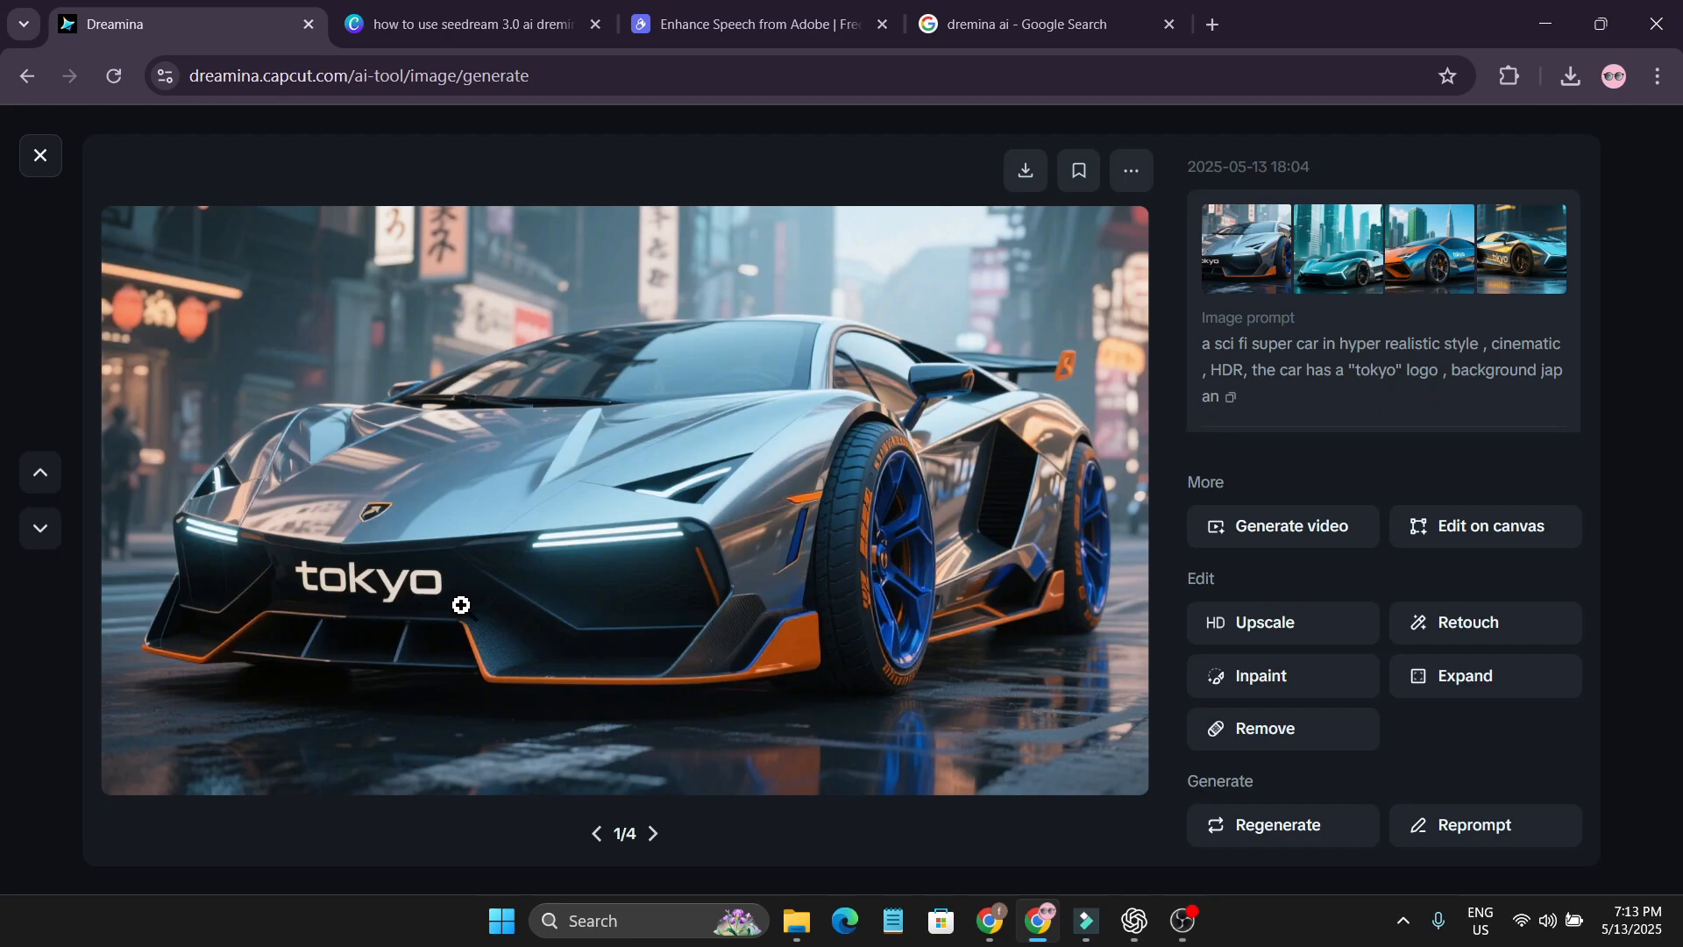
{"action": "mouse_move", "coordinate": [657, 538]}
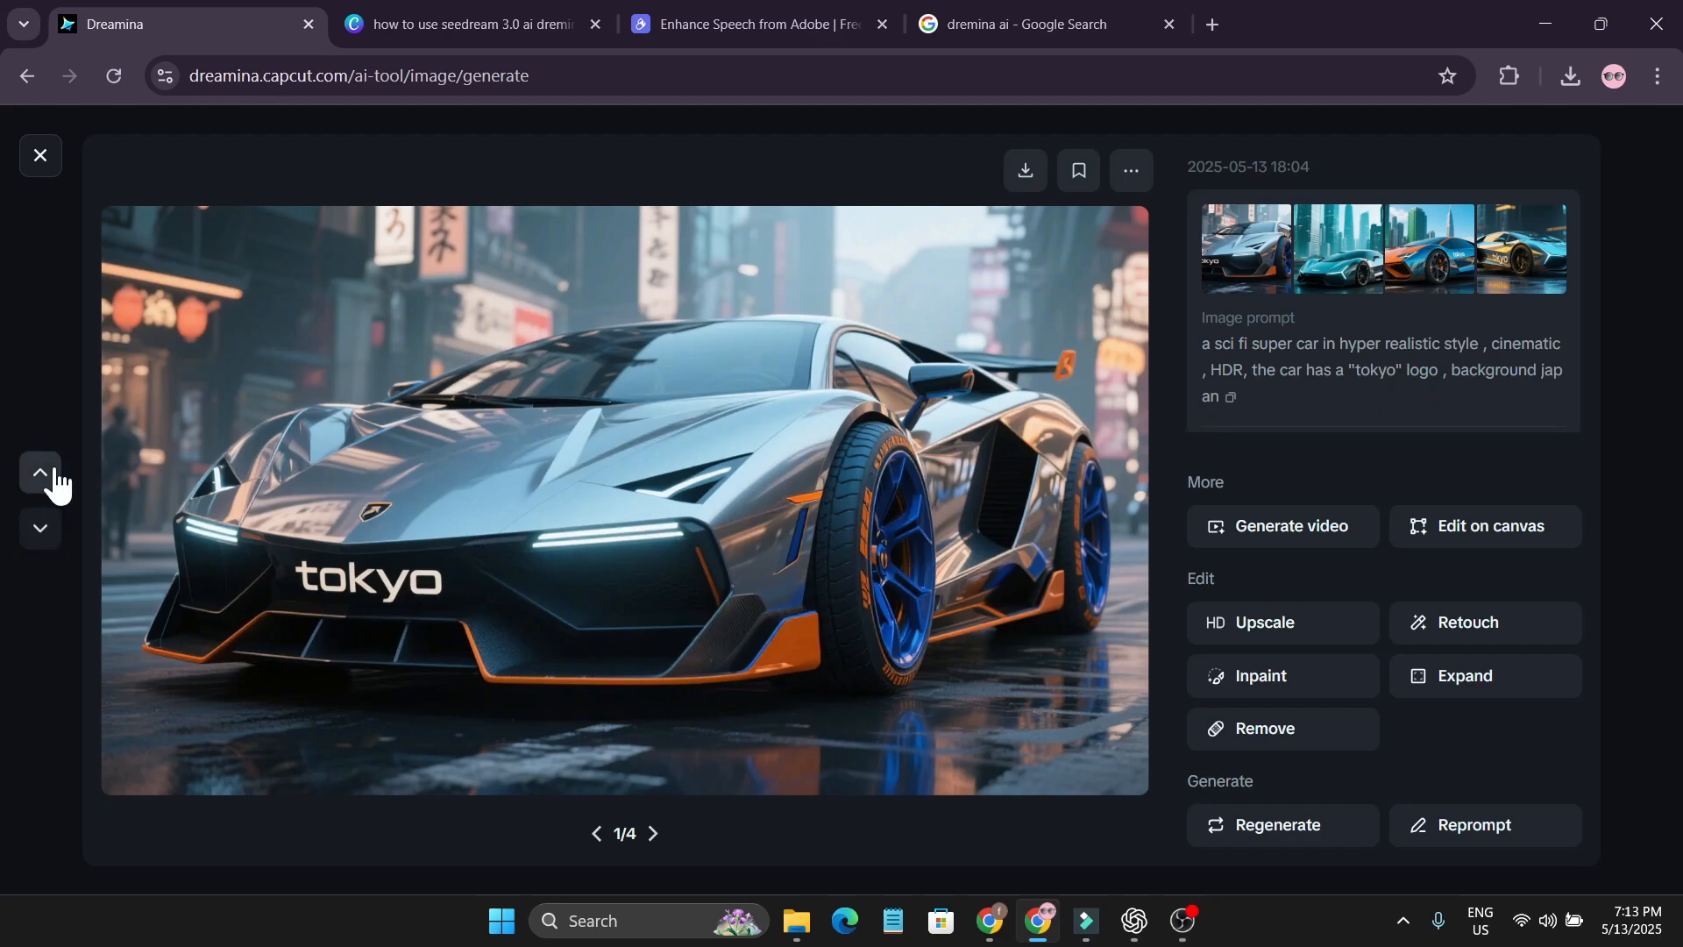
Browse the supercar variations, viewing the blue-and-orange one before returning to the first
{"action": "left_click", "coordinate": [1427, 247]}
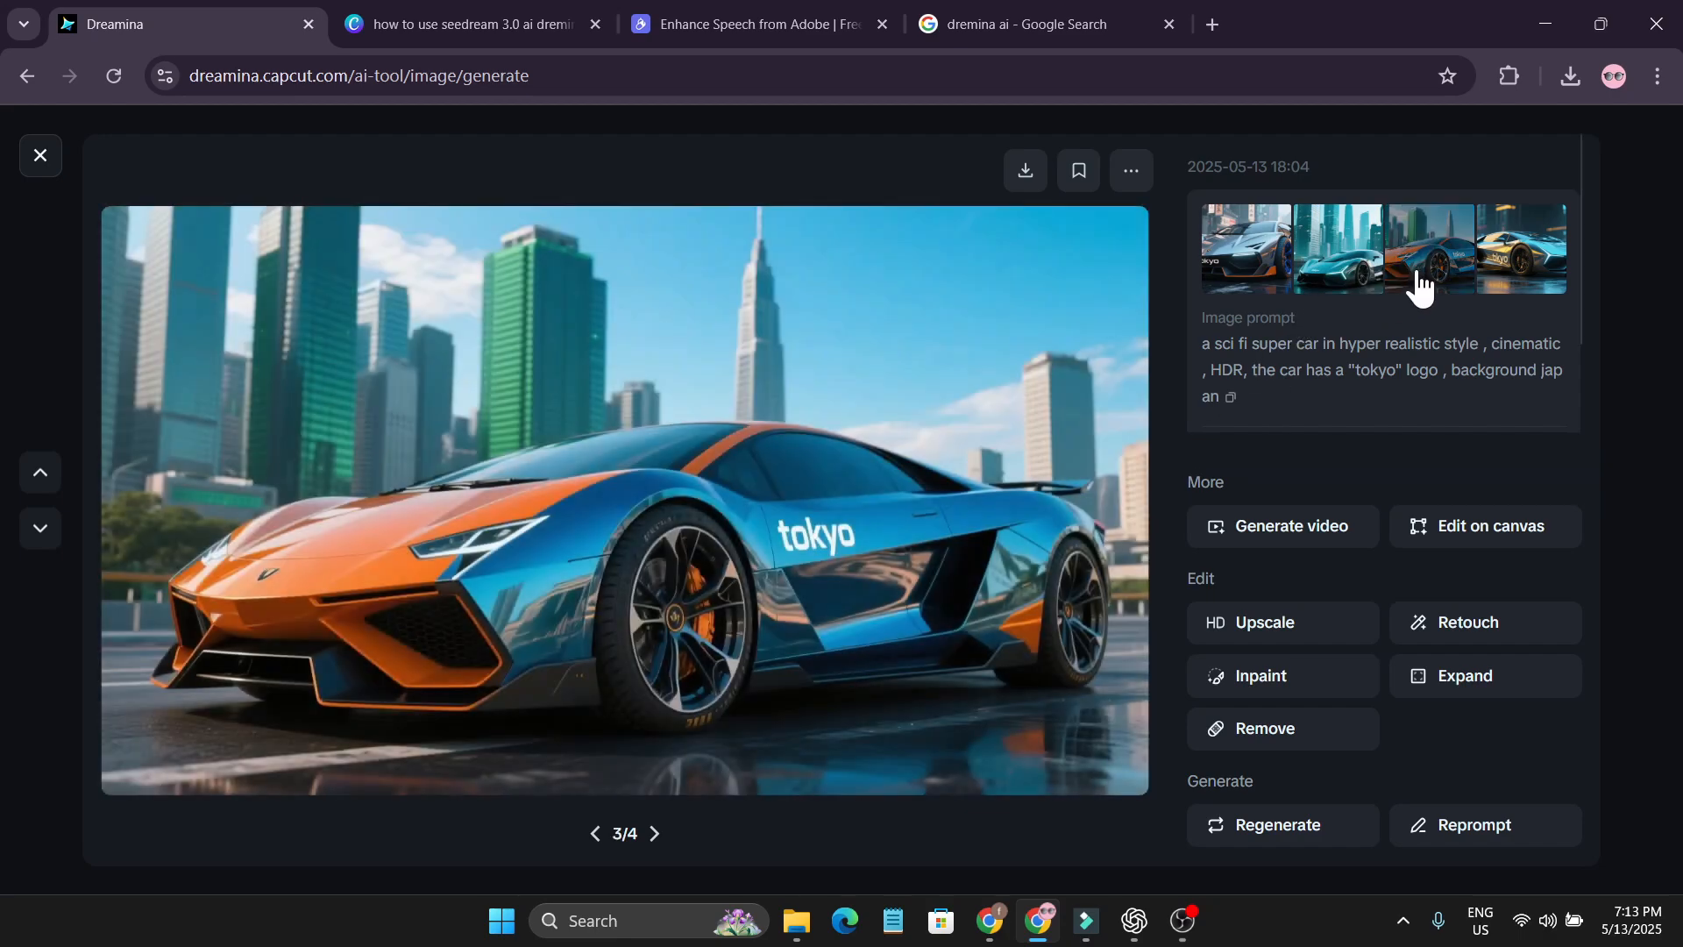
{"action": "left_click", "coordinate": [1521, 247]}
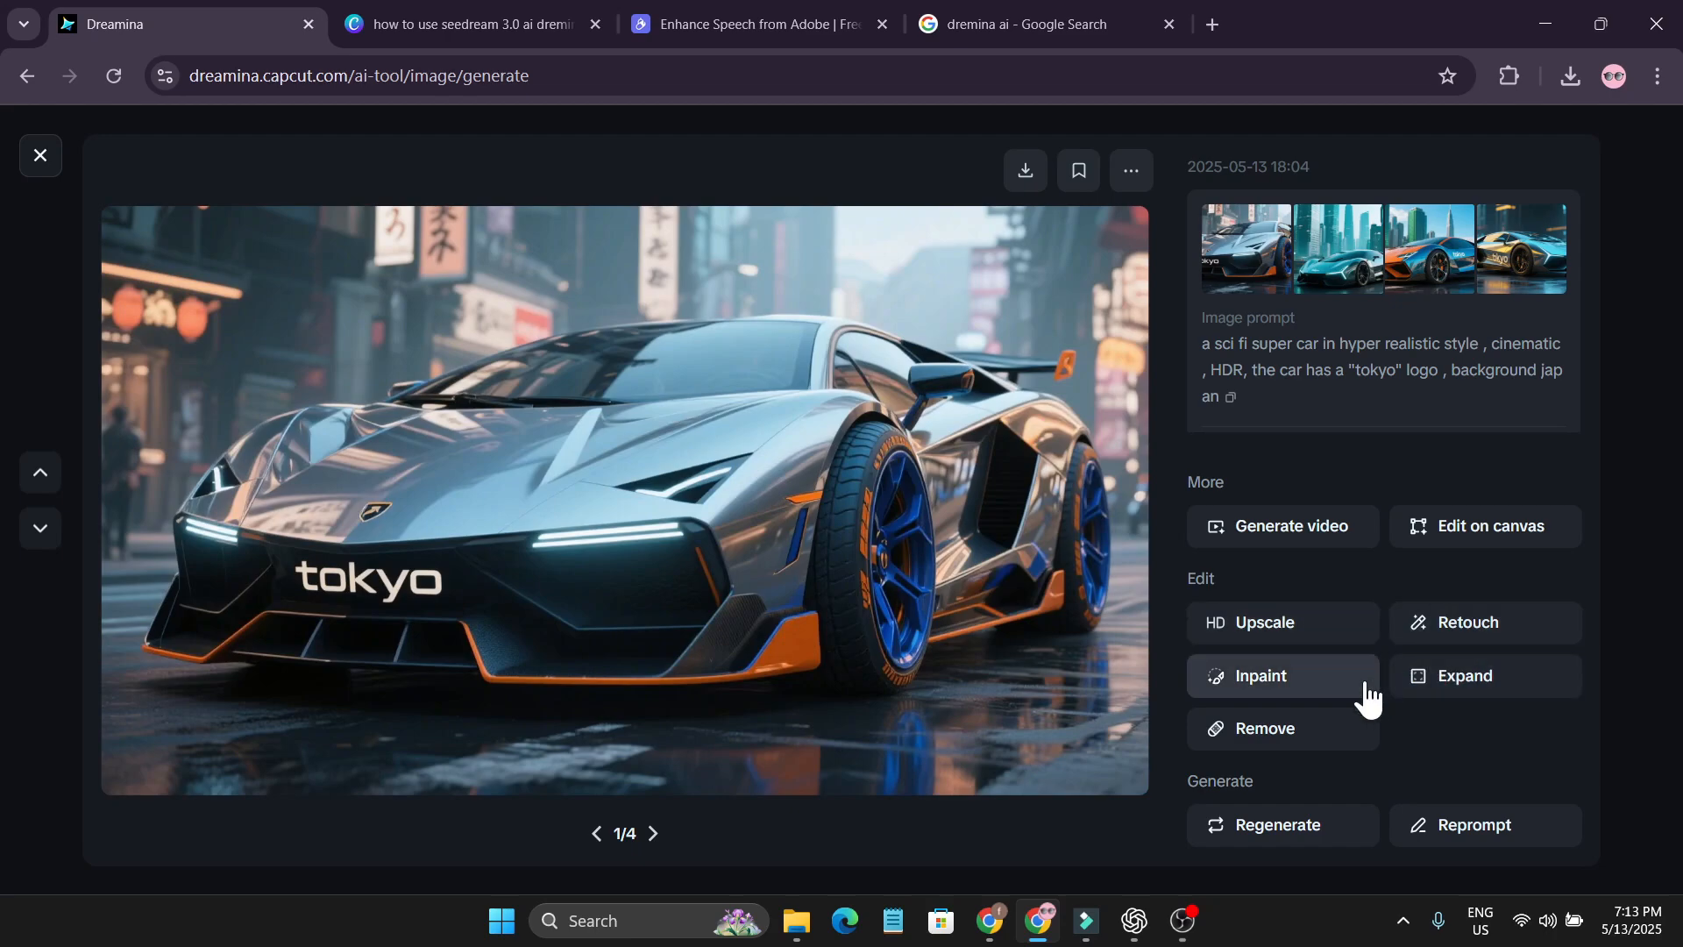
{"action": "mouse_move", "coordinate": [1289, 824]}
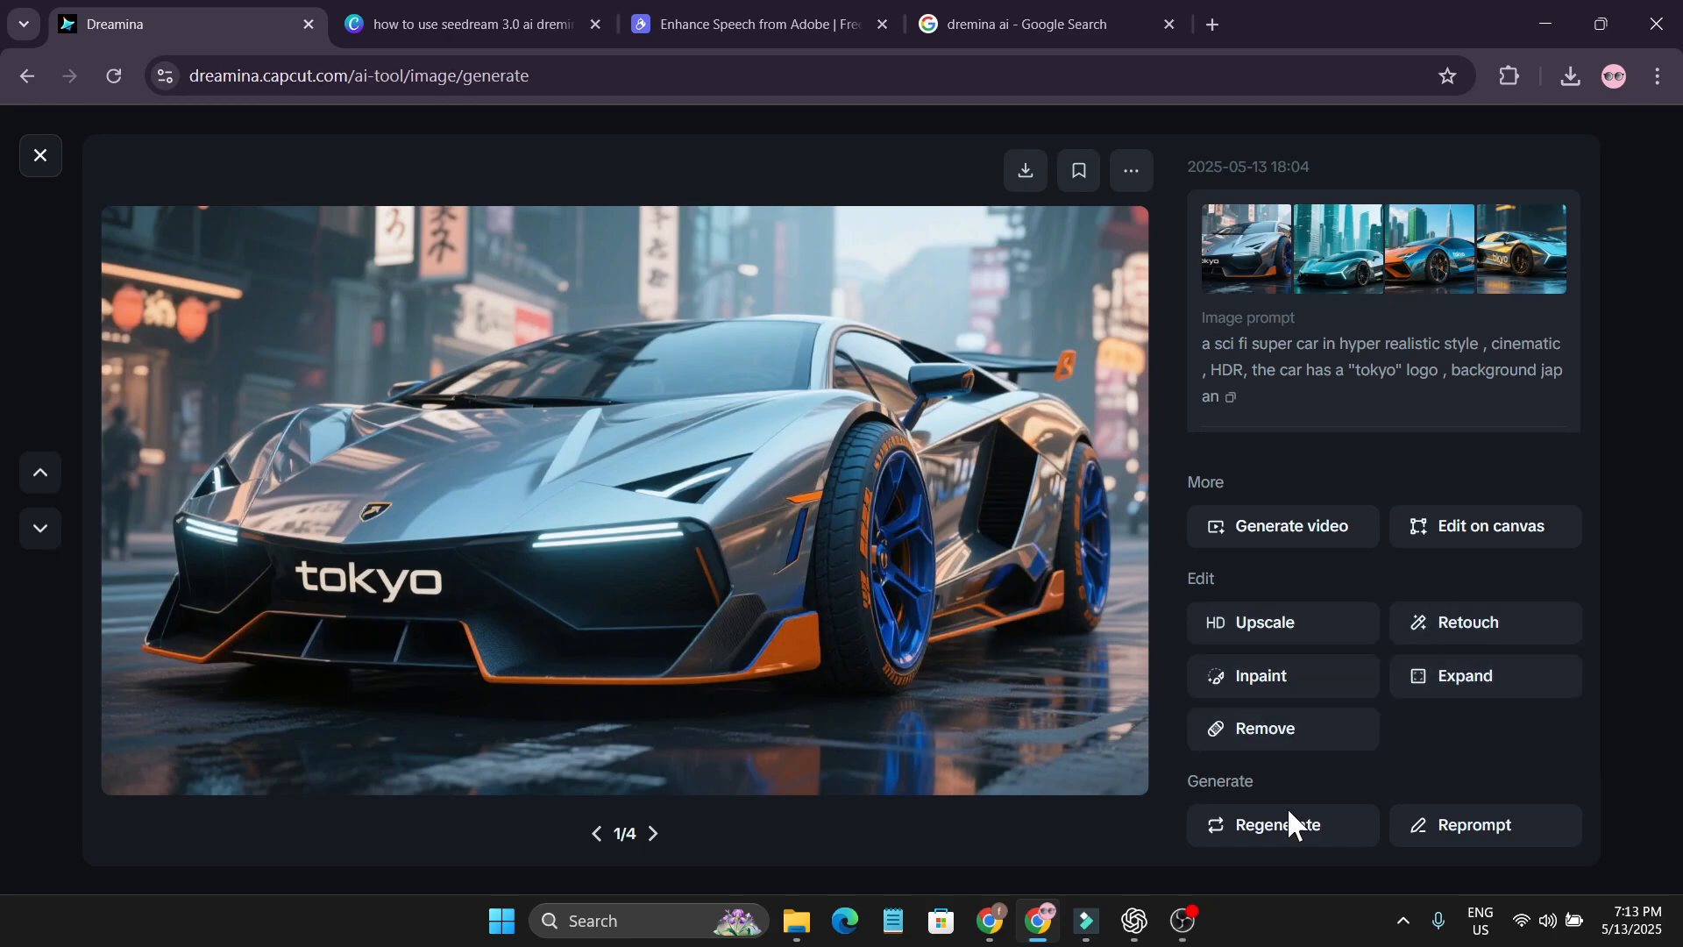
{"action": "mouse_move", "coordinate": [1281, 622]}
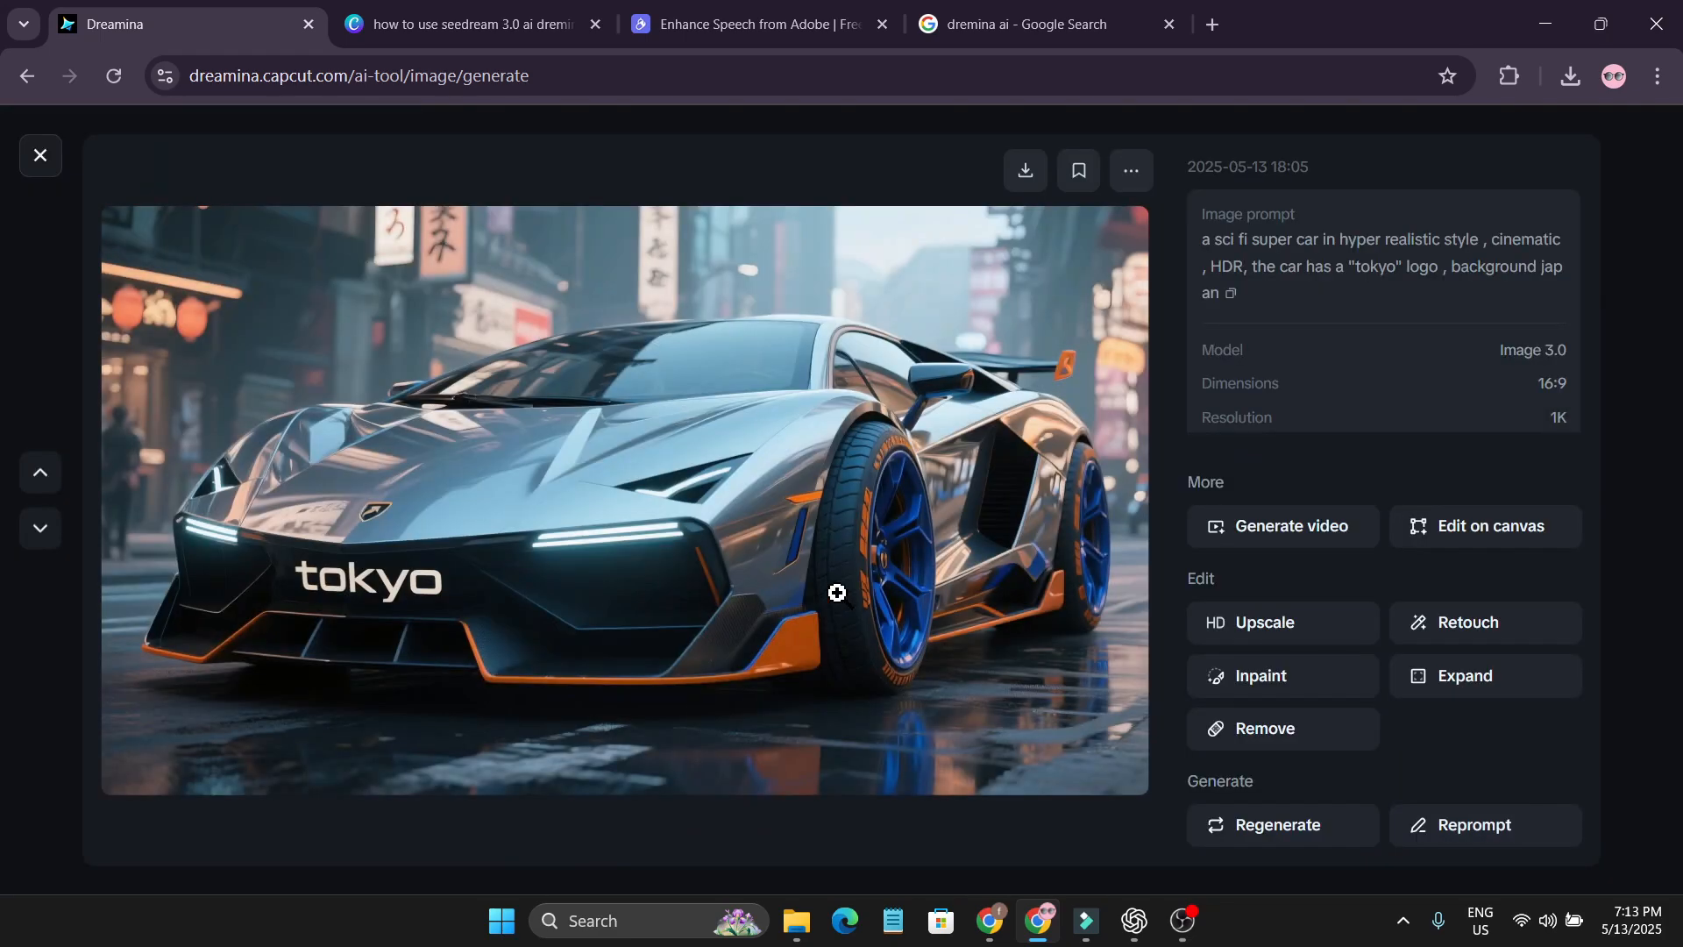
Zoom the grey supercar, view the retouched version, then return to the results feed
{"action": "left_click", "coordinate": [836, 591]}
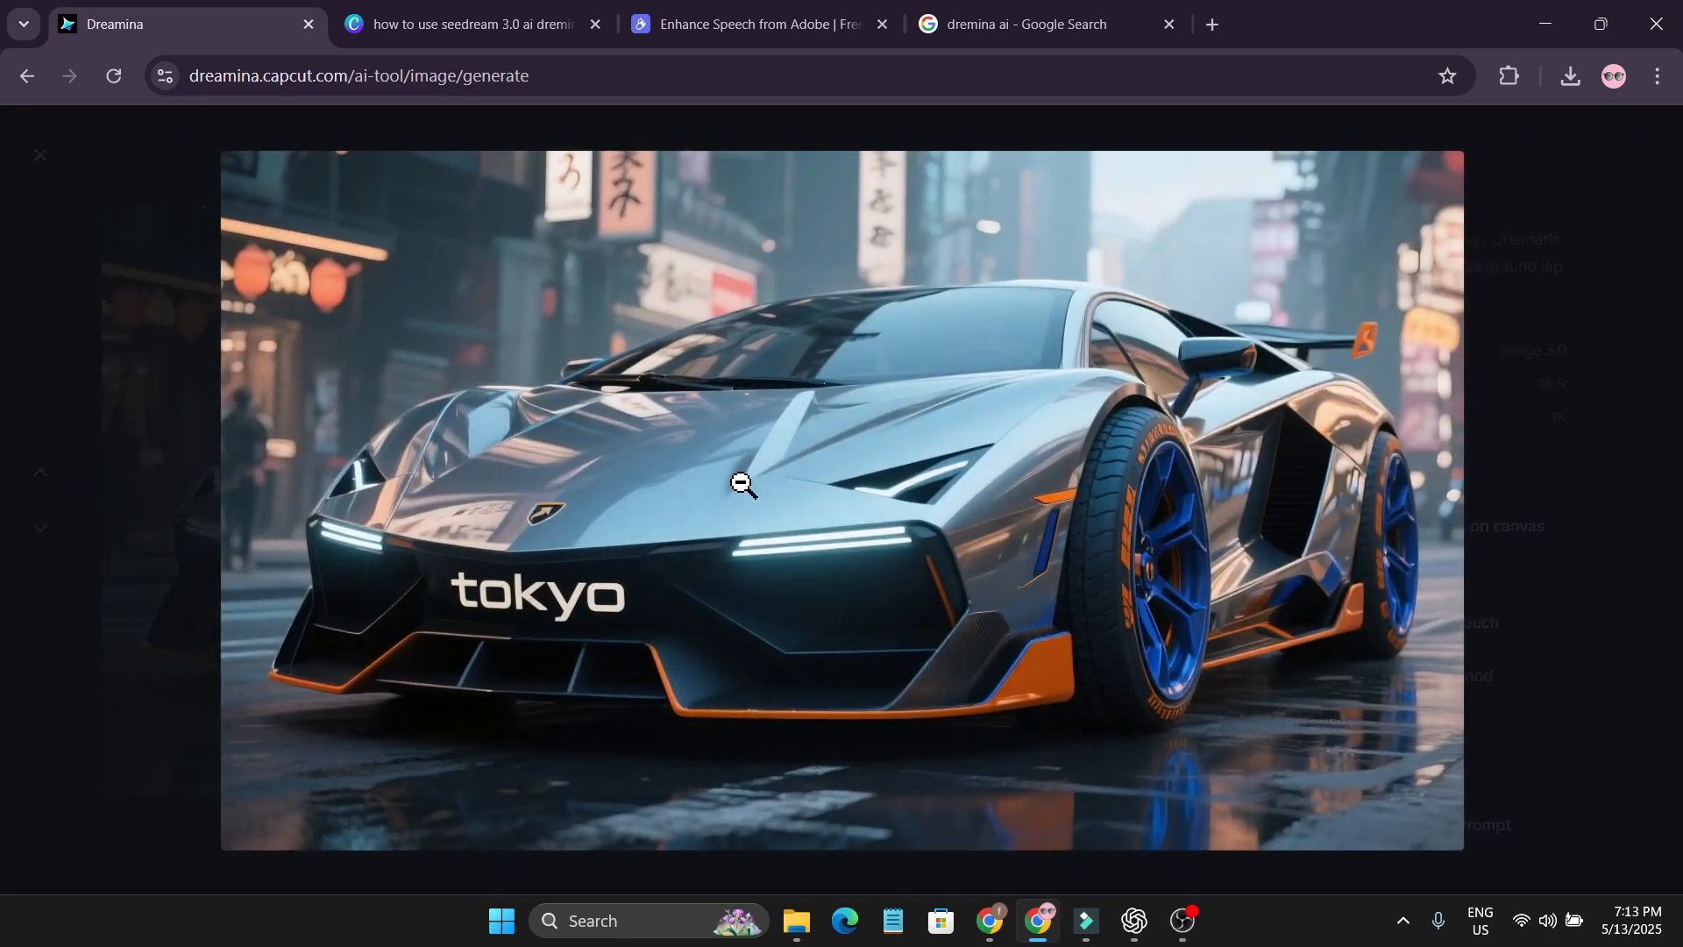
{"action": "mouse_move", "coordinate": [865, 516]}
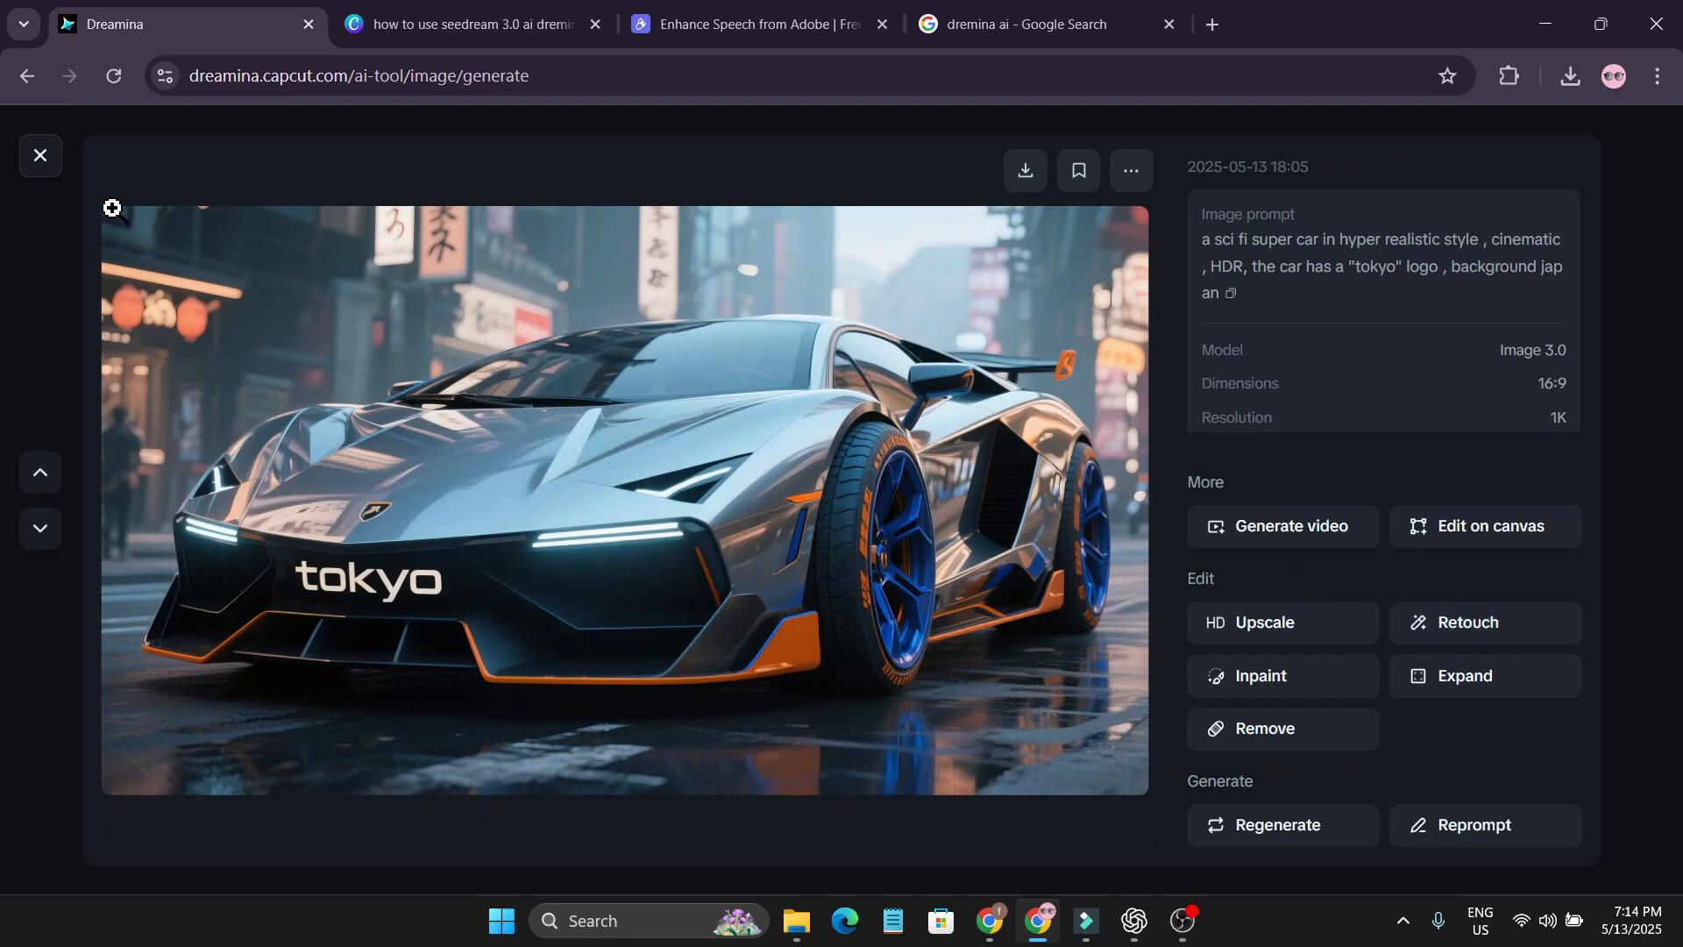
{"action": "left_click", "coordinate": [40, 154]}
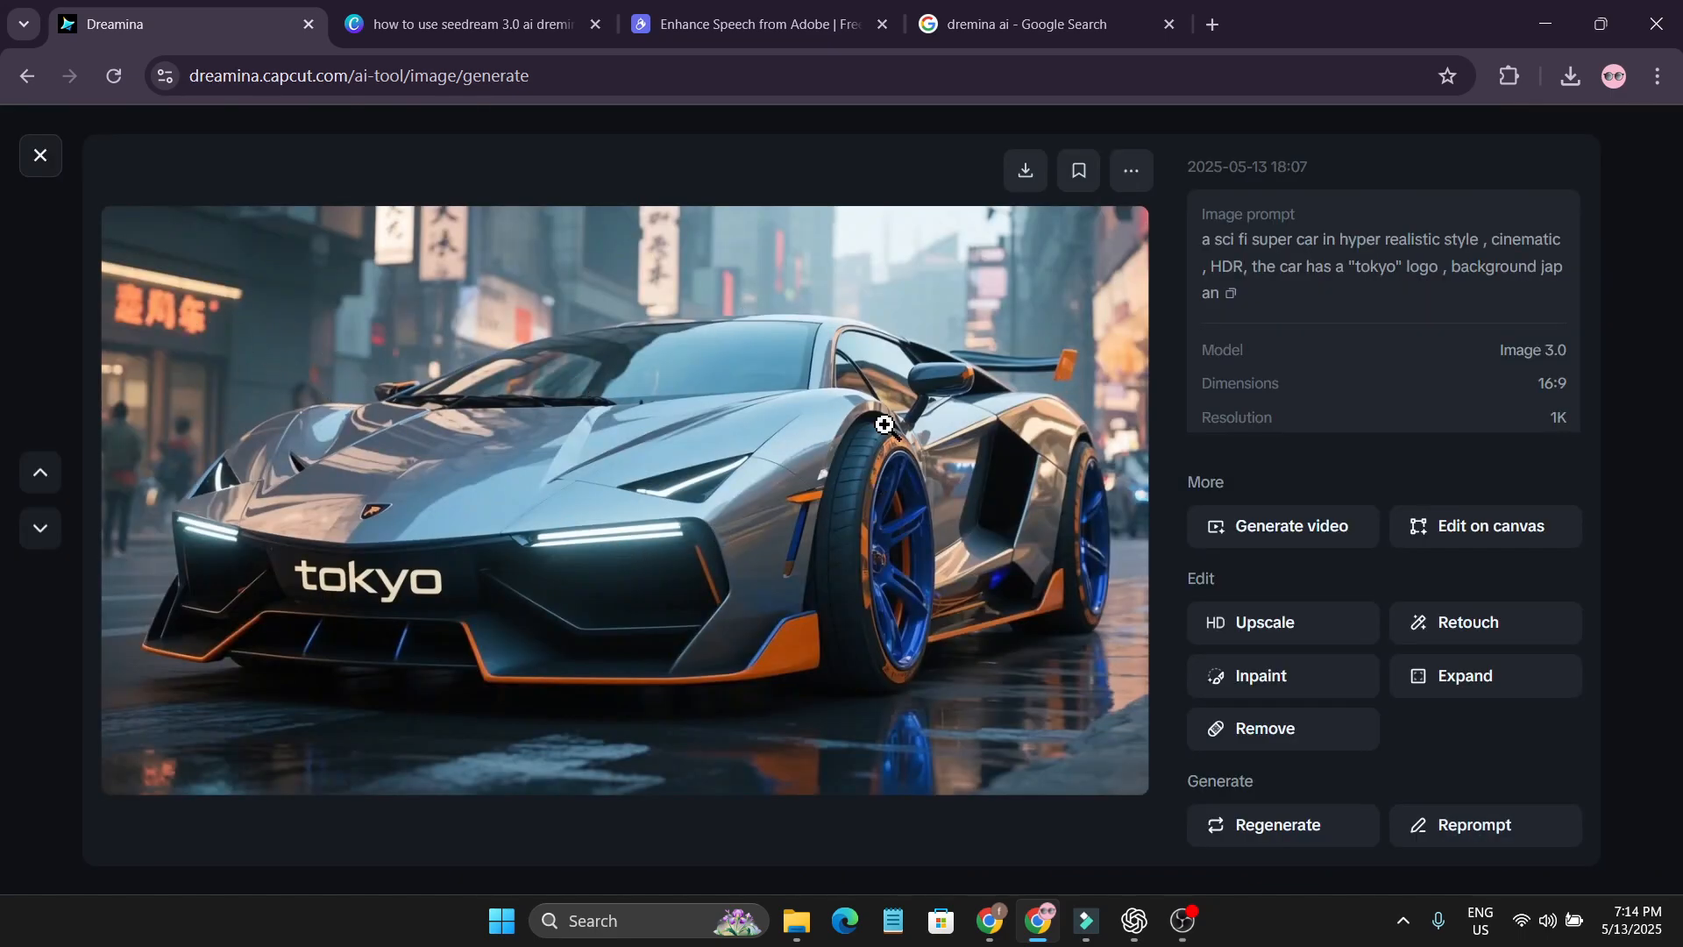
{"action": "left_click", "coordinate": [41, 154]}
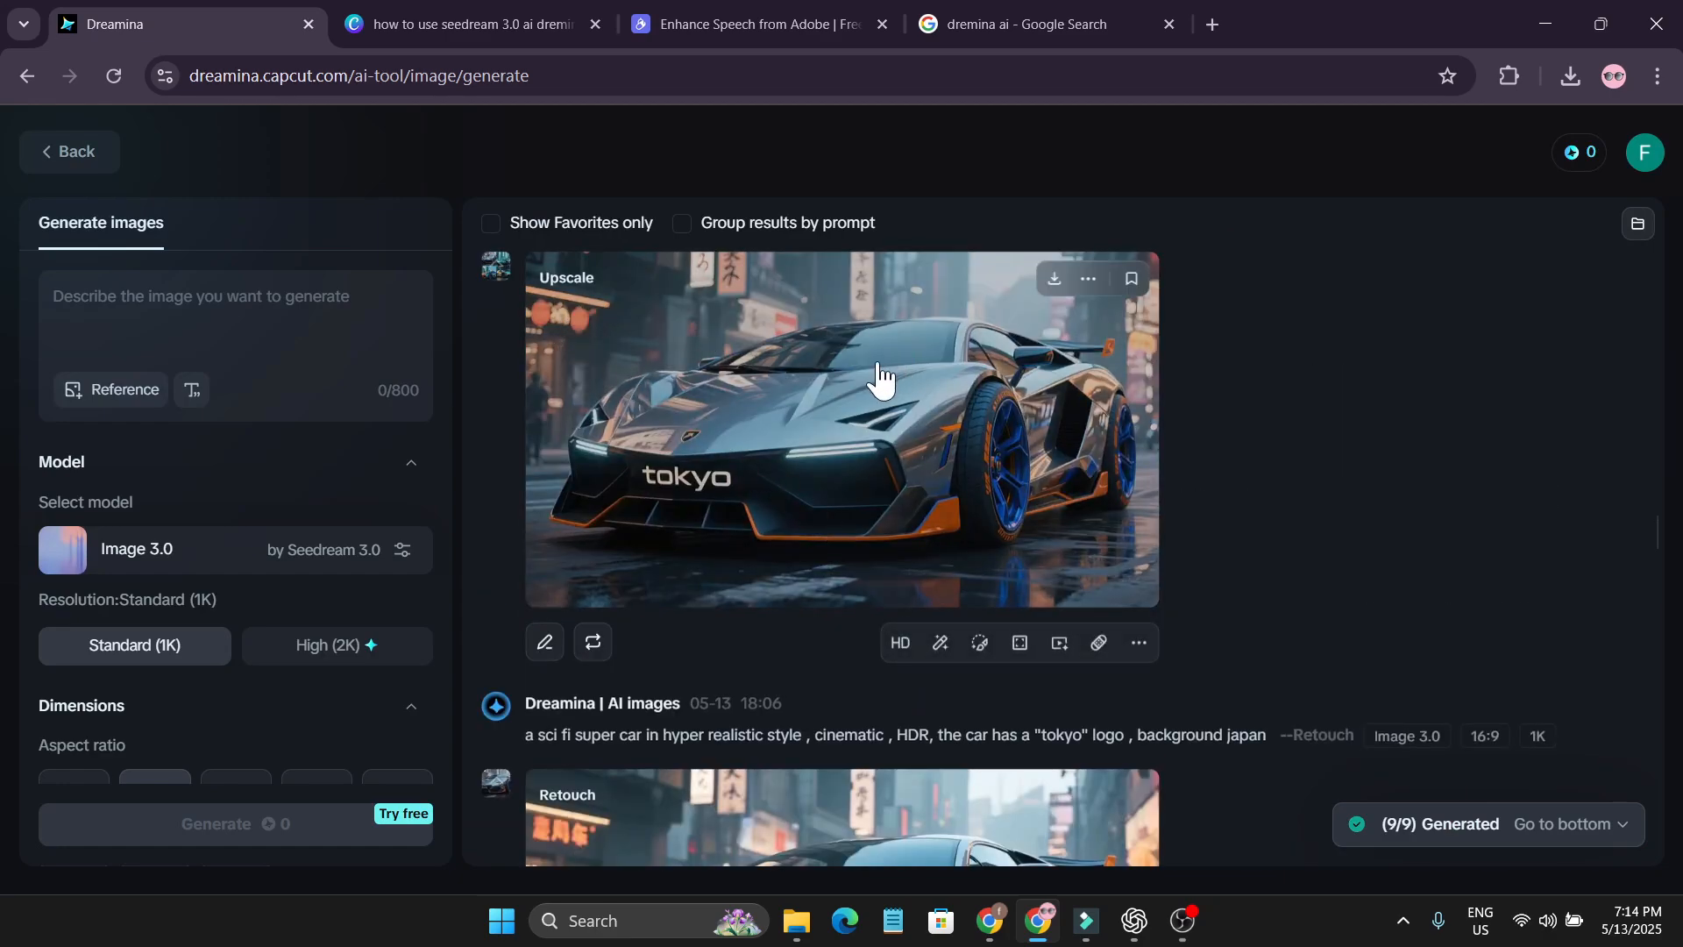
Start an Inpaint edit on the retouched grey Tokyo supercar
{"action": "scroll", "scroll_direction": "down", "scroll_amount": 3}
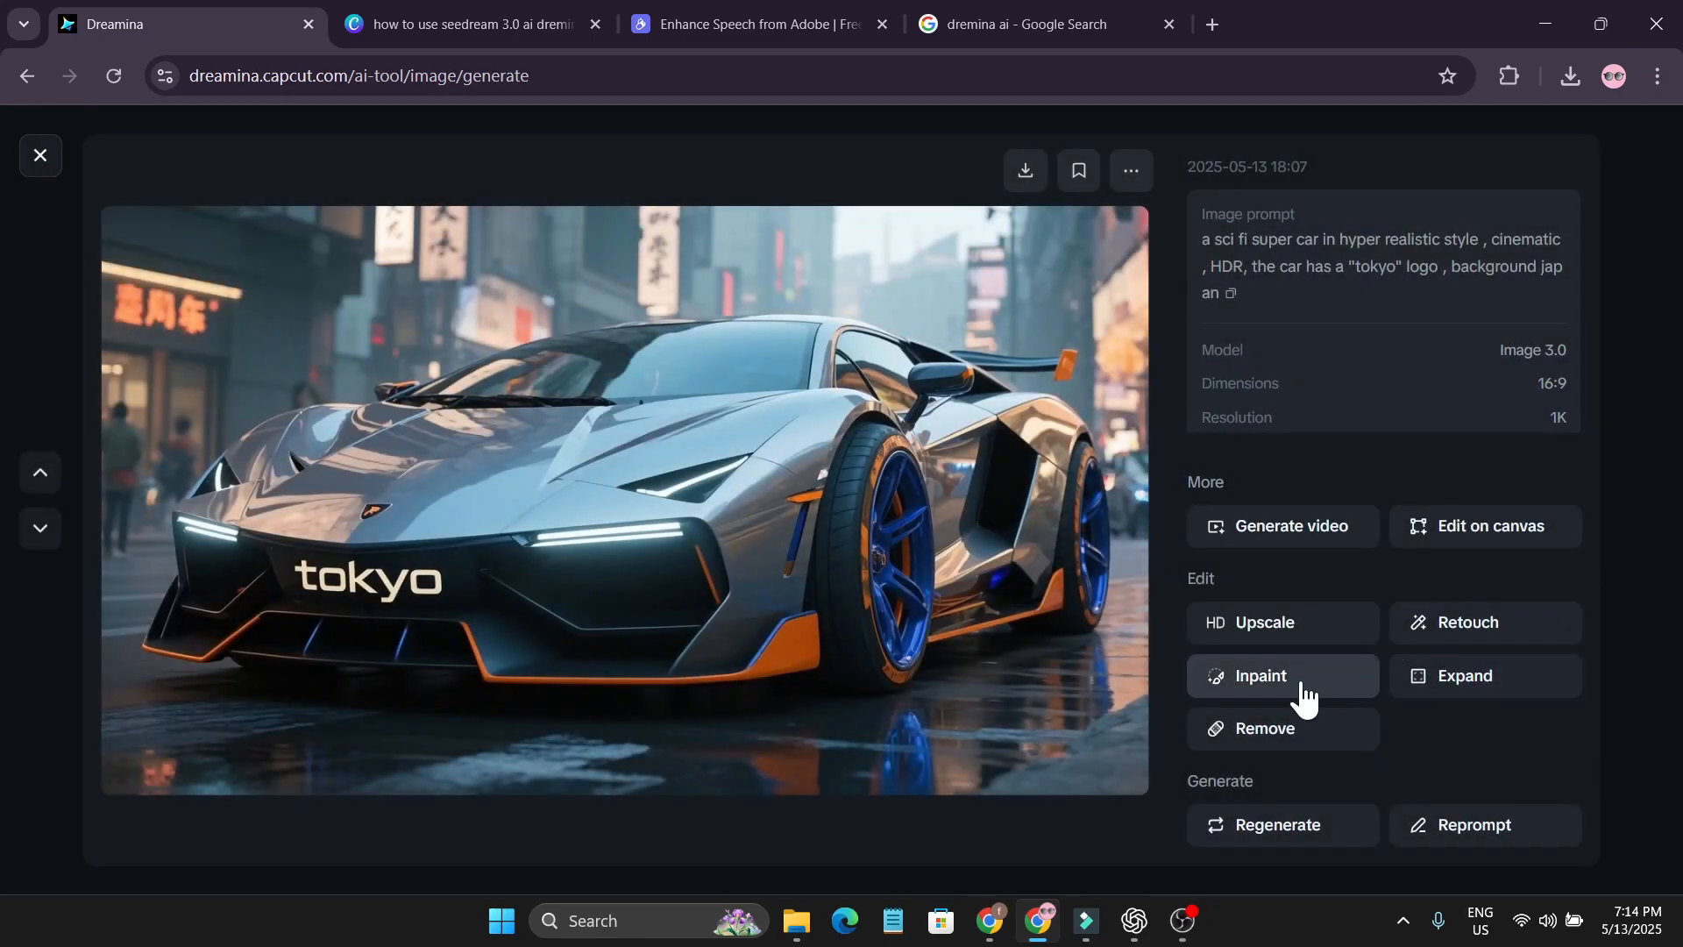
{"action": "left_click", "coordinate": [1259, 675]}
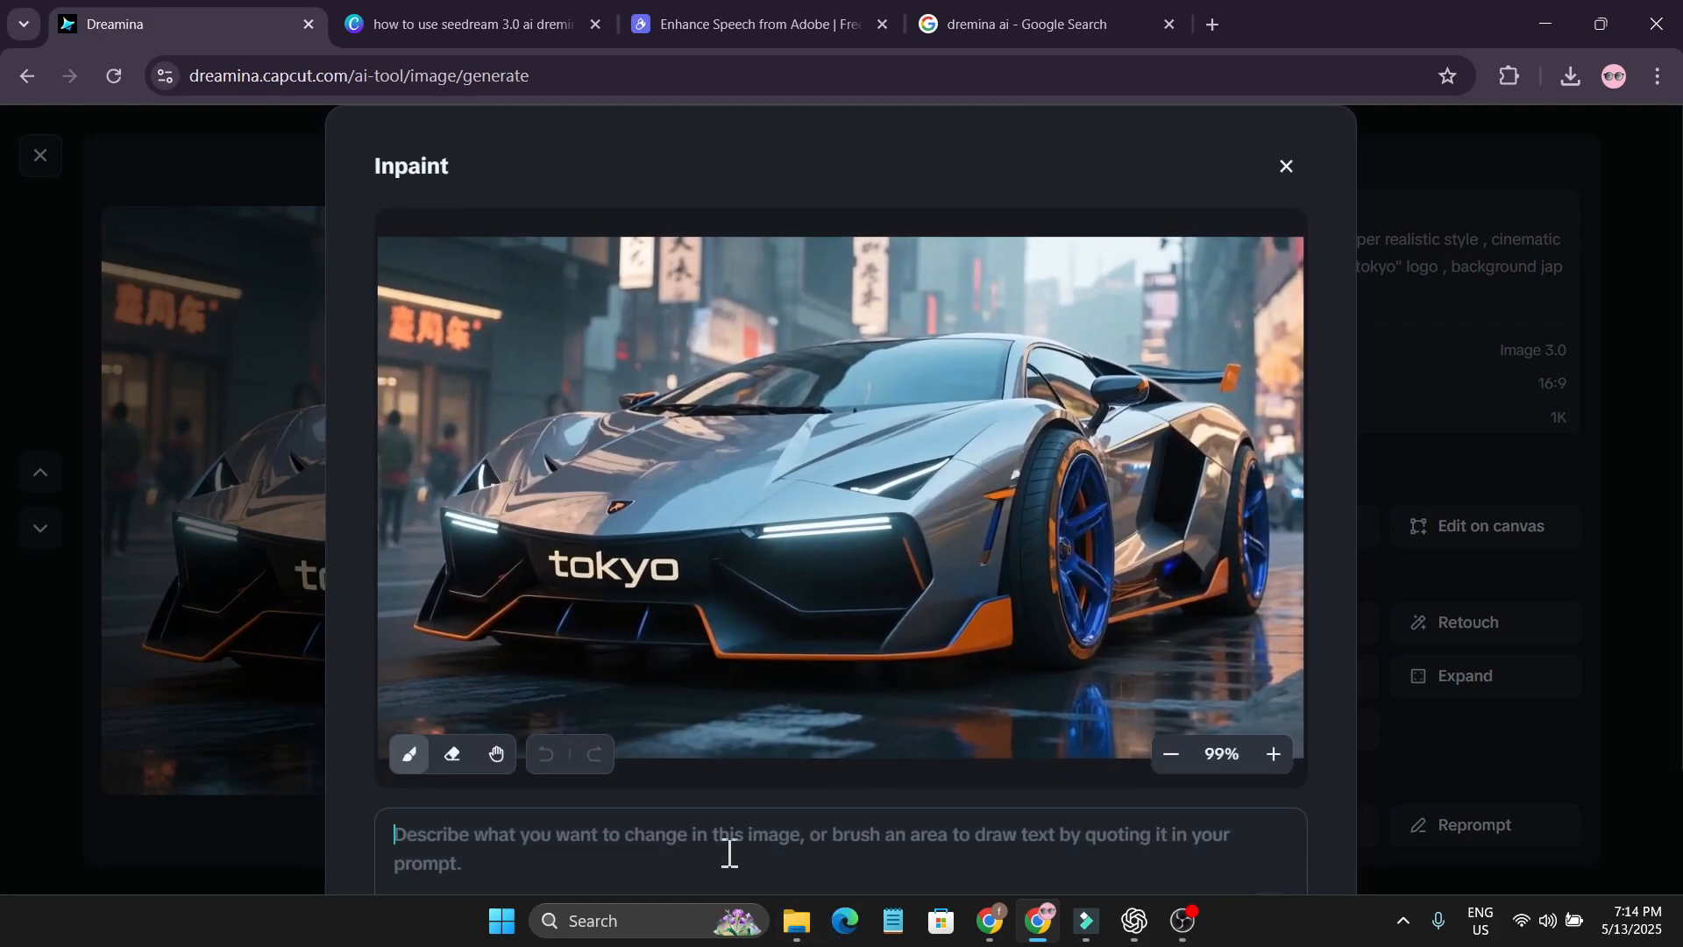
Generate four variants with the brushed headlights repainted glowing green
{"action": "scroll", "scroll_direction": "down", "scroll_amount": 3}
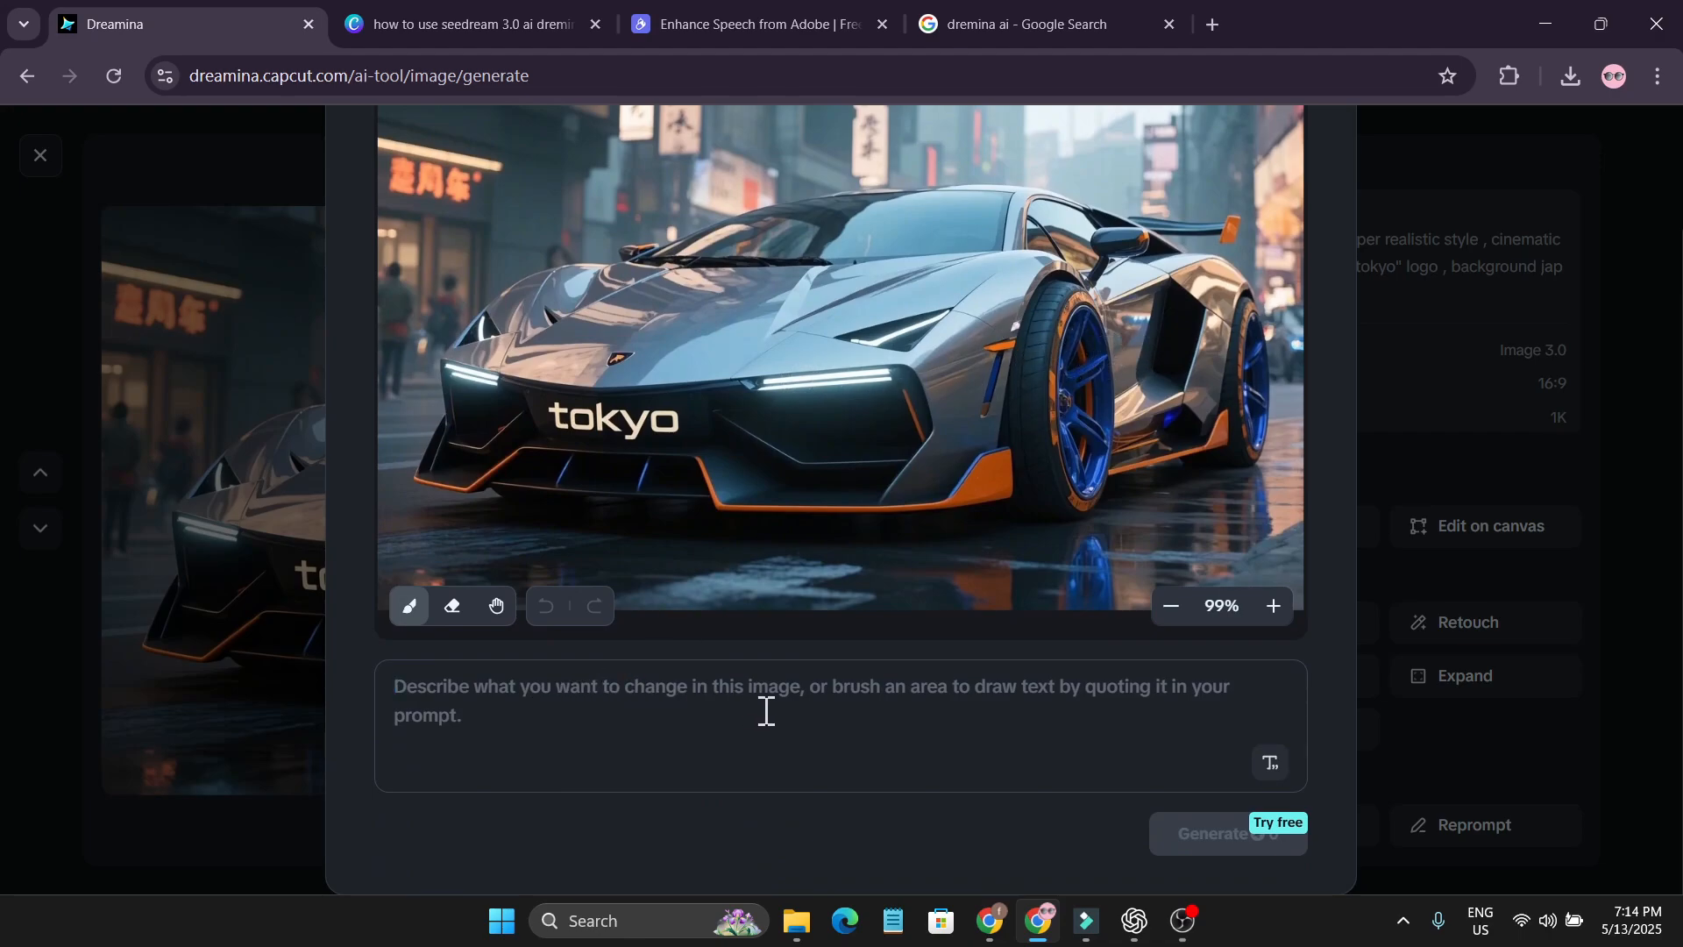
{"action": "mouse_move", "coordinate": [611, 715]}
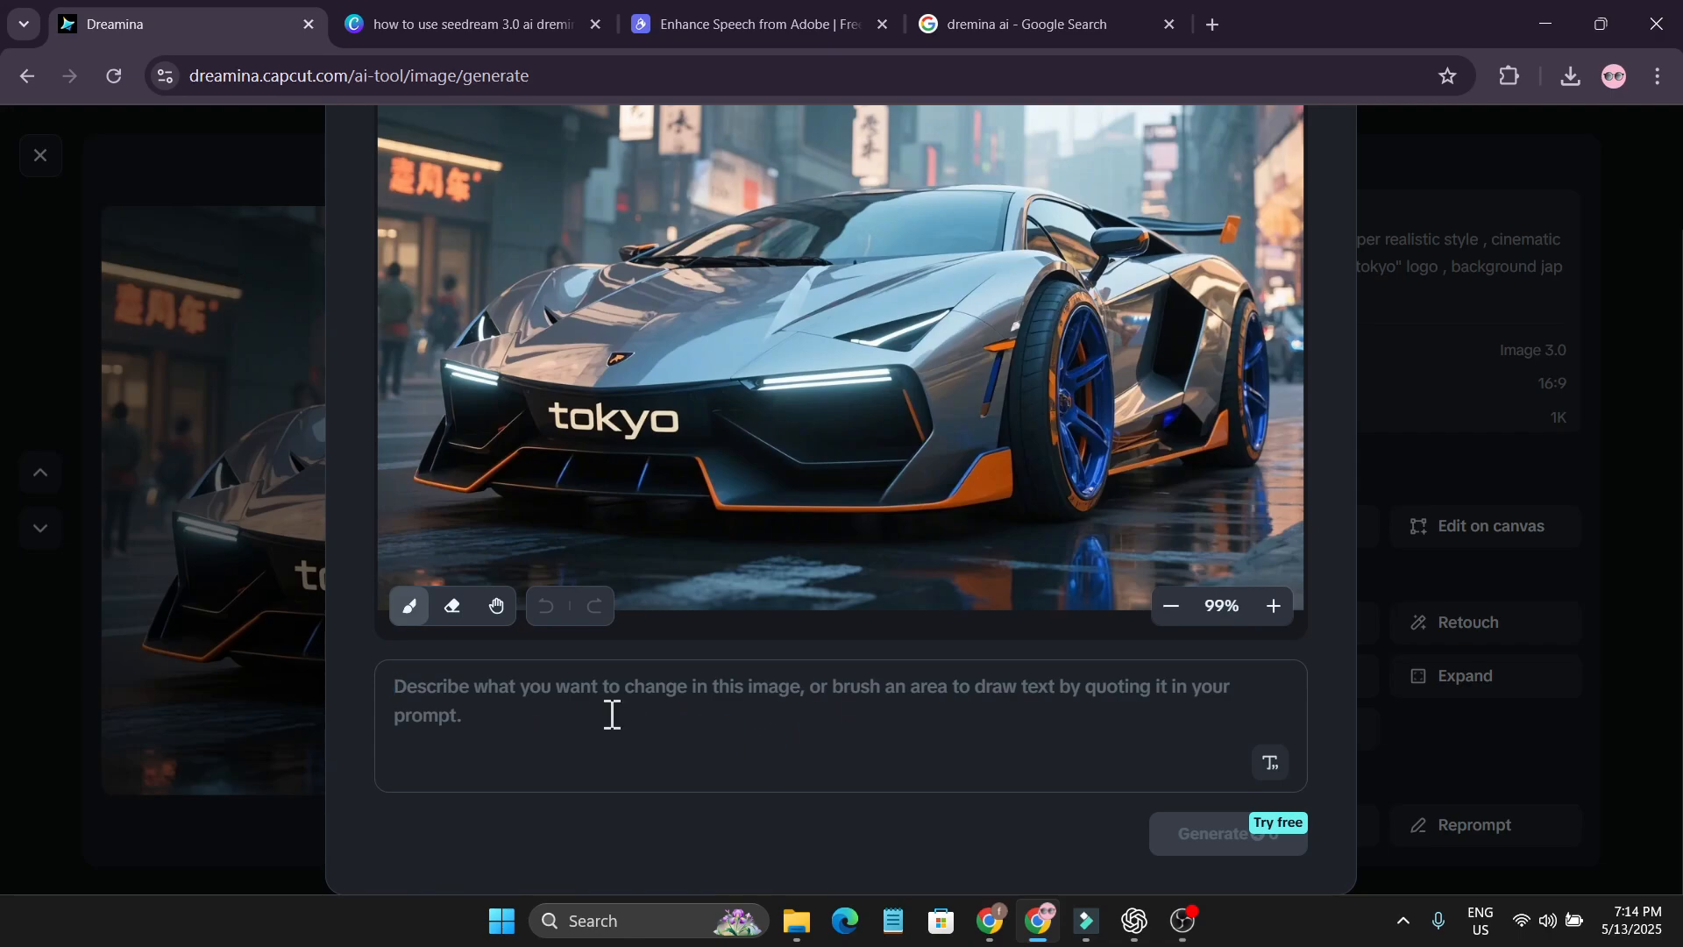
{"action": "mouse_move", "coordinate": [767, 389]}
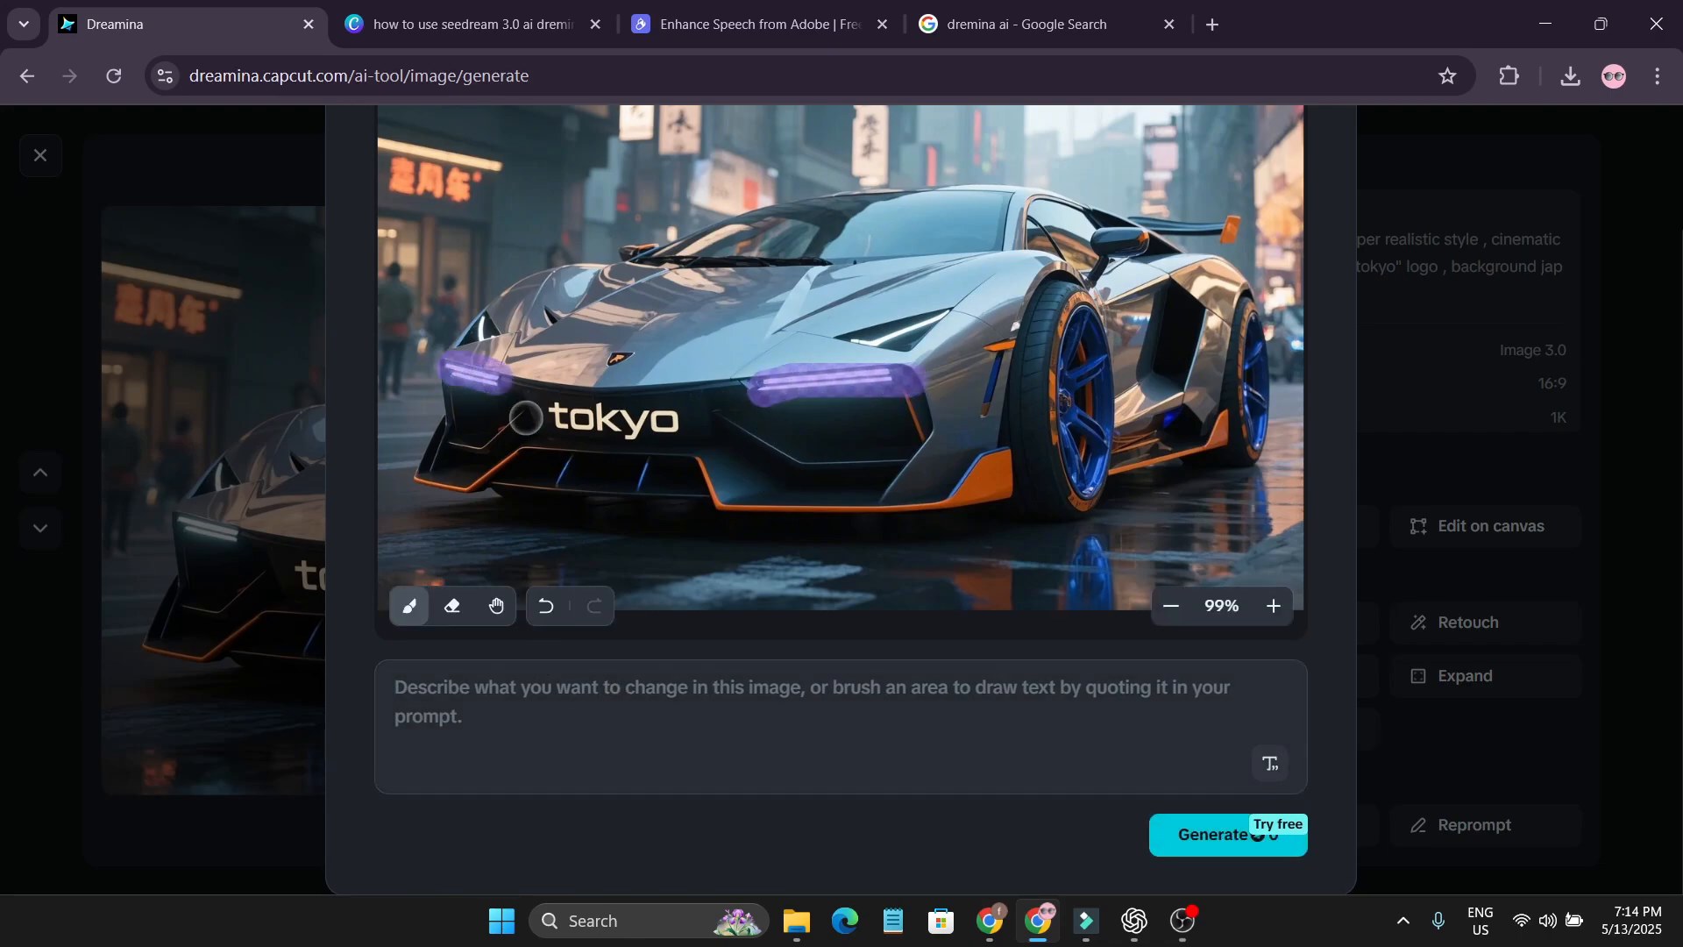
{"action": "left_click", "coordinate": [1169, 605]}
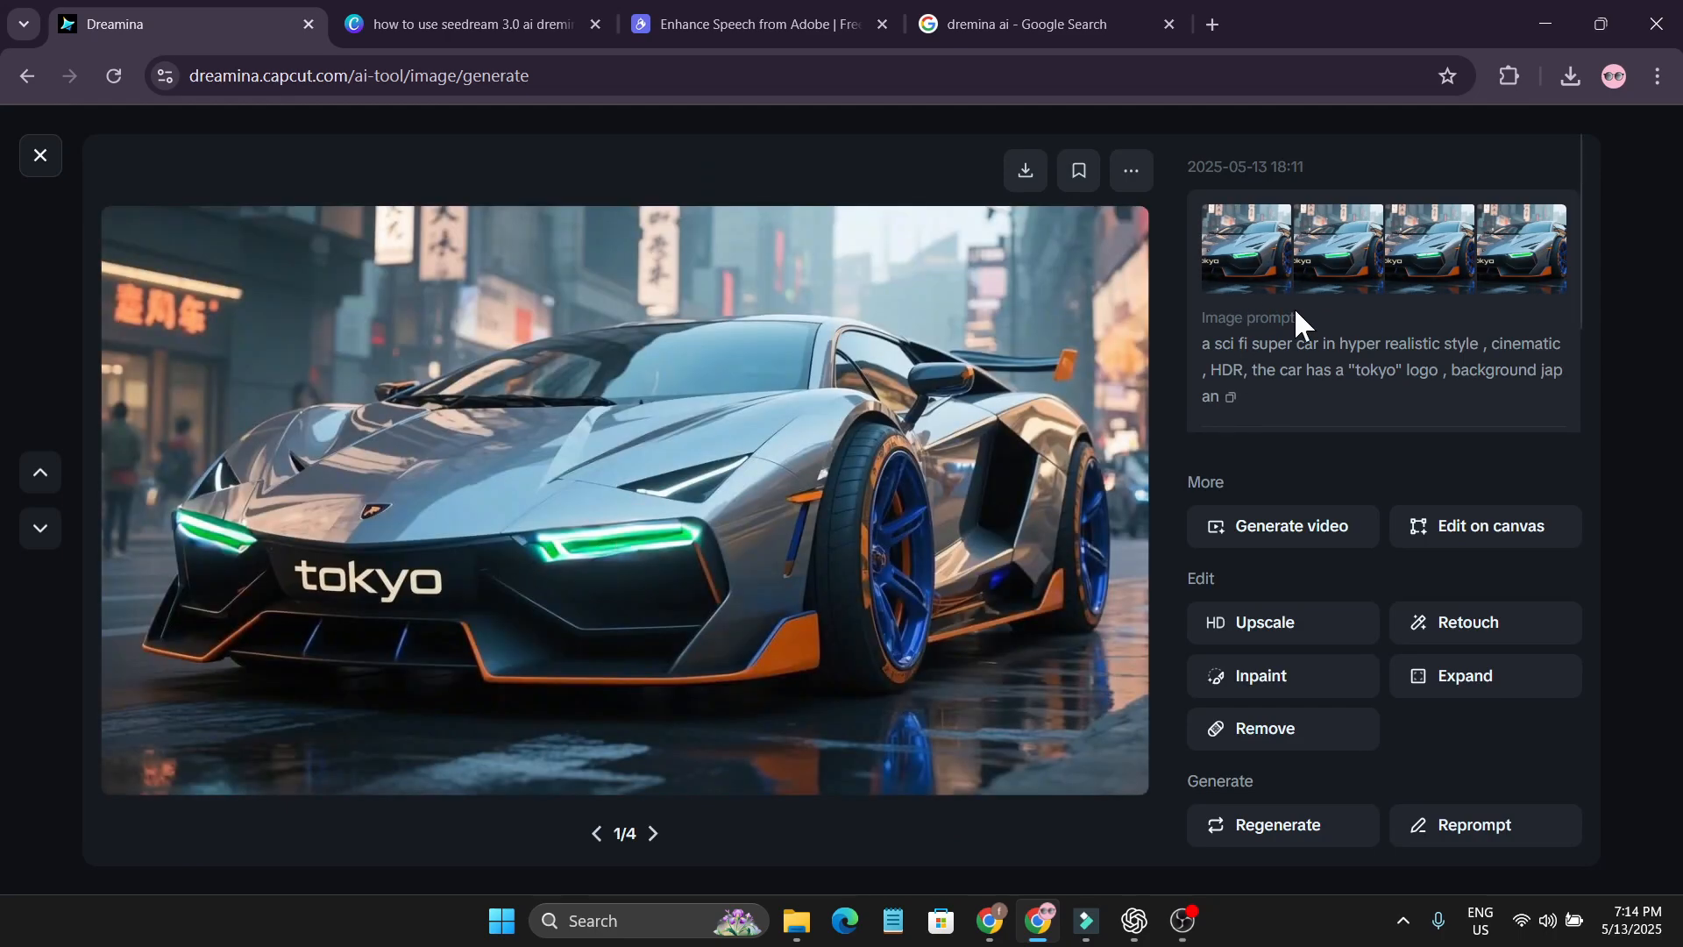
{"action": "left_click", "coordinate": [1521, 249]}
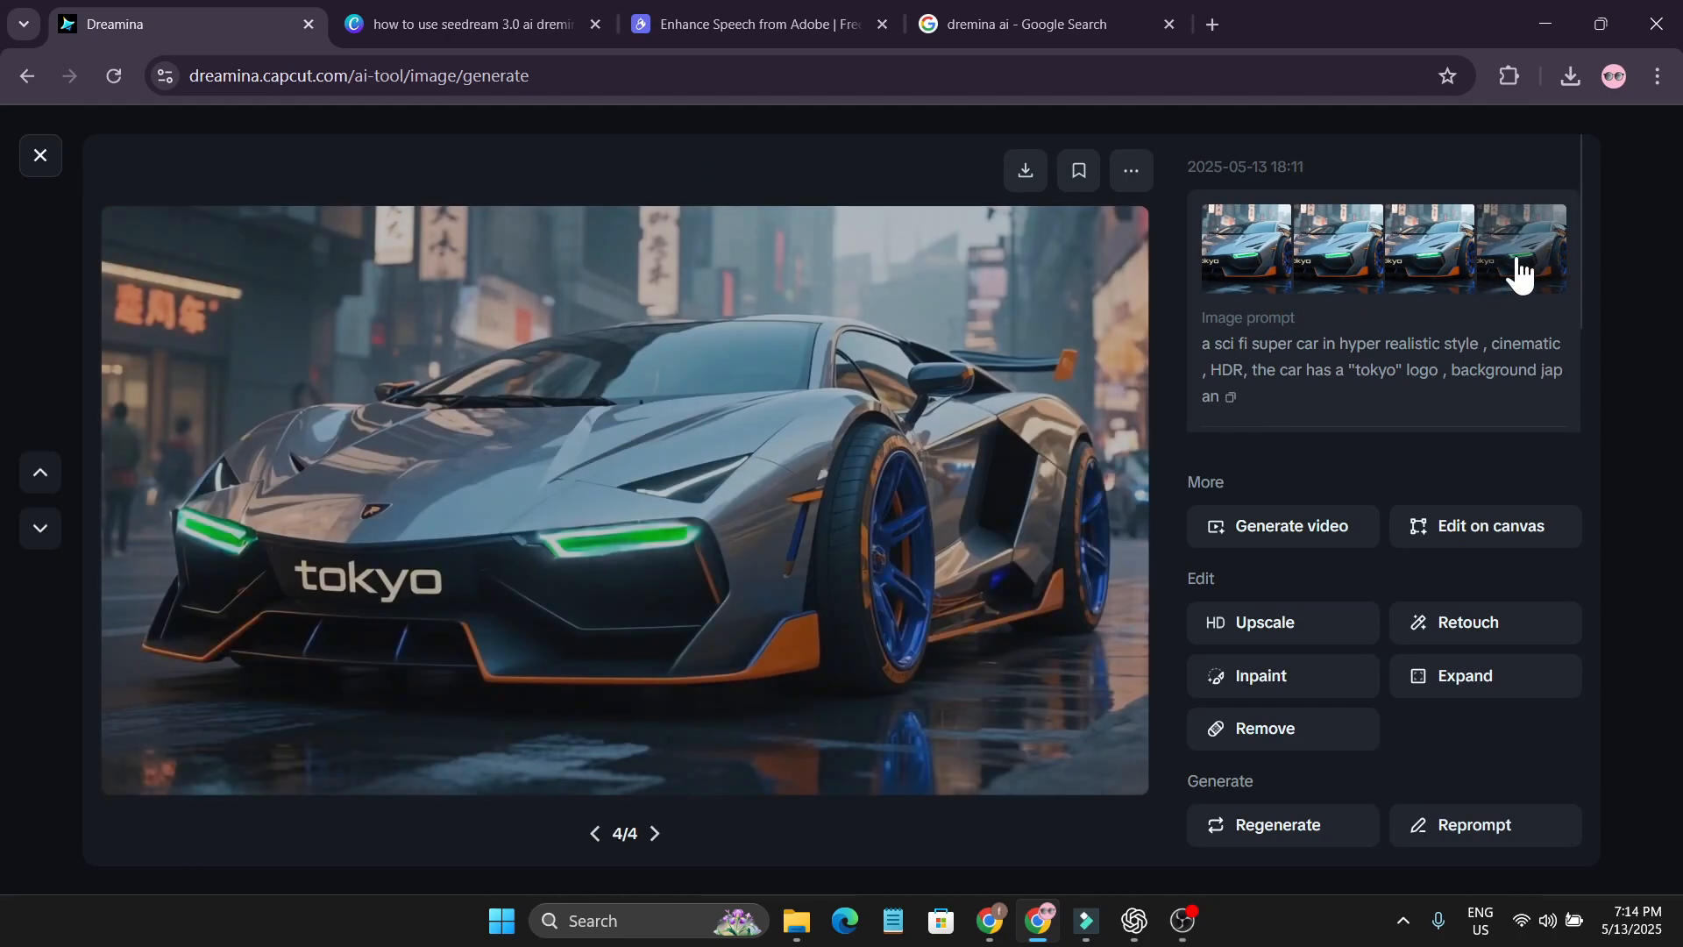
{"action": "left_click", "coordinate": [1246, 247]}
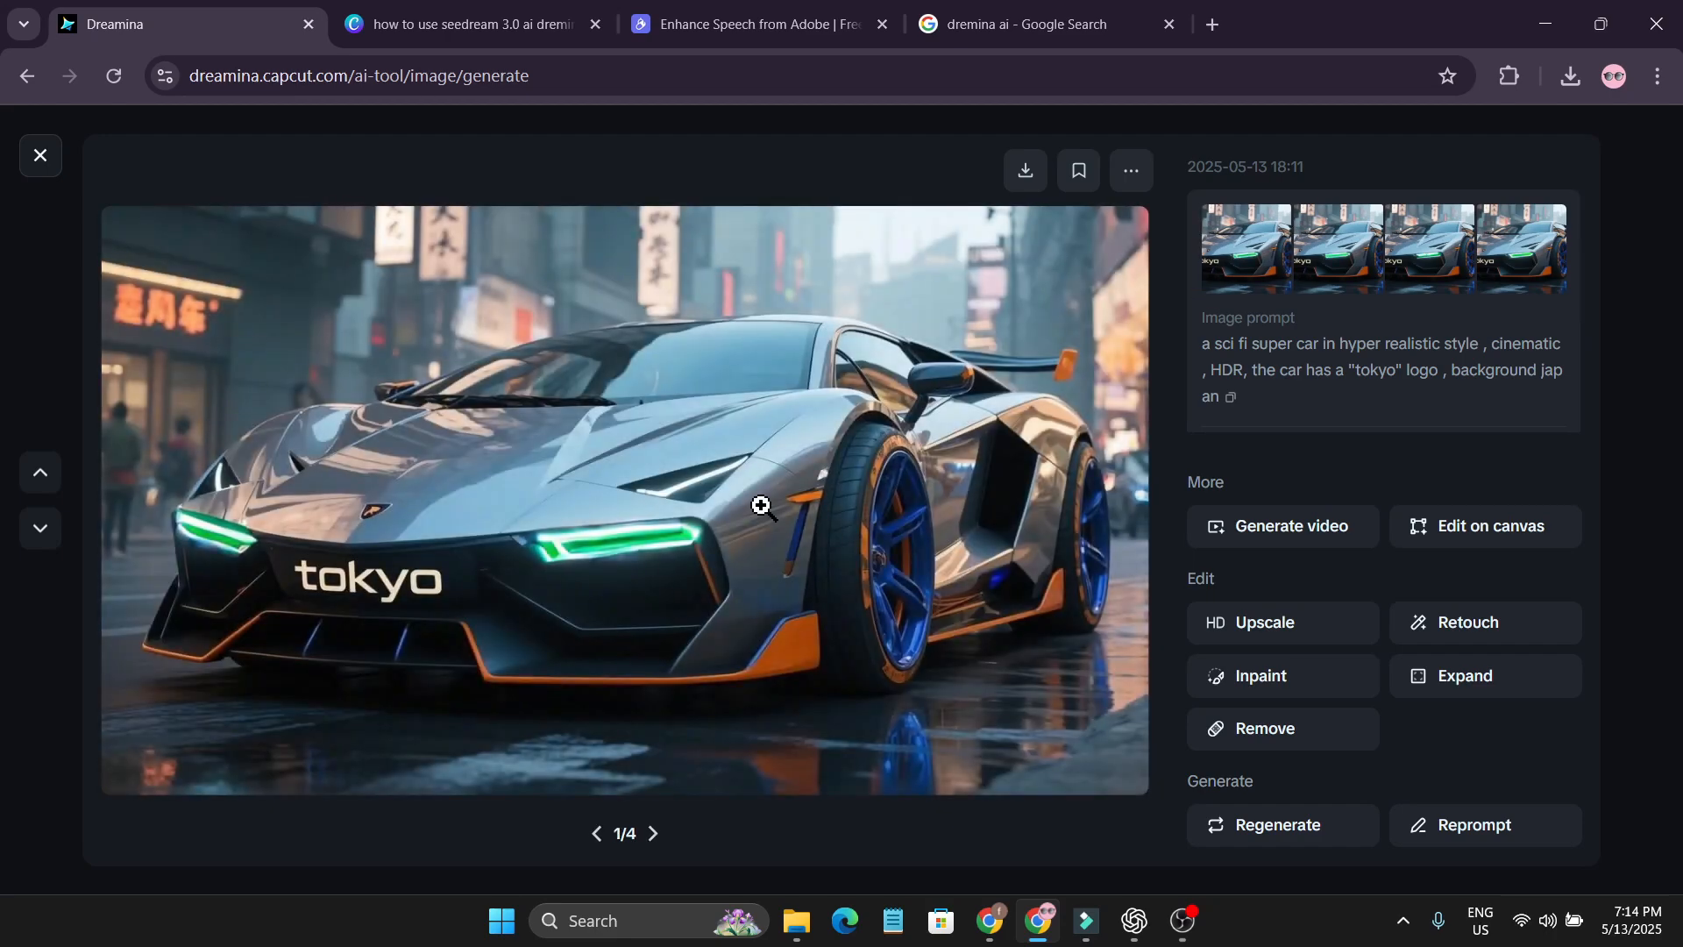
{"action": "mouse_move", "coordinate": [561, 510]}
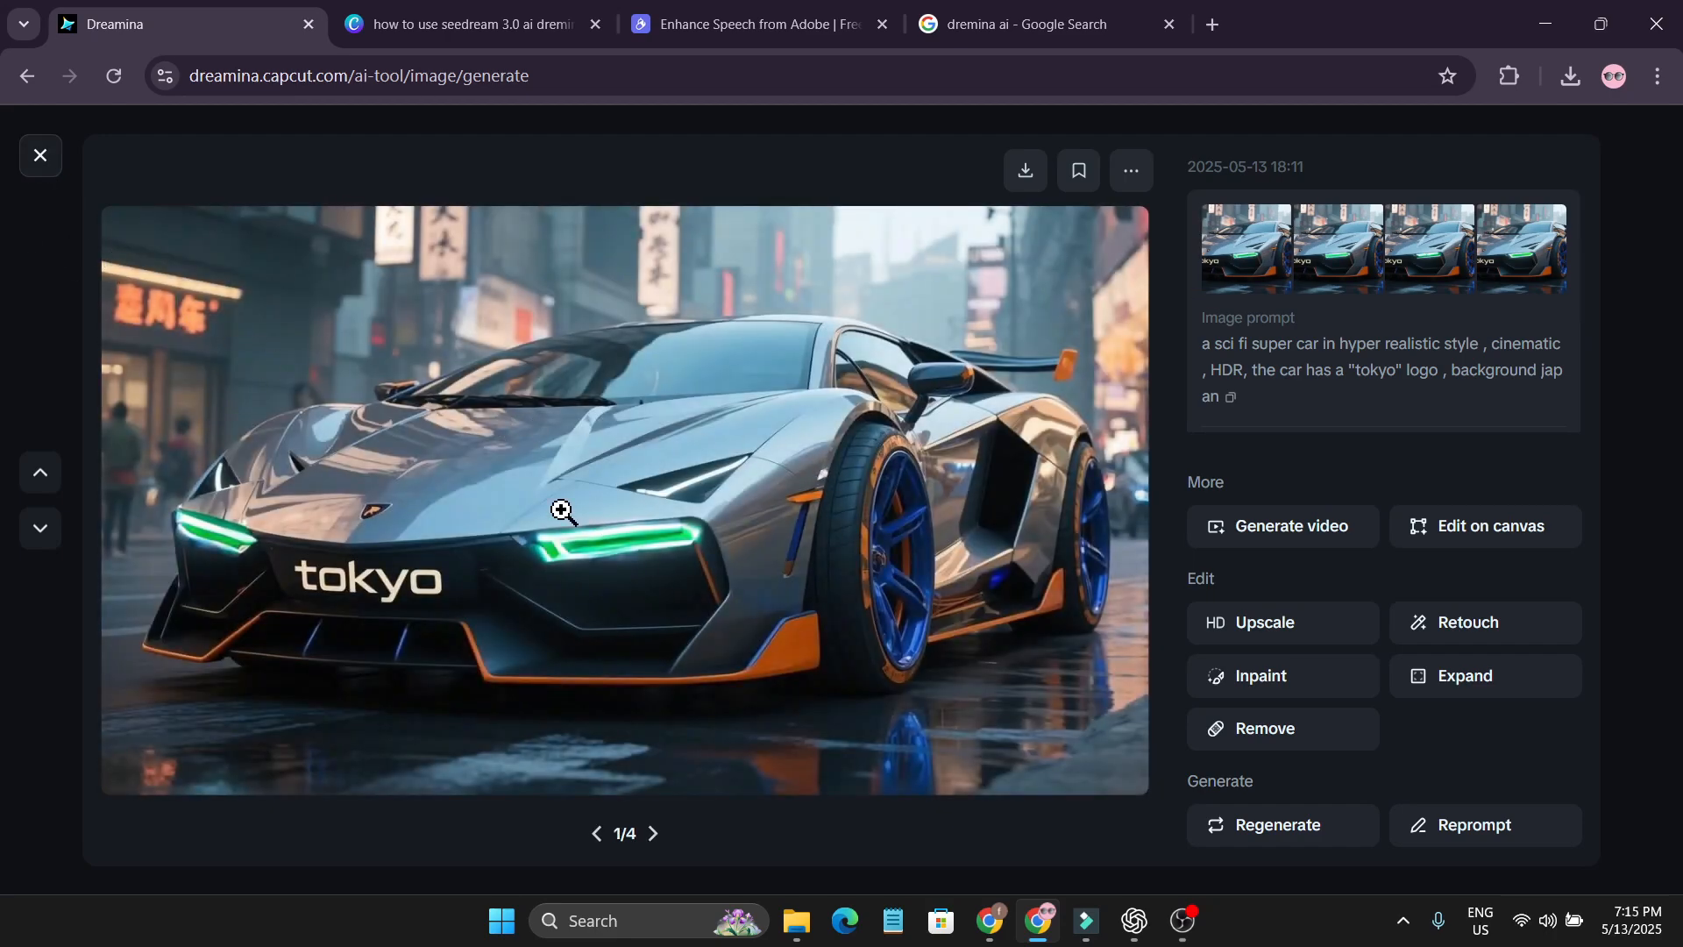
{"action": "mouse_move", "coordinate": [428, 477]}
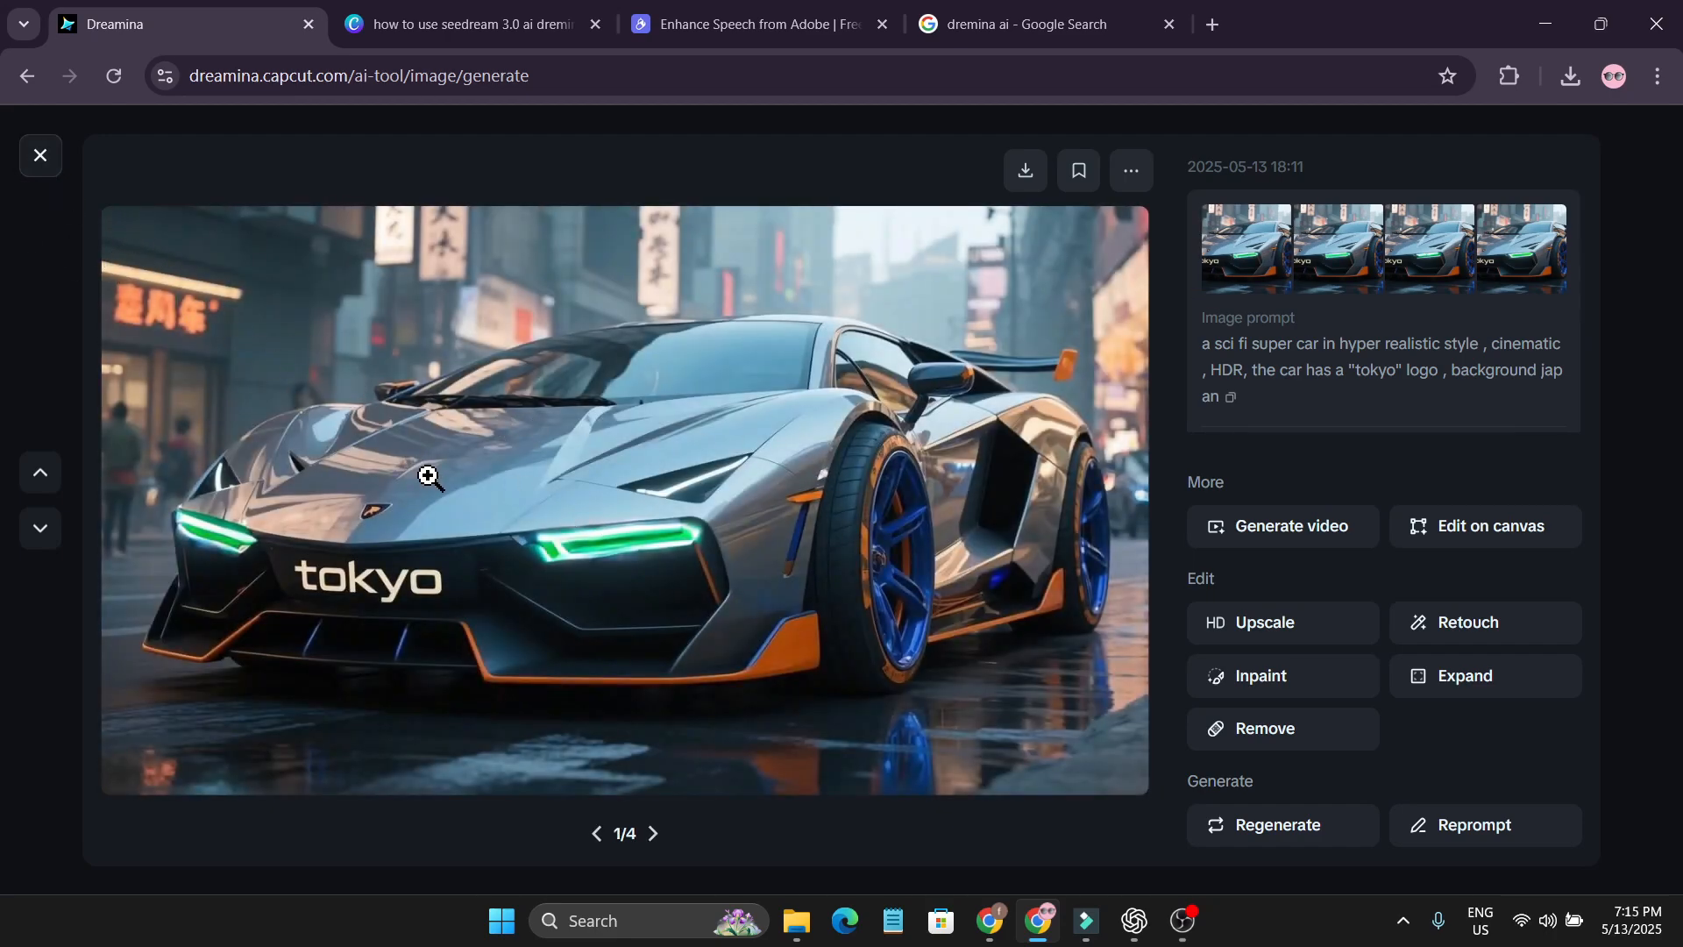
{"action": "mouse_move", "coordinate": [40, 156]}
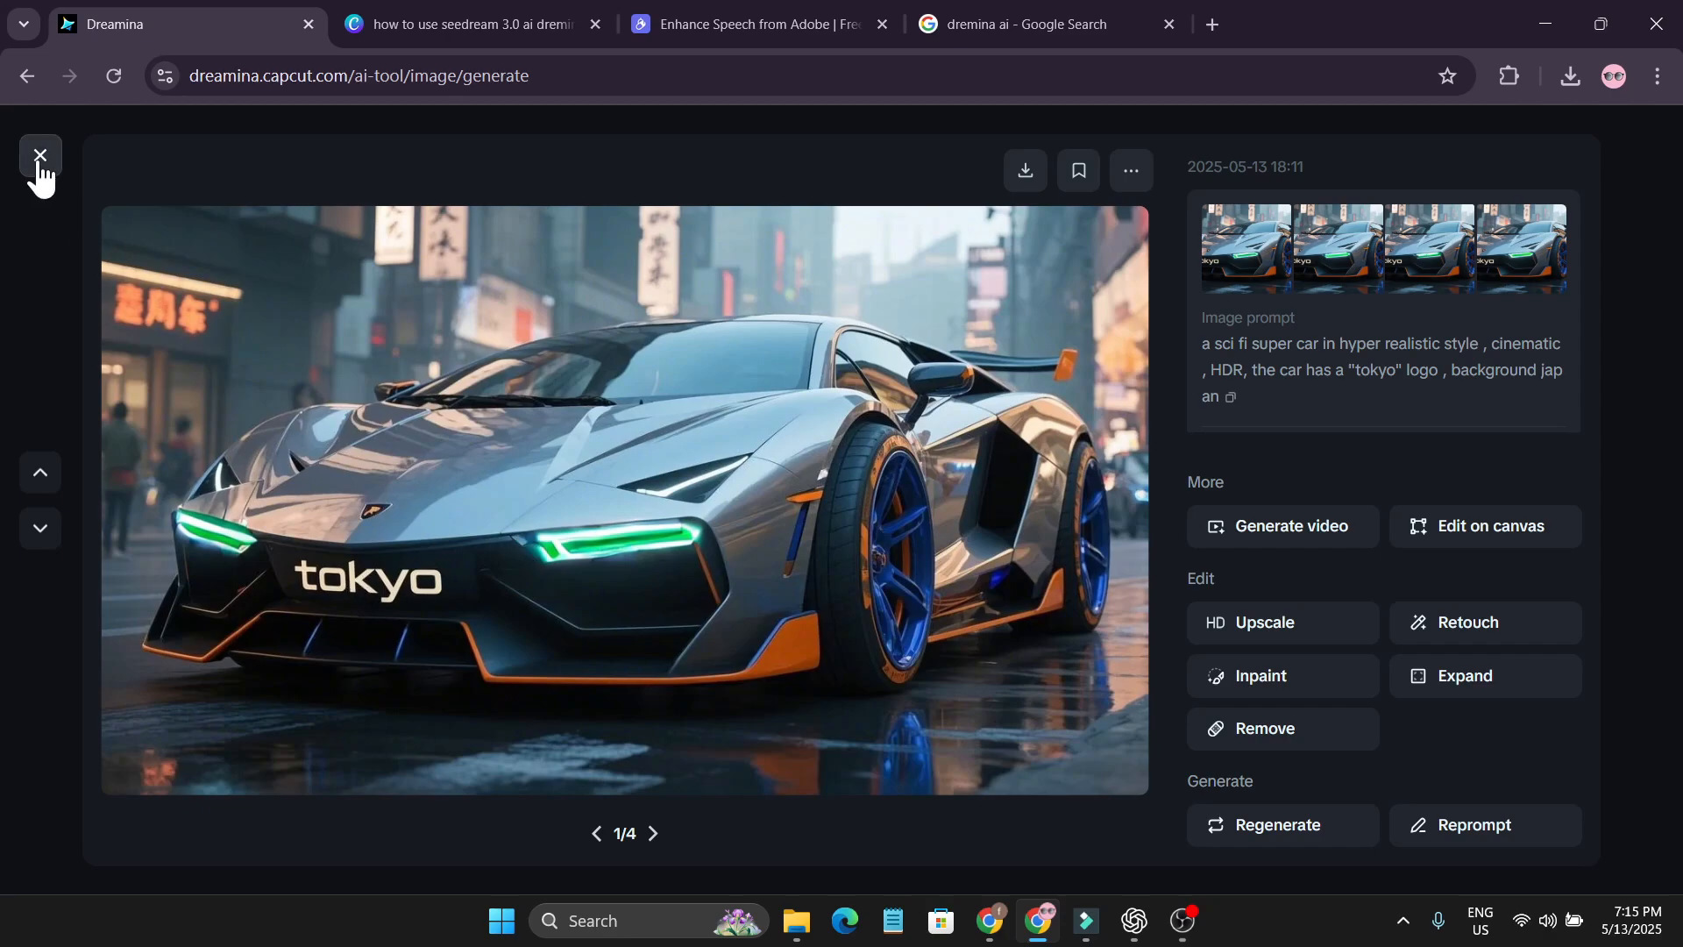
{"action": "mouse_move", "coordinate": [477, 480]}
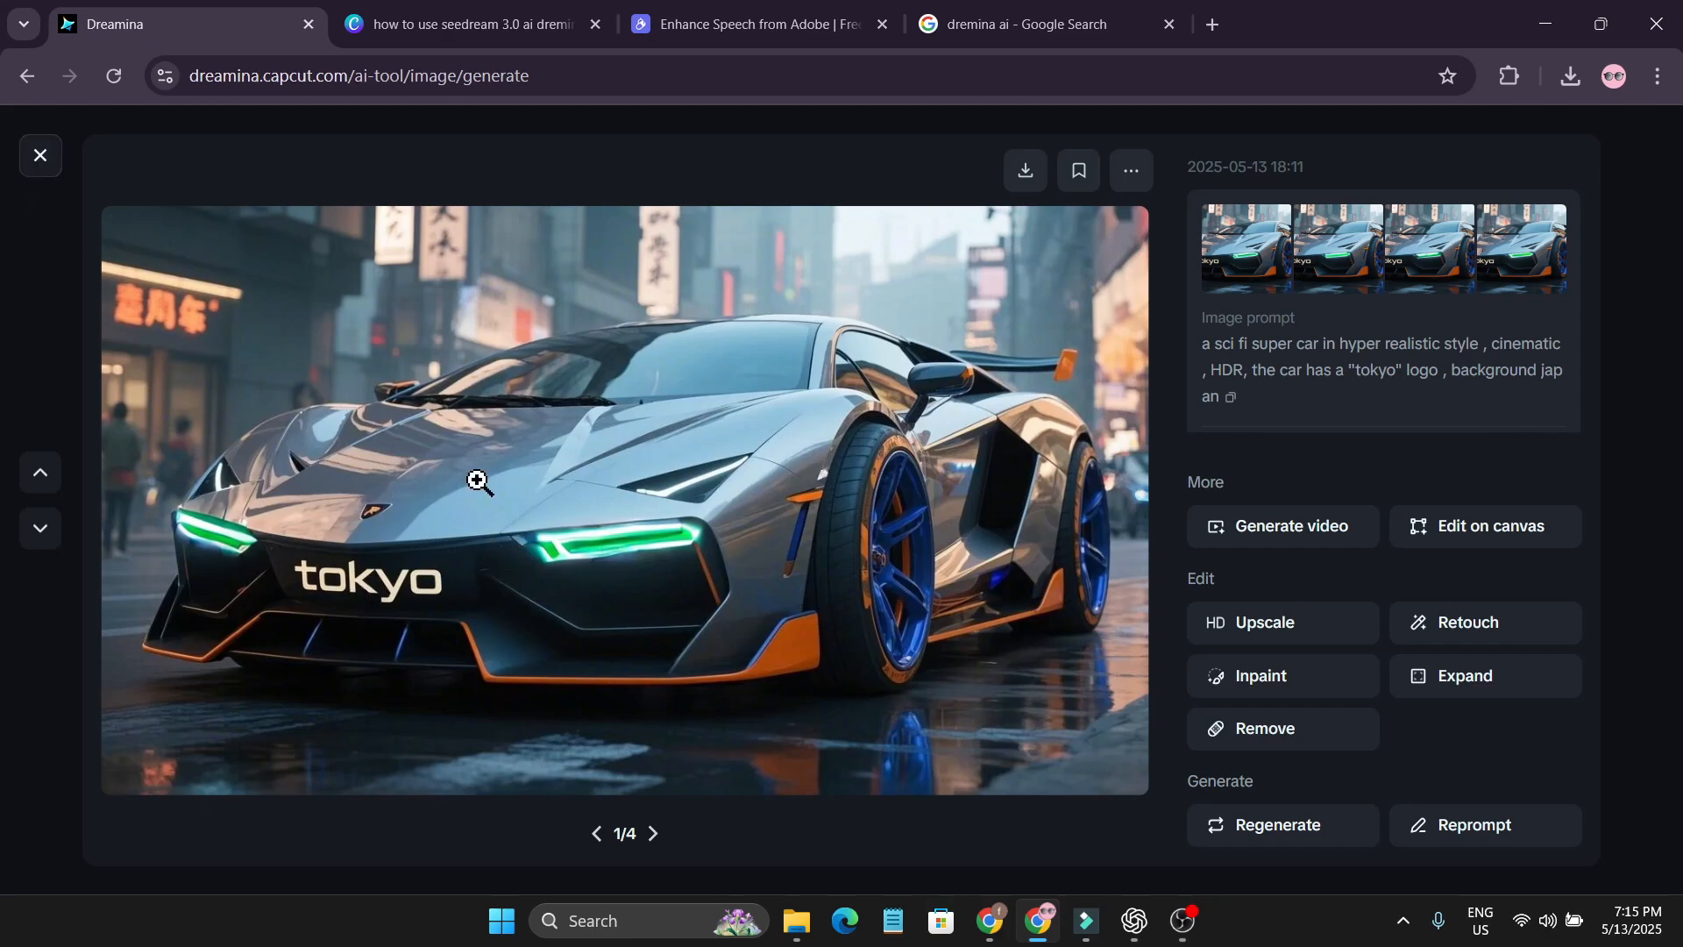
Expand the supercar image to a 9:16 portrait frame and generate the results
{"action": "left_click", "coordinate": [1464, 675]}
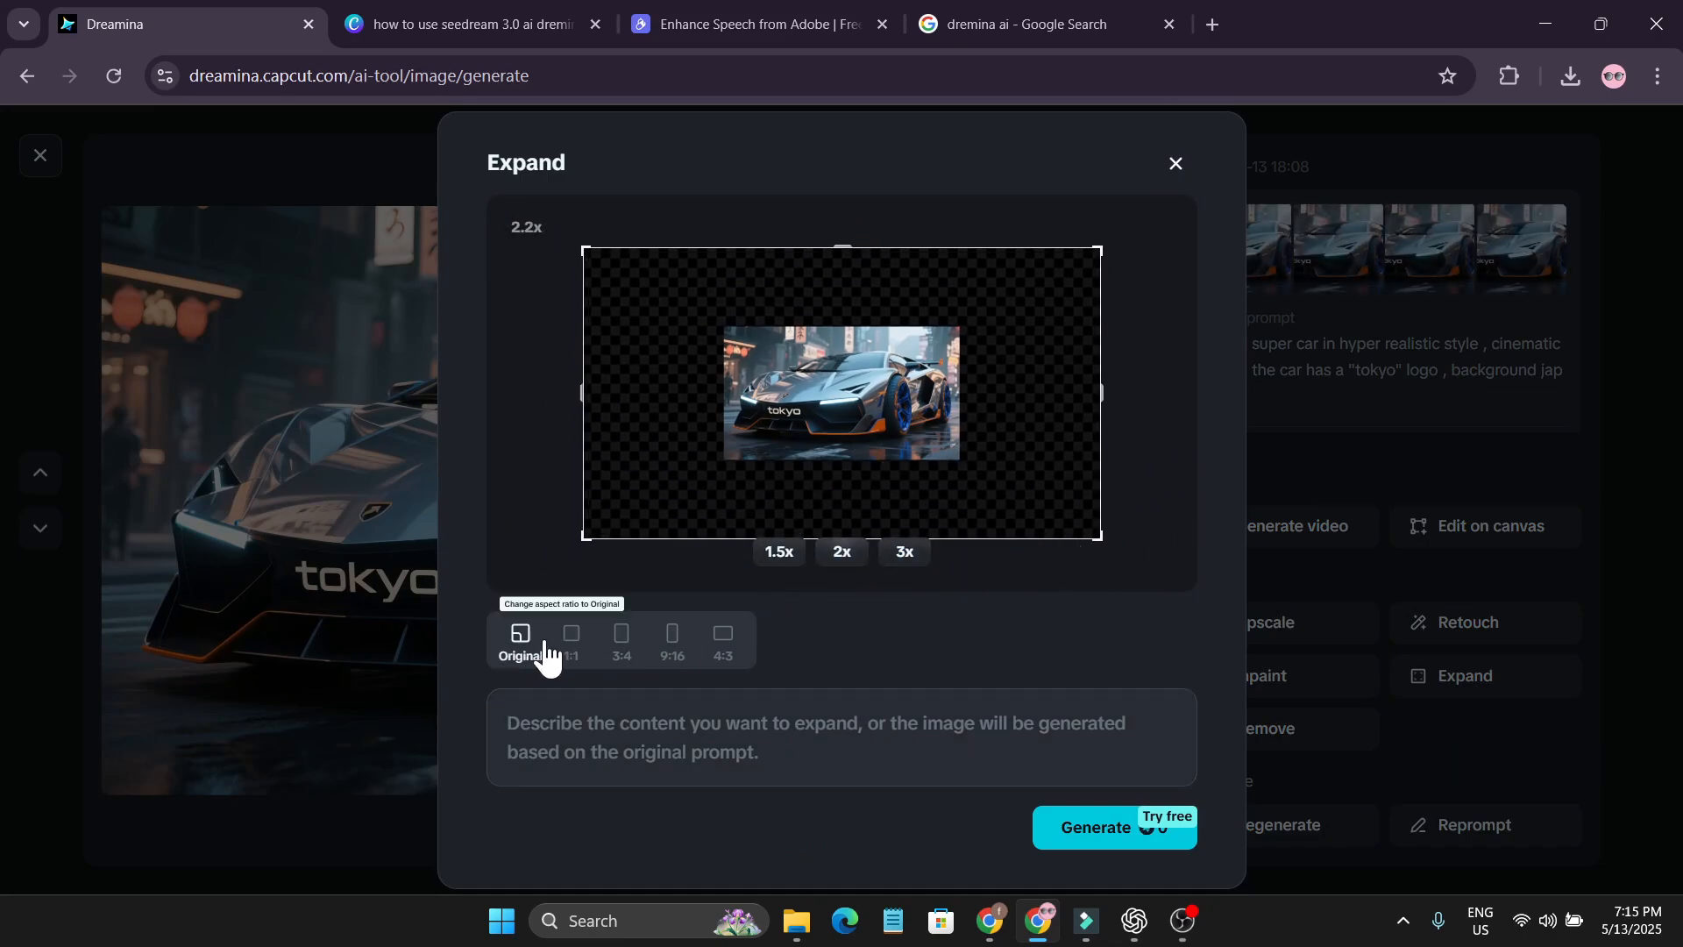
{"action": "left_click", "coordinate": [672, 638]}
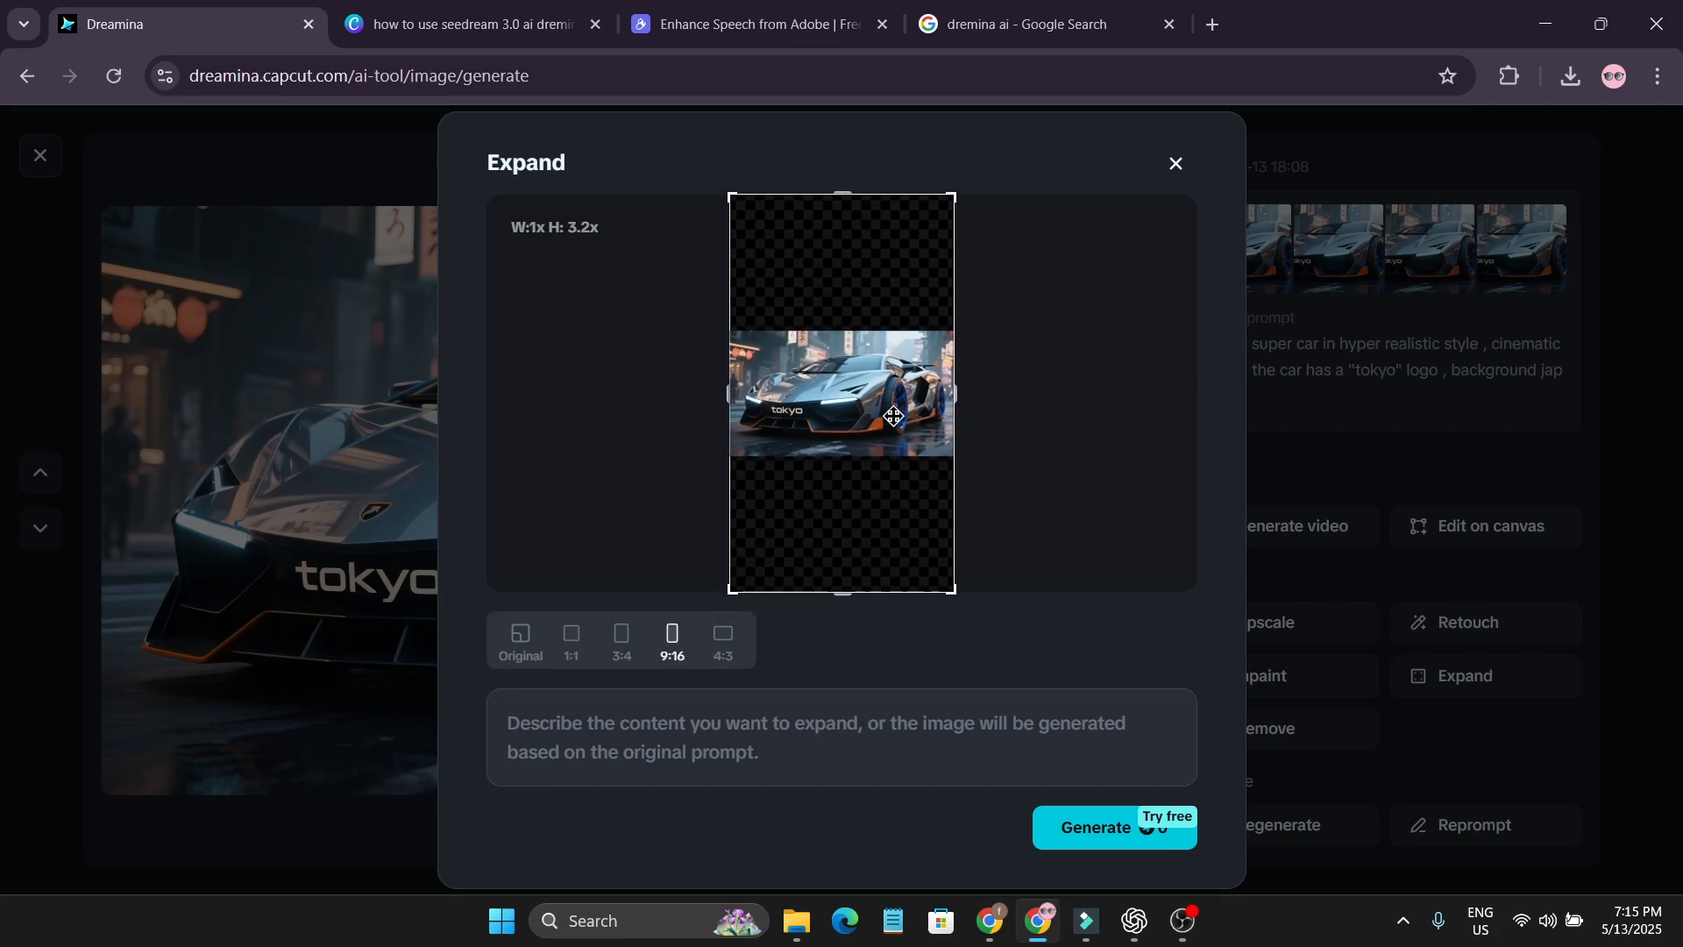
{"action": "left_click", "coordinate": [1173, 163]}
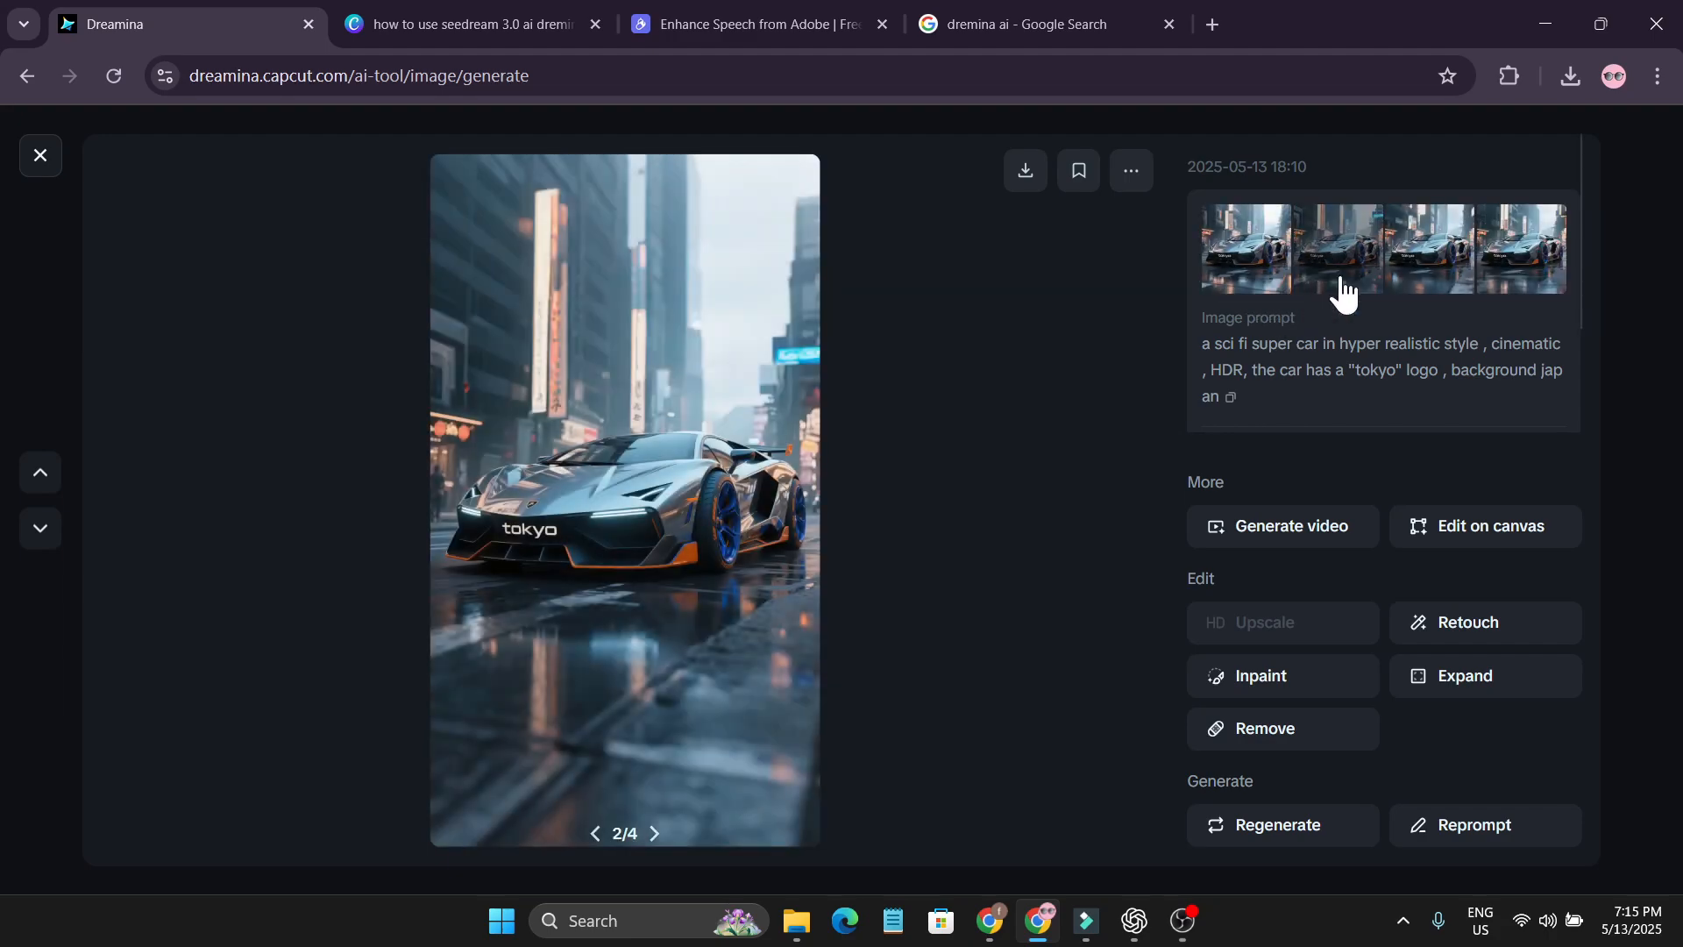
Review the third and first expanded variants, then return to the feed
{"action": "left_click", "coordinate": [1522, 247]}
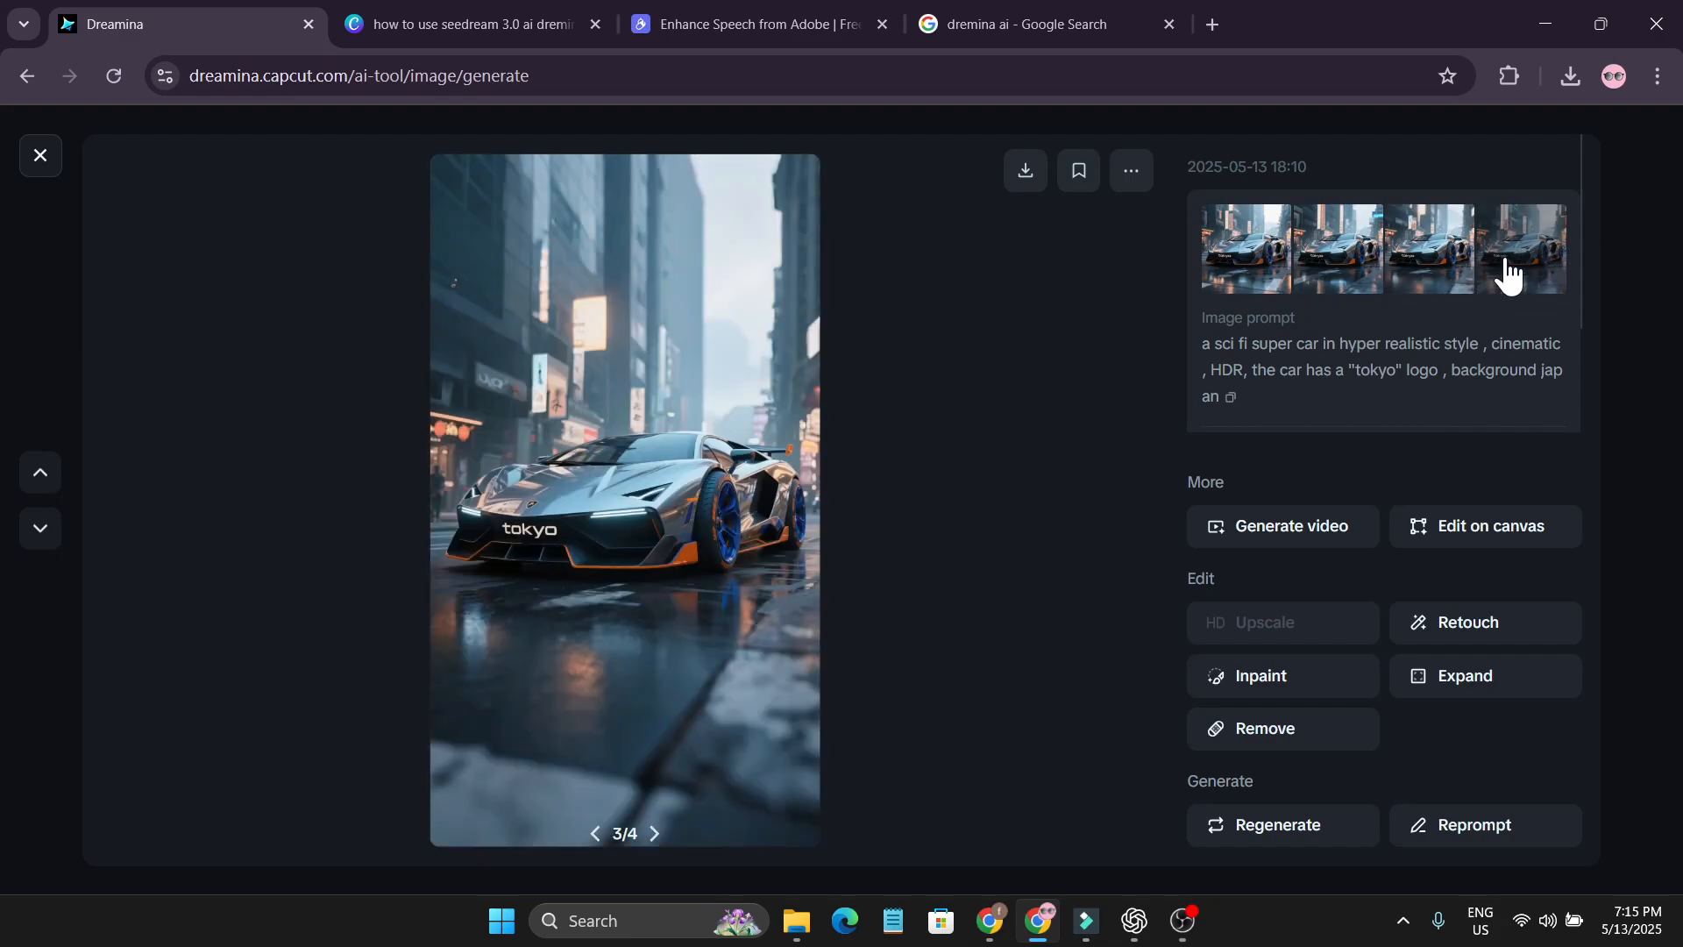
{"action": "left_click", "coordinate": [1245, 247]}
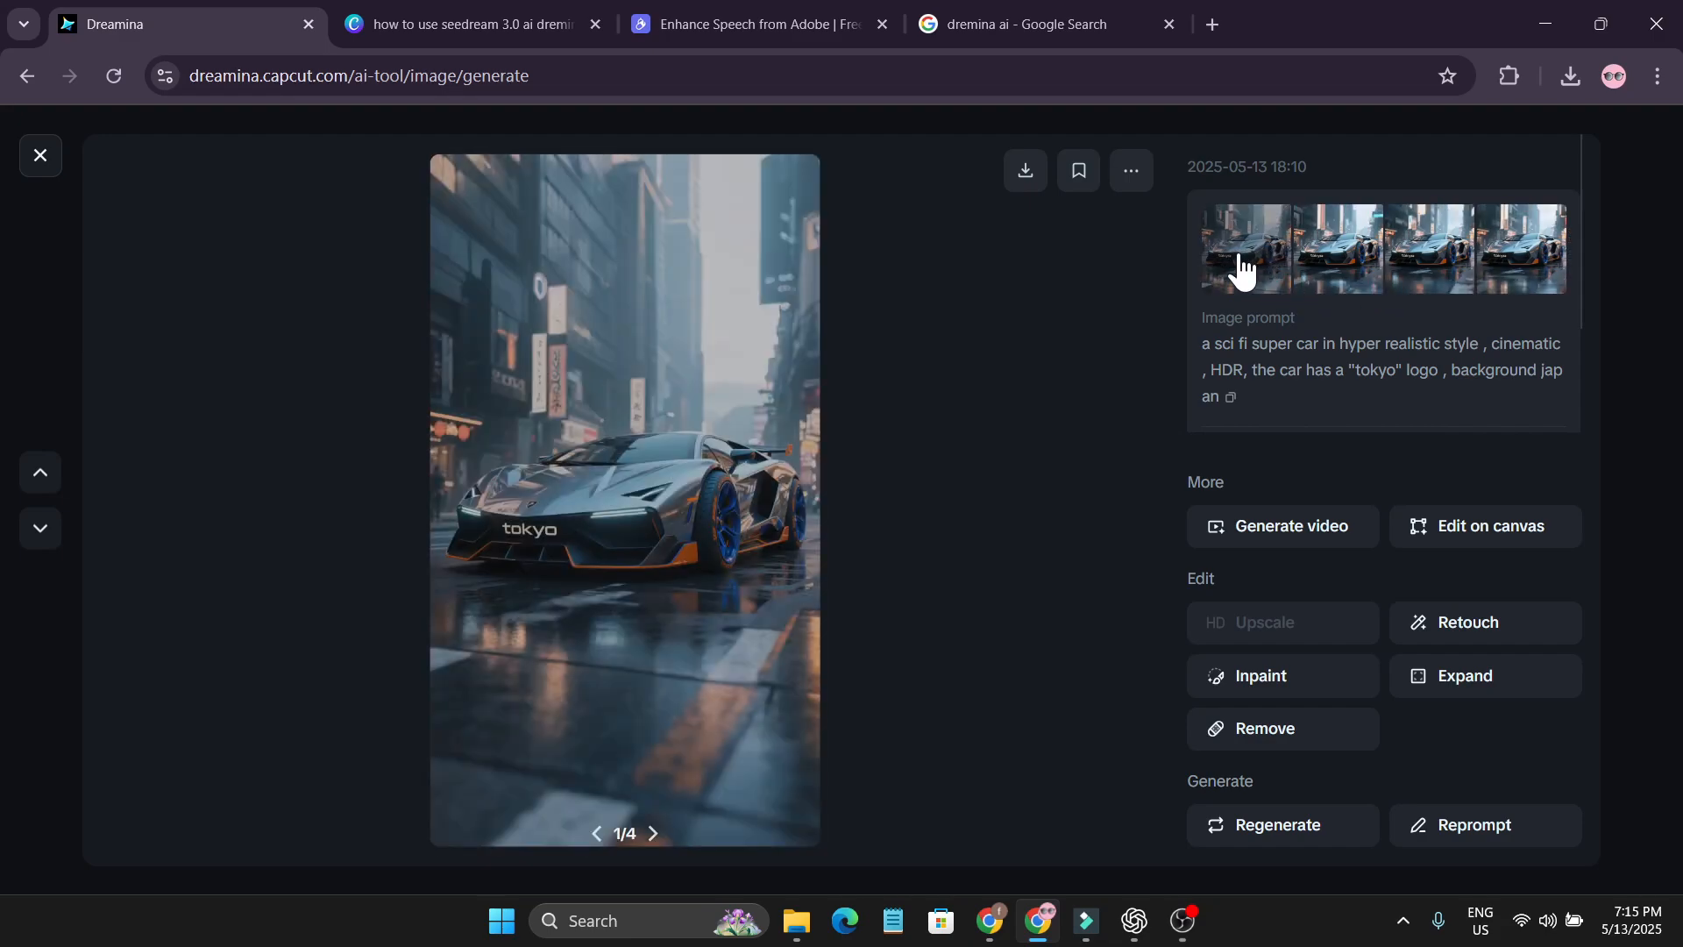
{"action": "left_click", "coordinate": [41, 156]}
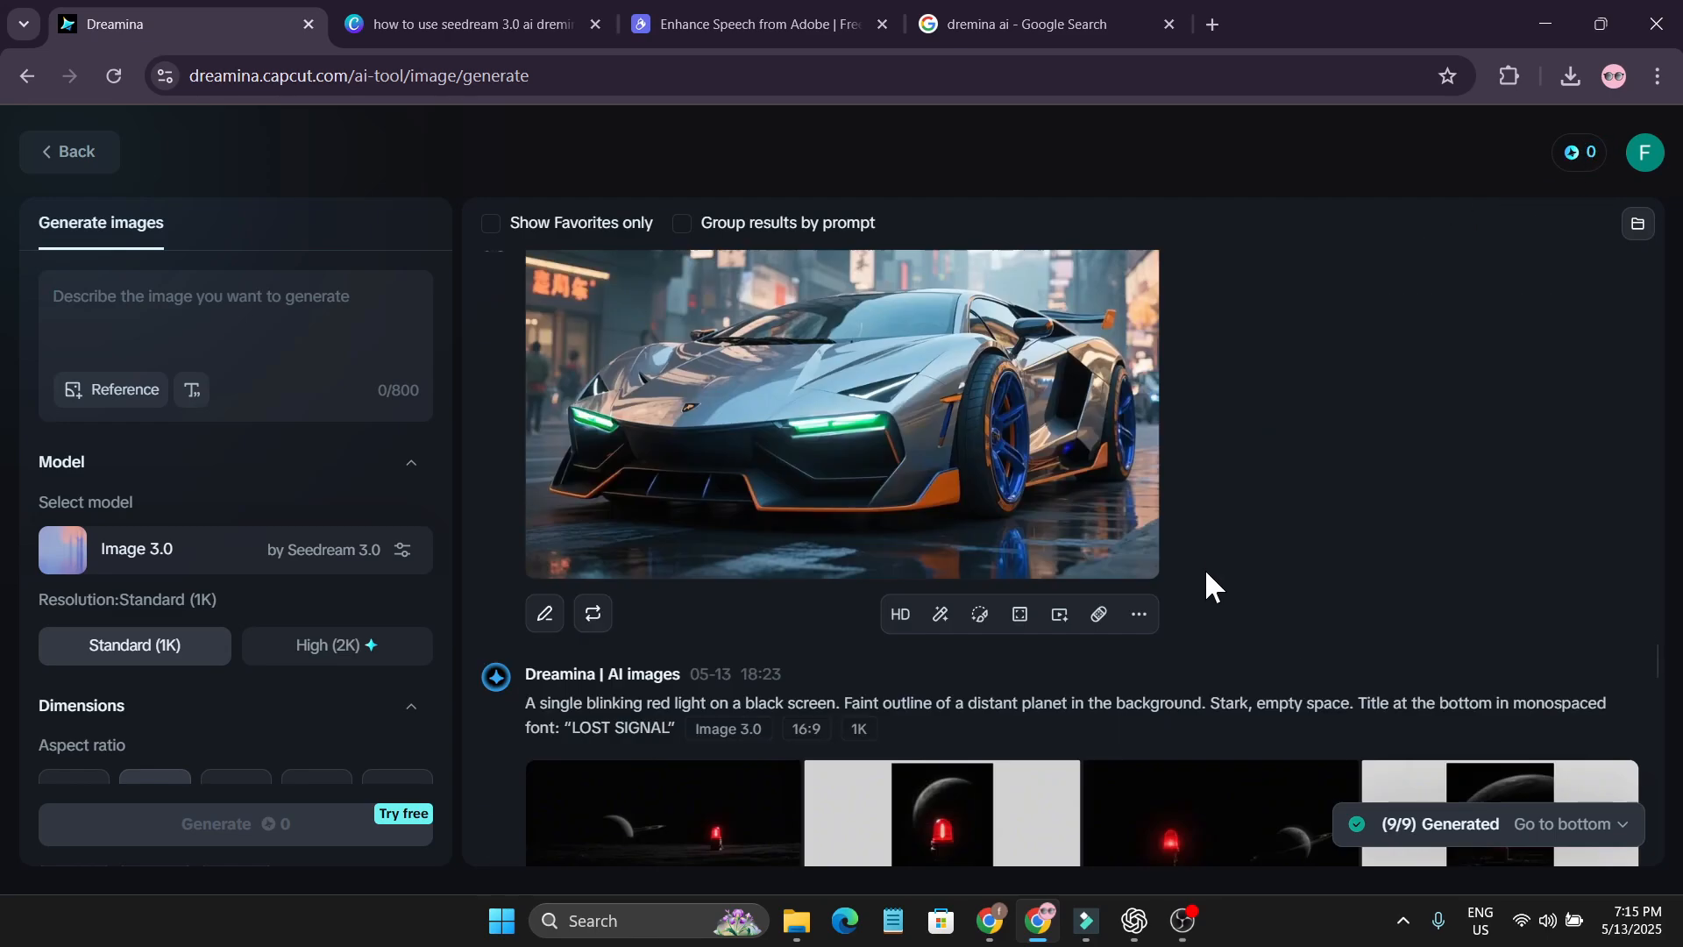
{"action": "scroll", "scroll_direction": "down", "scroll_amount": 3}
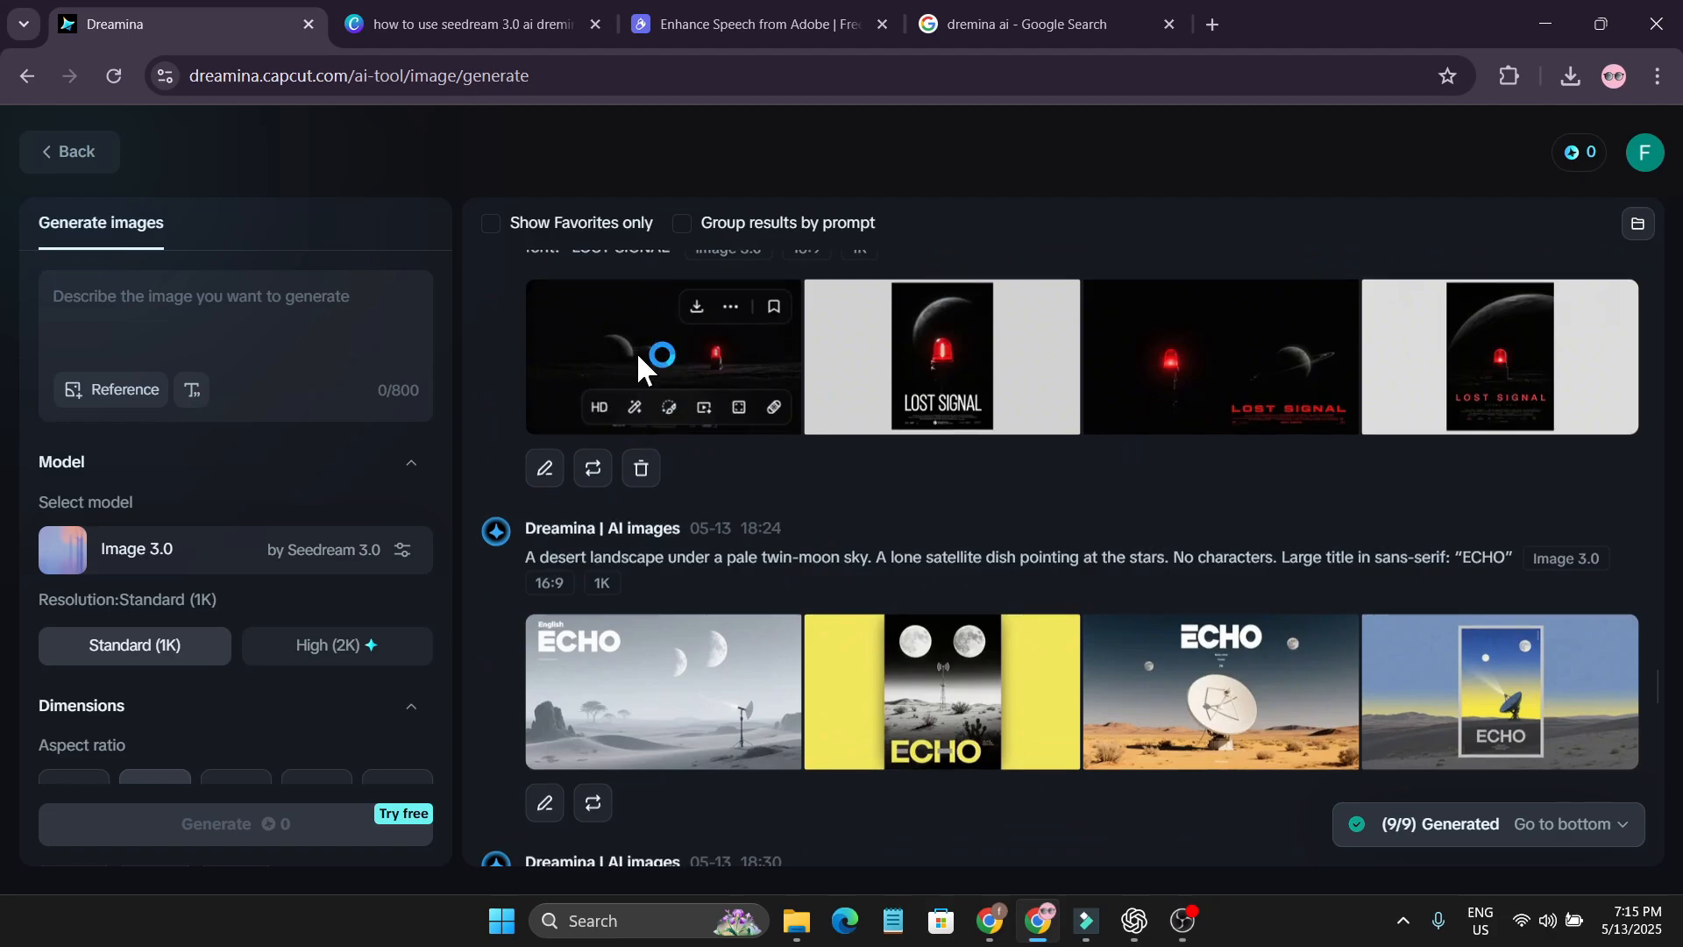
{"action": "left_click", "coordinate": [660, 354]}
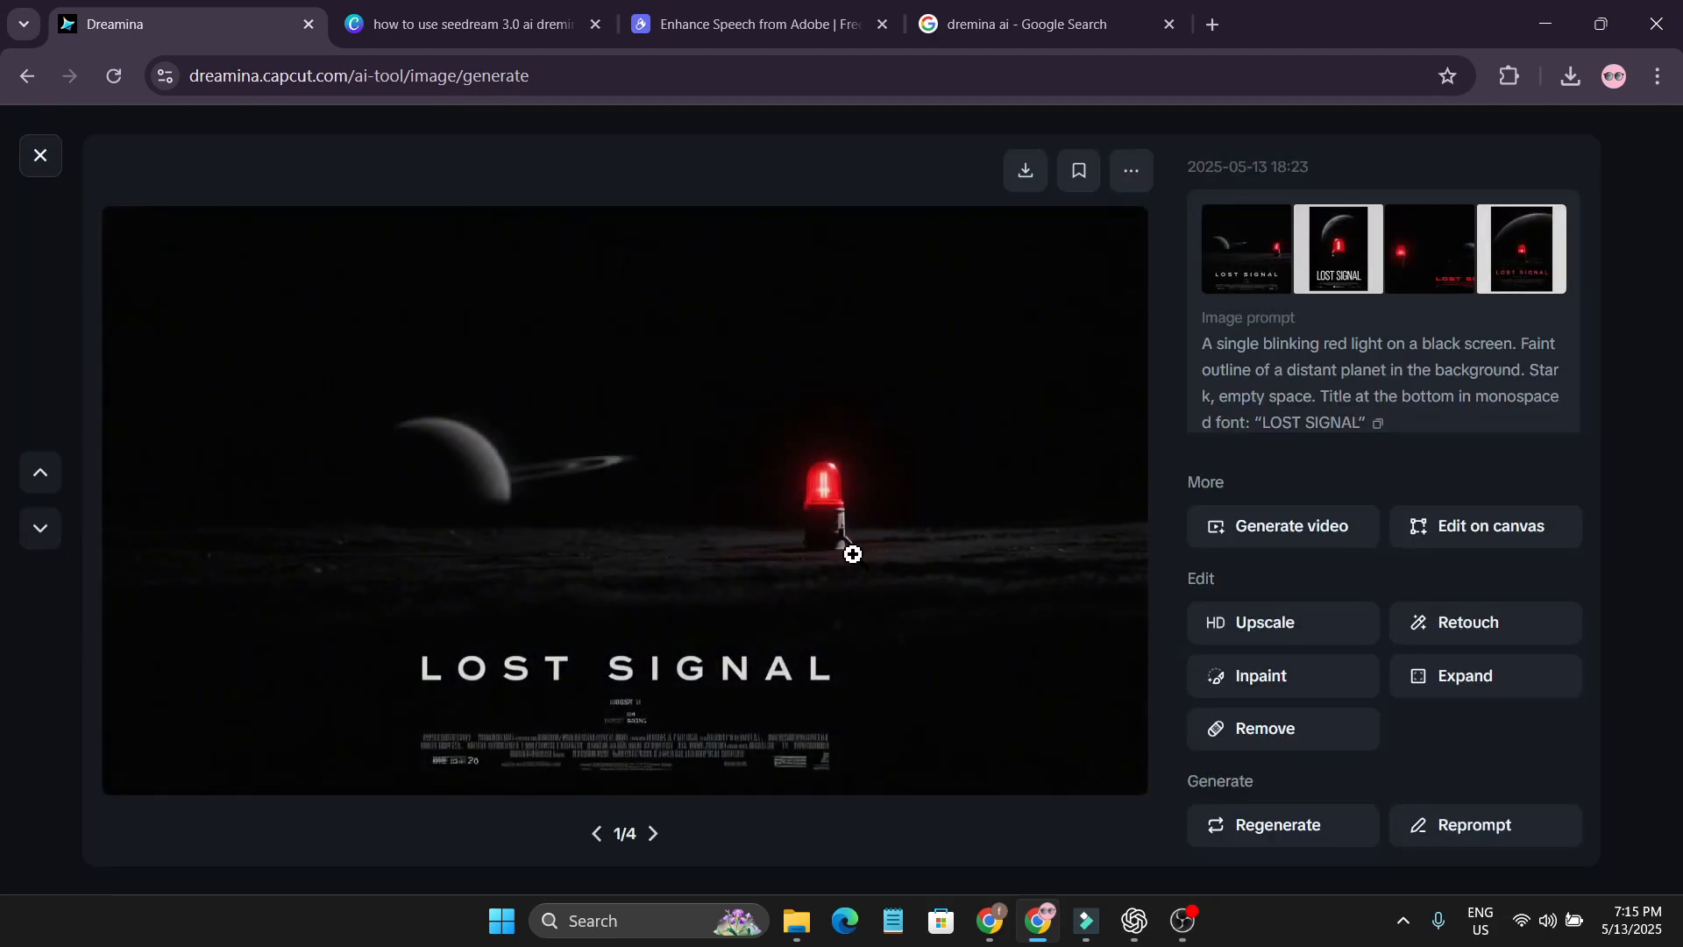
{"action": "left_click", "coordinate": [654, 835]}
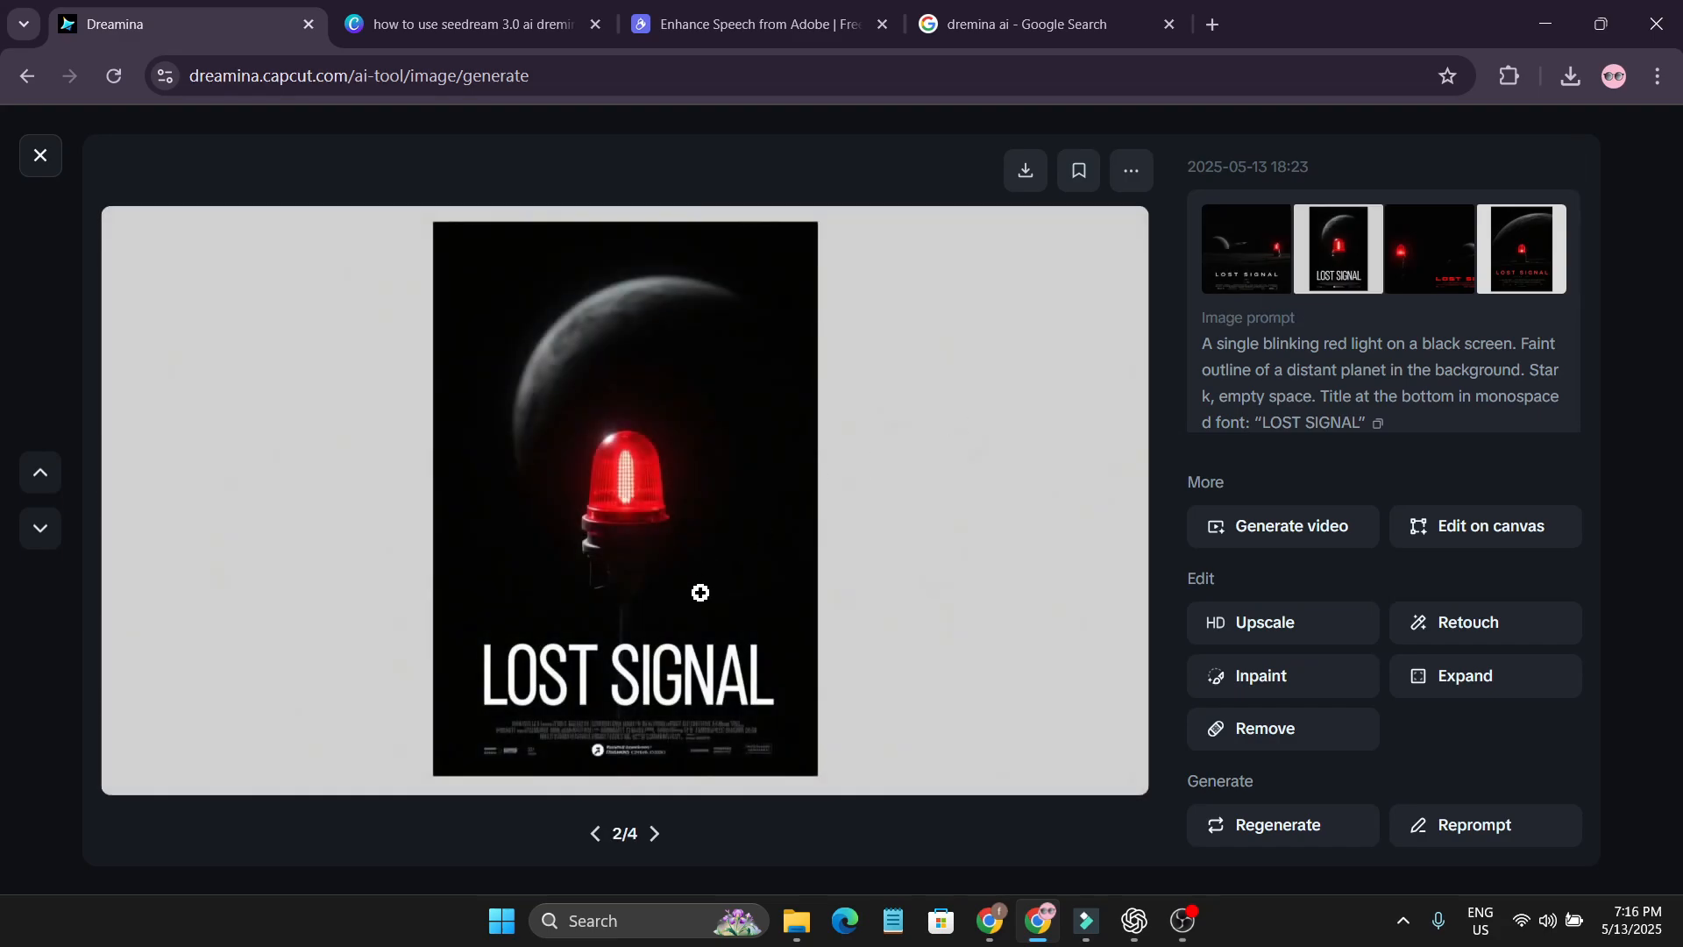
{"action": "left_click", "coordinate": [654, 833]}
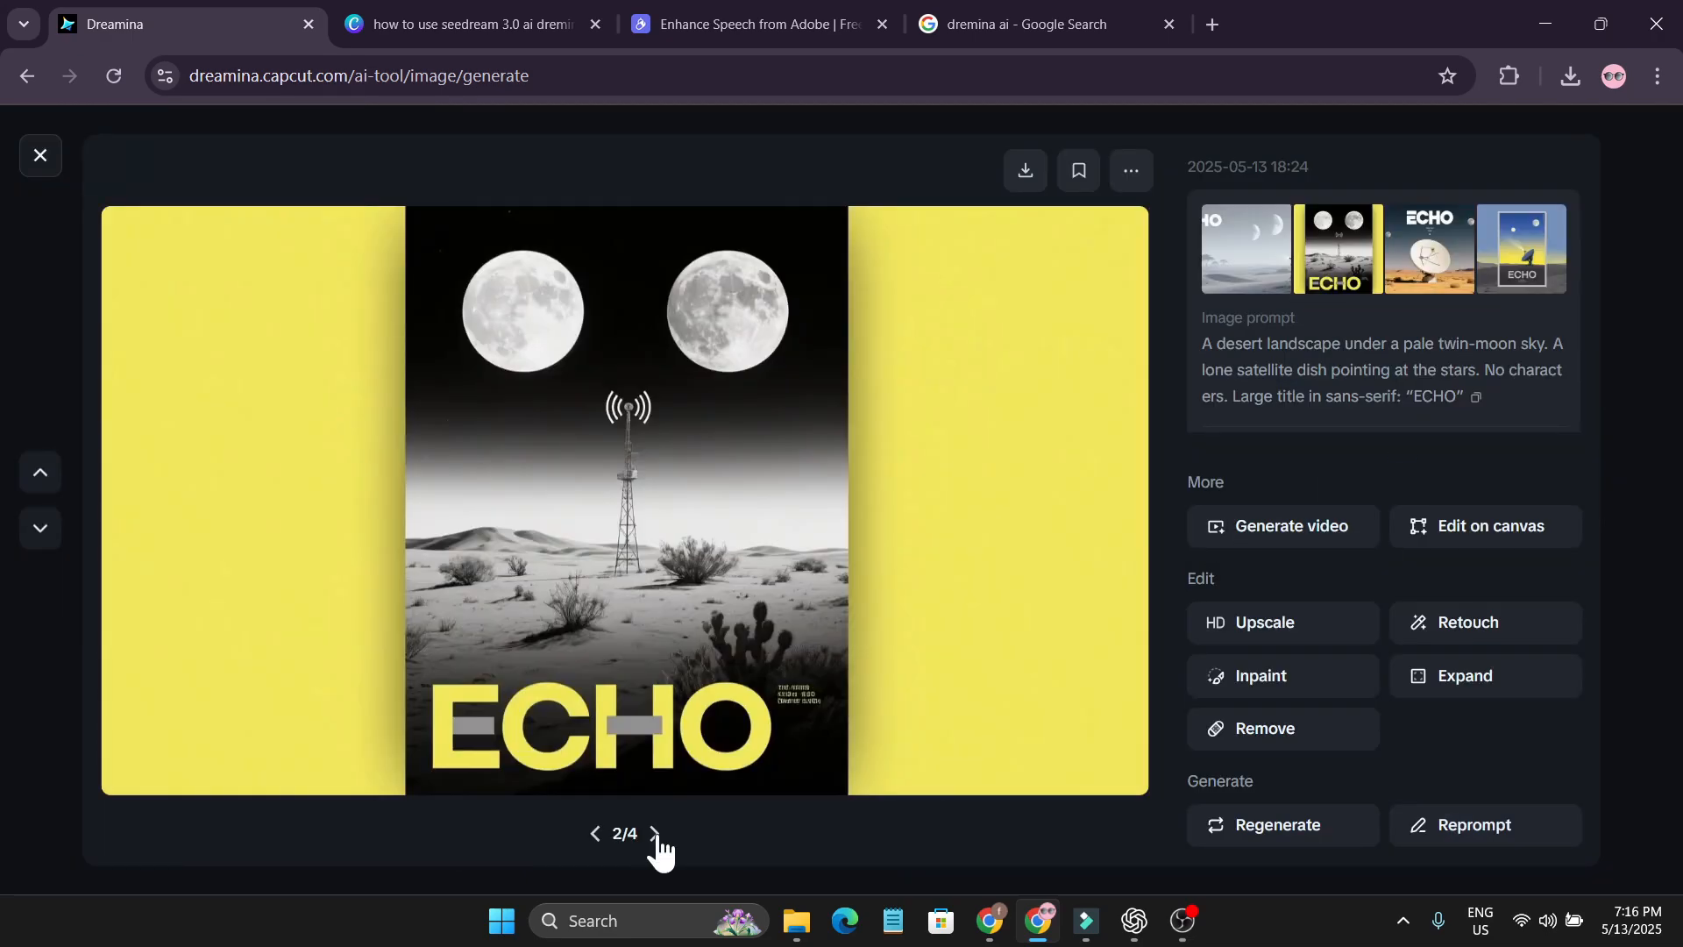
{"action": "left_click", "coordinate": [40, 155]}
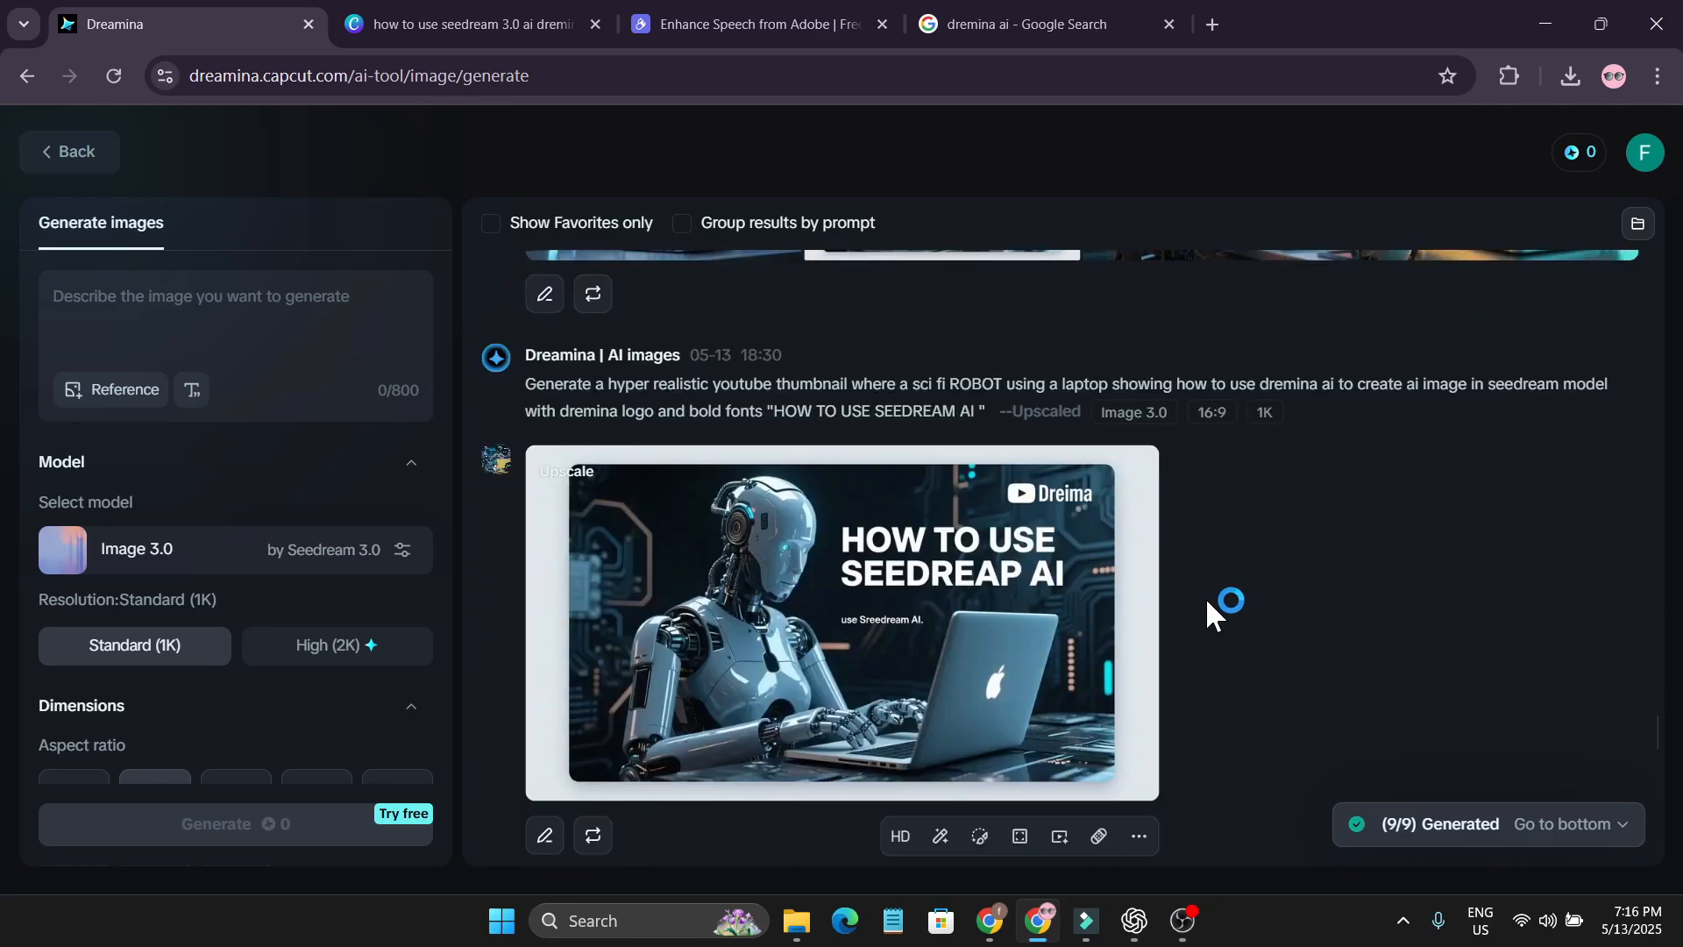
Locate and view the upscaled 'How to Use SeeDream AI' cyberpunk thumbnail at full size
{"action": "scroll", "scroll_direction": "down", "scroll_amount": 3}
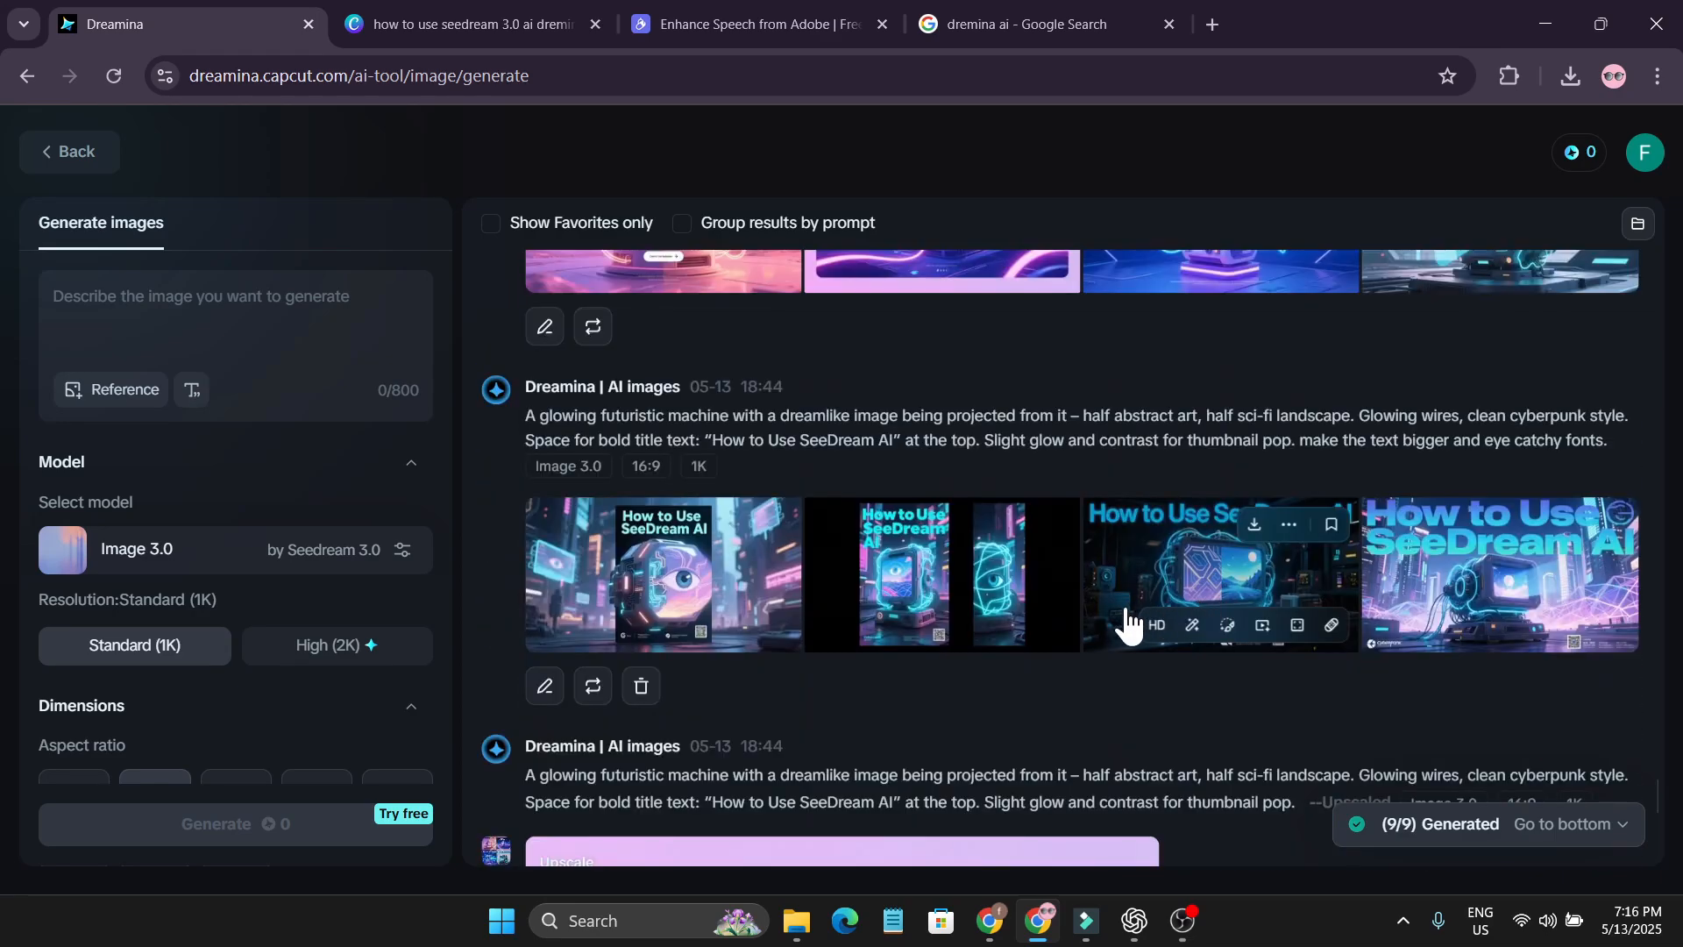
{"action": "scroll", "scroll_direction": "down", "scroll_amount": 3}
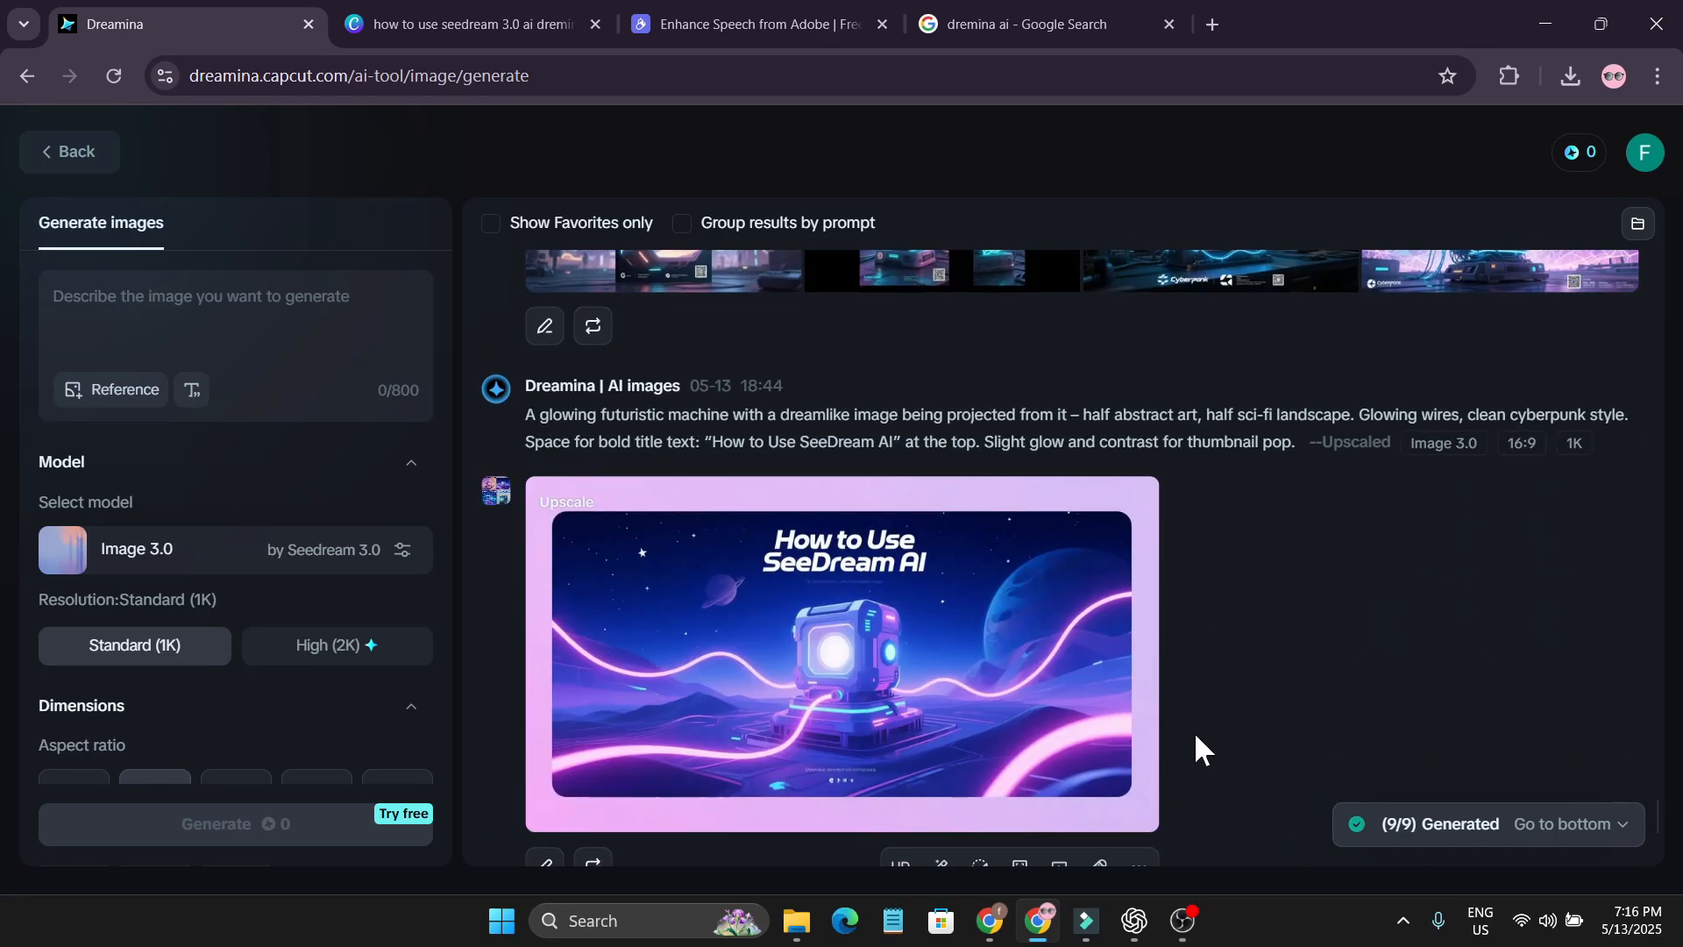
{"action": "left_click", "coordinate": [840, 654]}
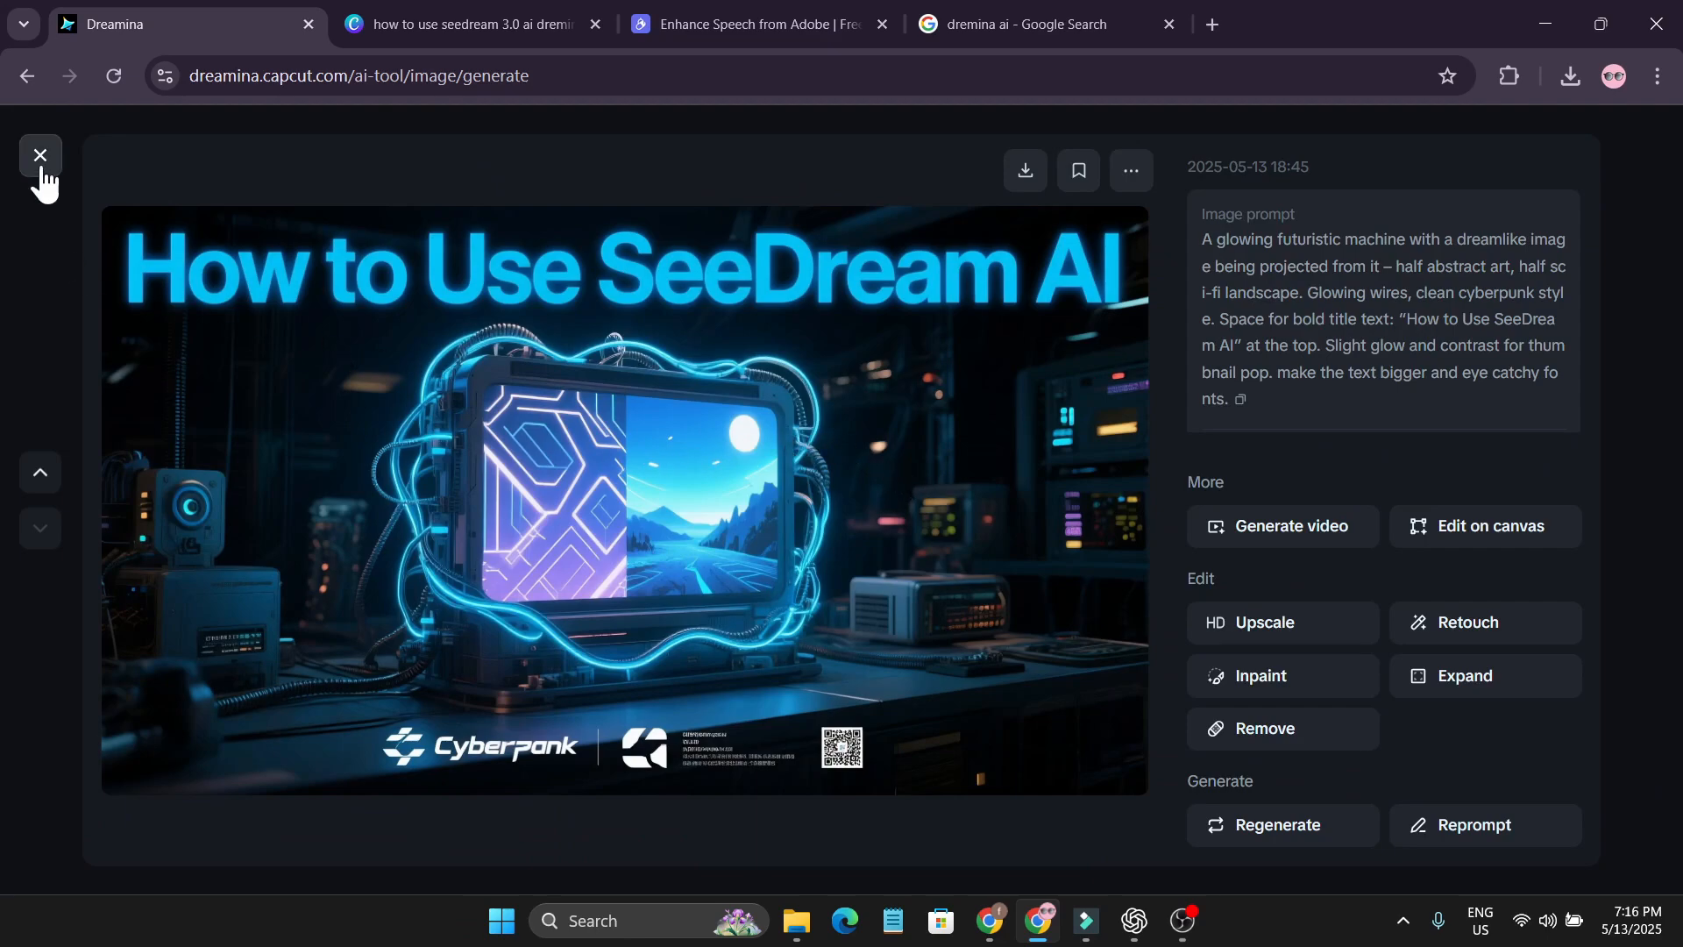
{"action": "left_click", "coordinate": [41, 156]}
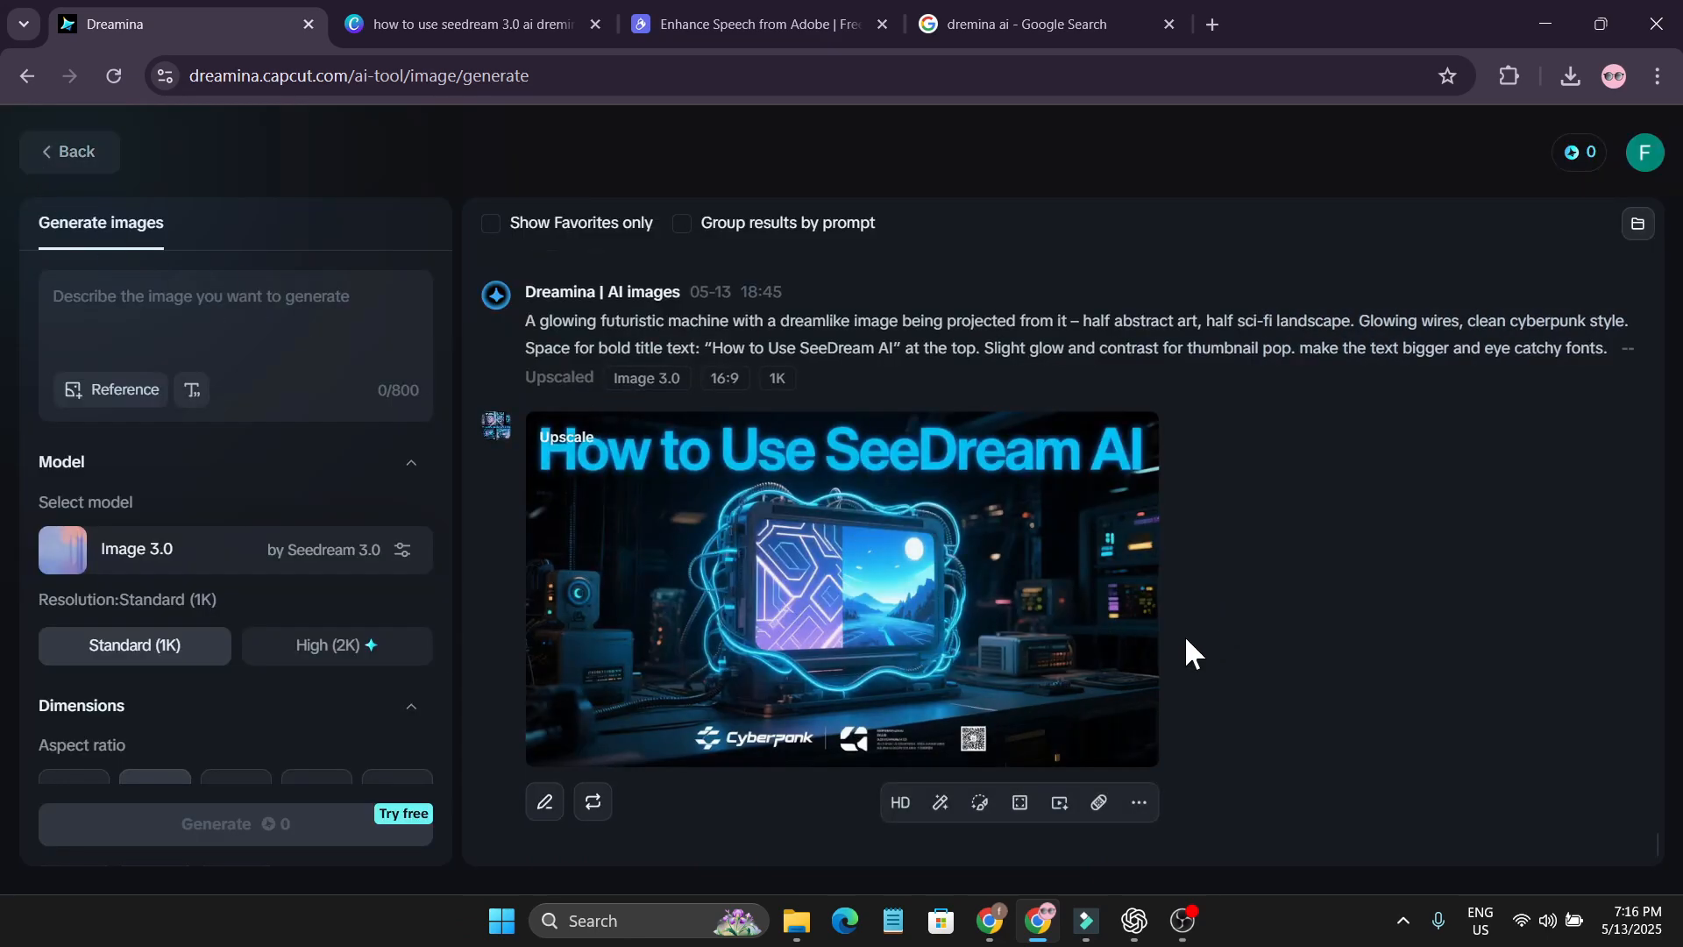
{"action": "left_click", "coordinate": [840, 589]}
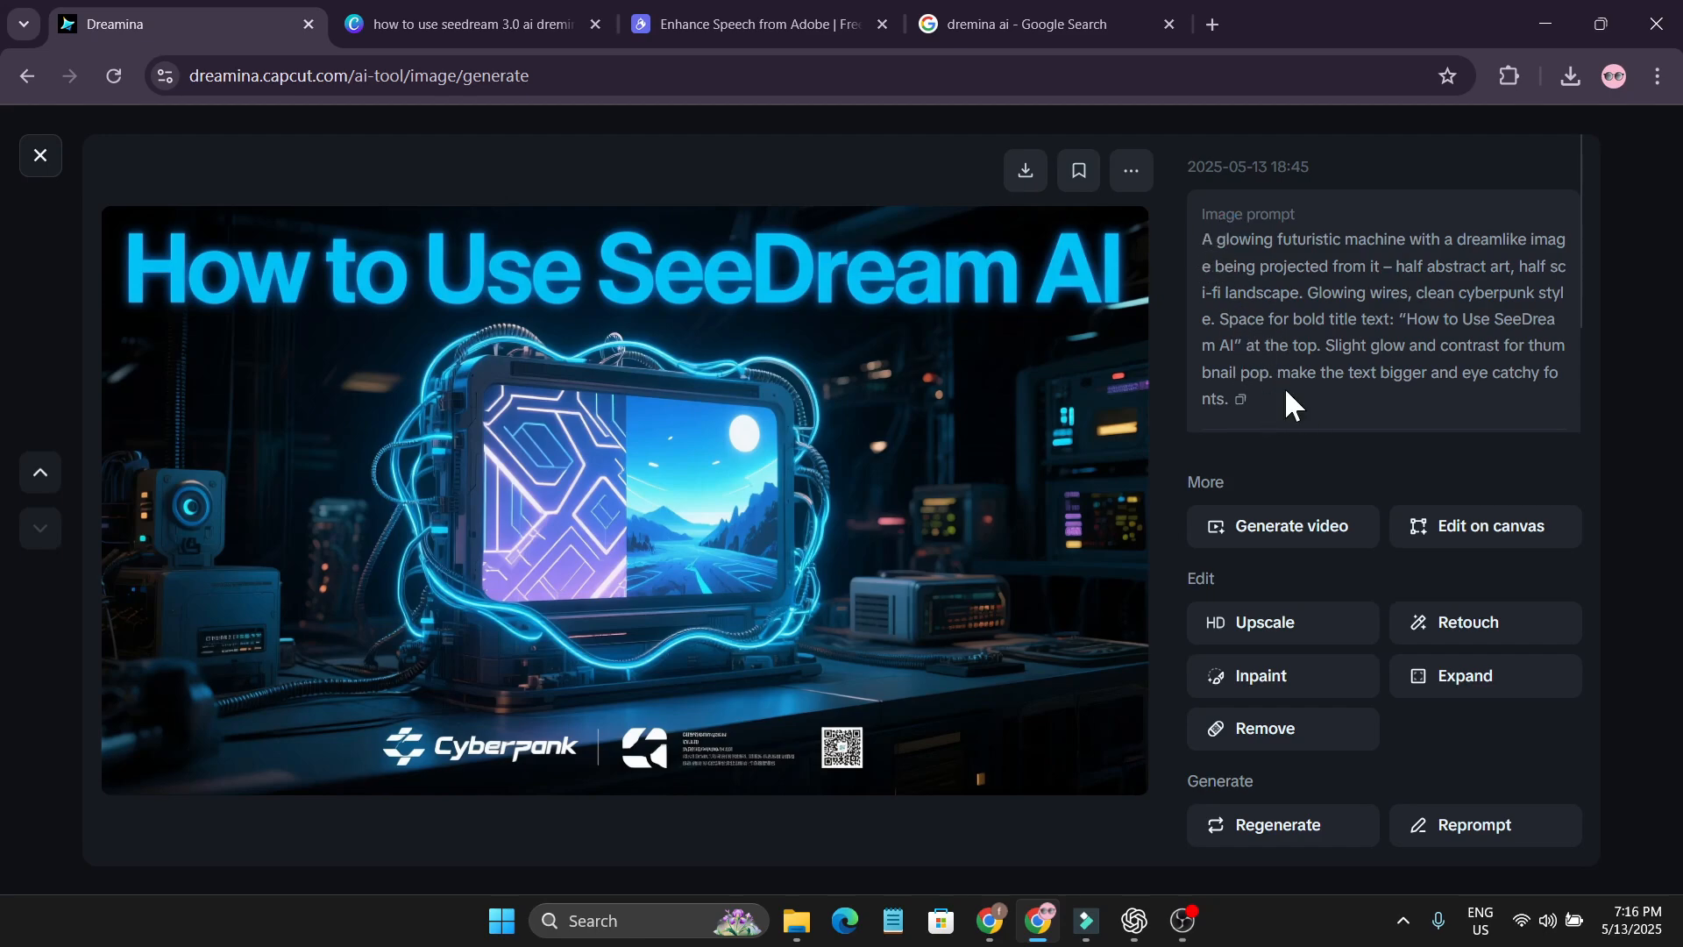
Return to the feed and scroll to the robot and purple SeeDream thumbnails
{"action": "left_click", "coordinate": [41, 154]}
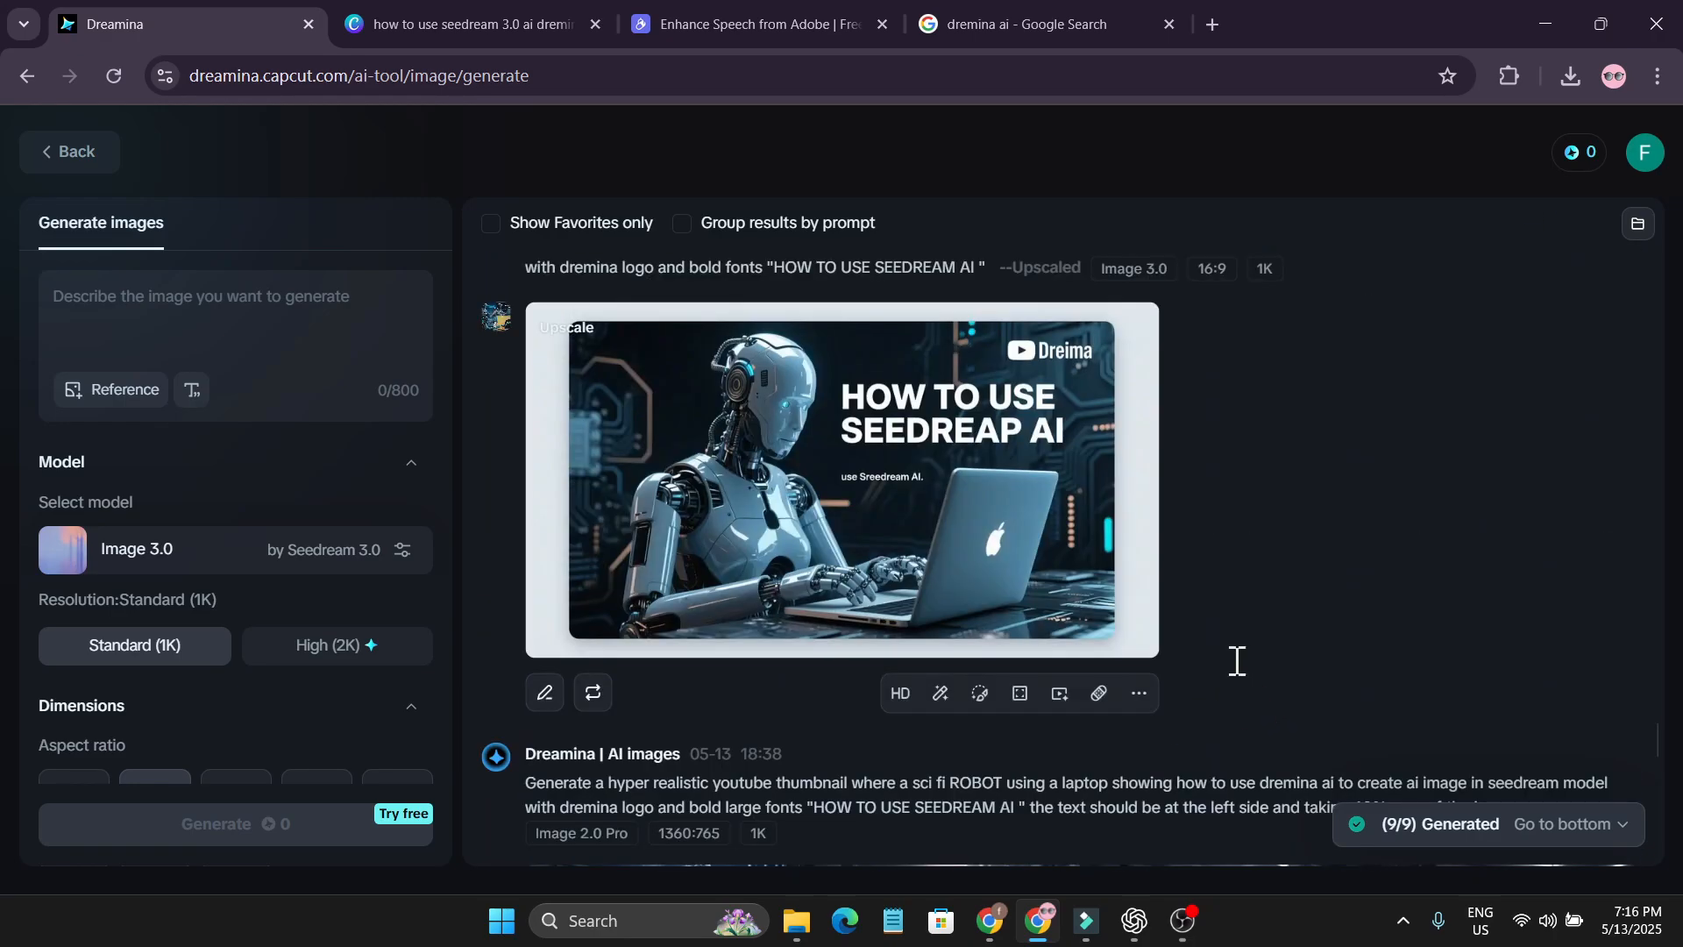
{"action": "scroll", "scroll_direction": "down", "scroll_amount": 3}
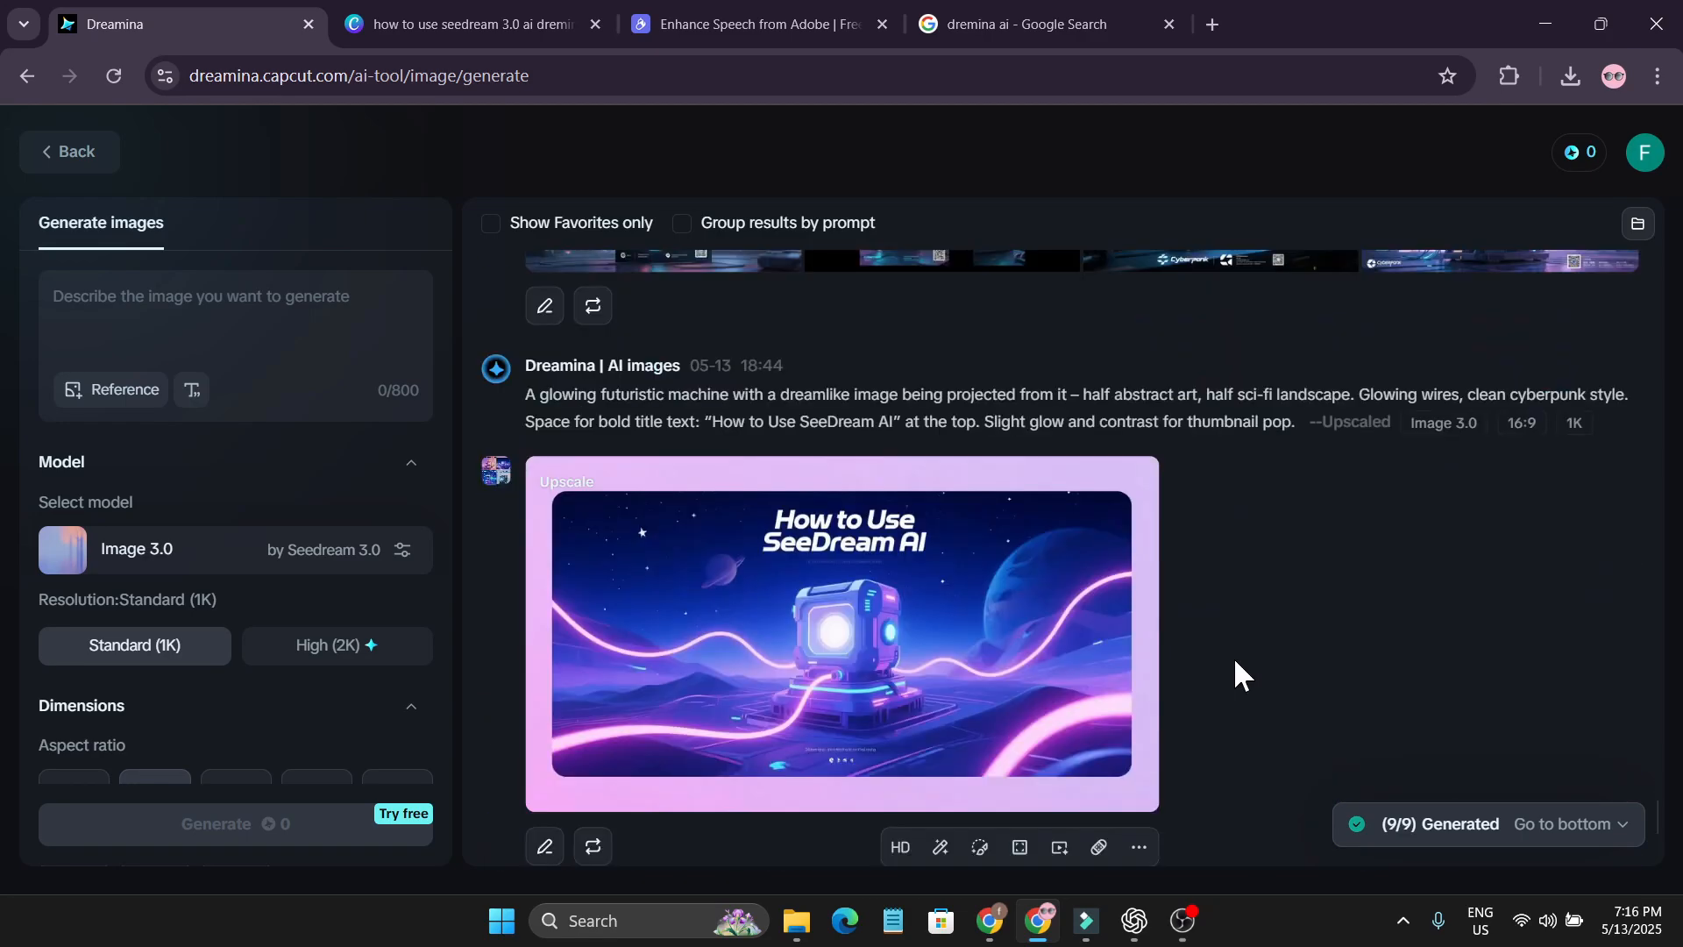